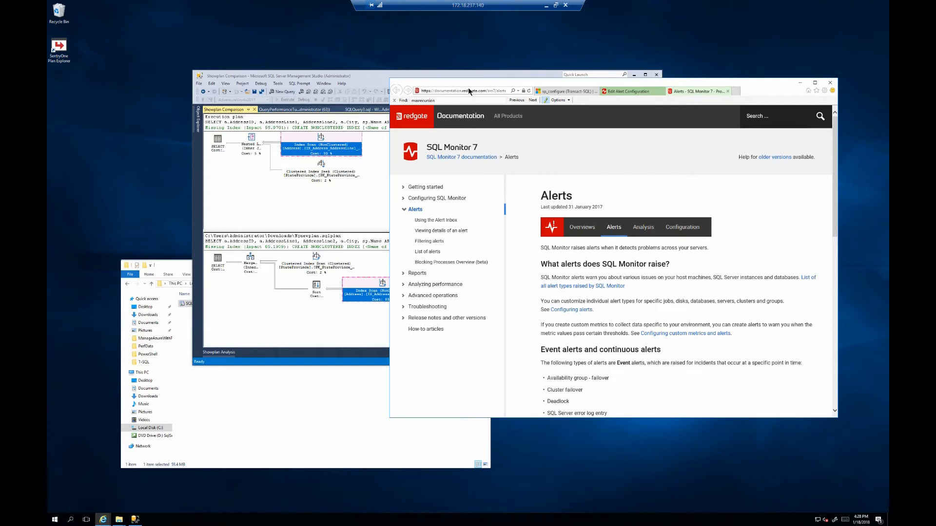
Search Bing for SQL Operations Studio and download the Windows installer from Microsoft Docs
left_click(463, 91)
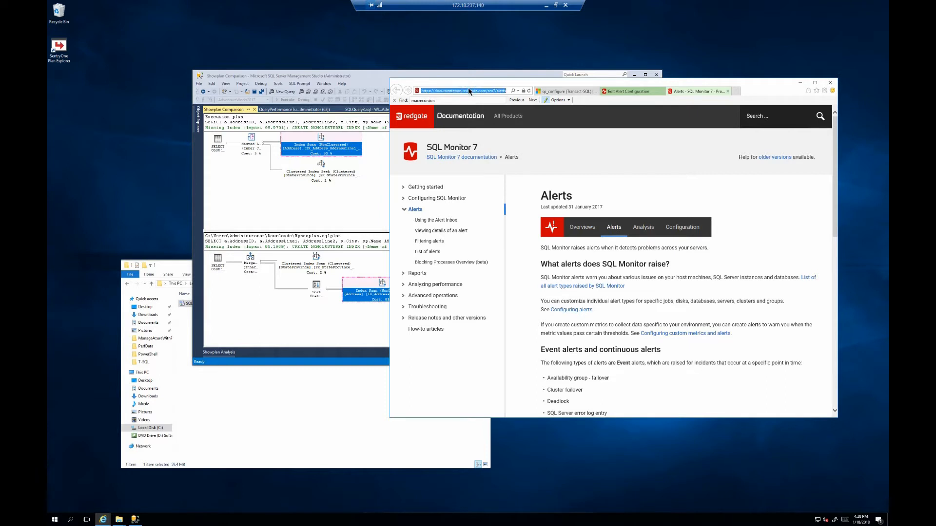
type("sql operations g")
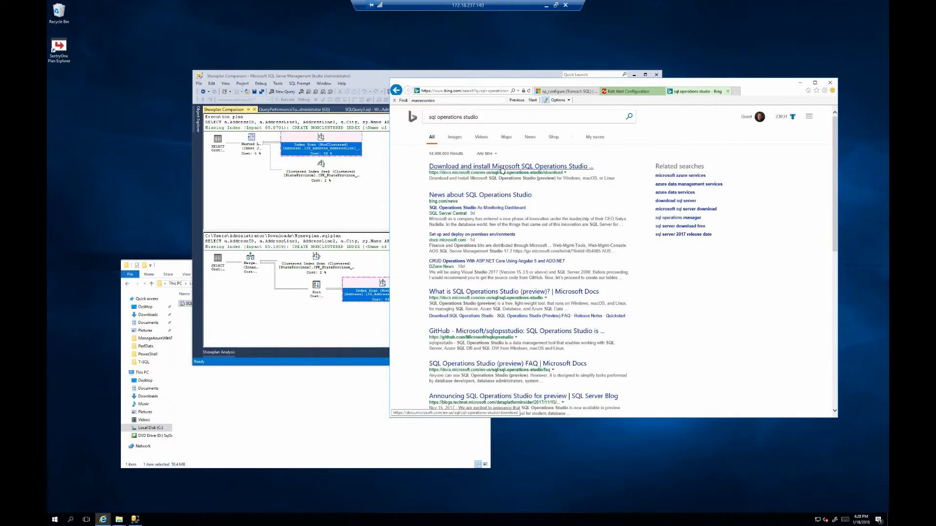
left_click(509, 166)
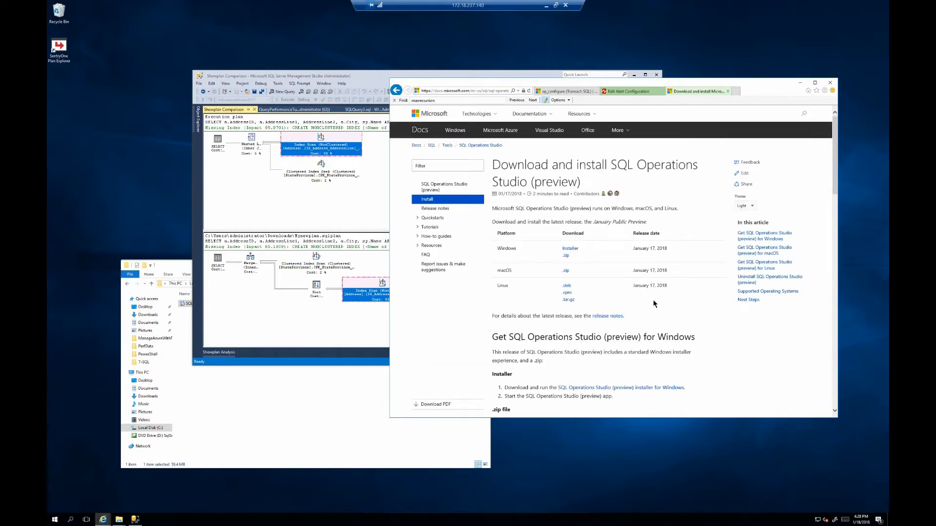
scroll("down", 3)
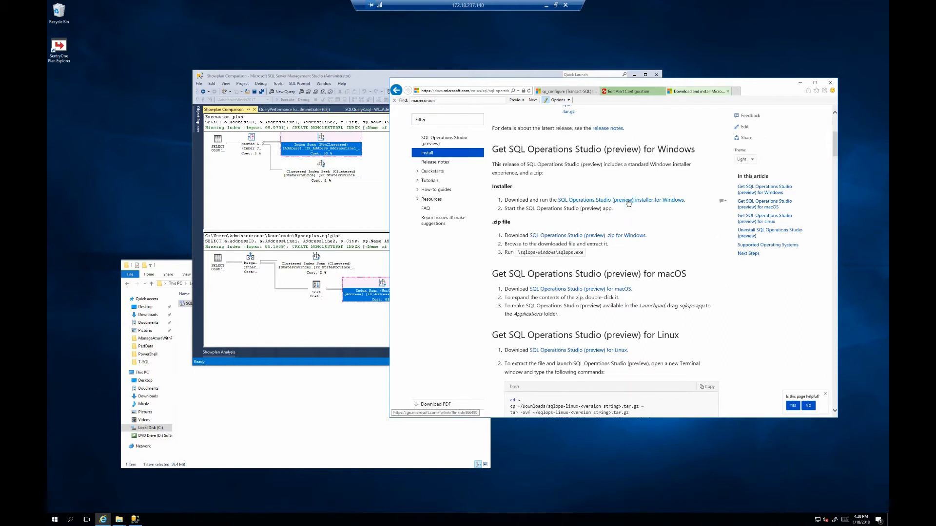
left_click(619, 199)
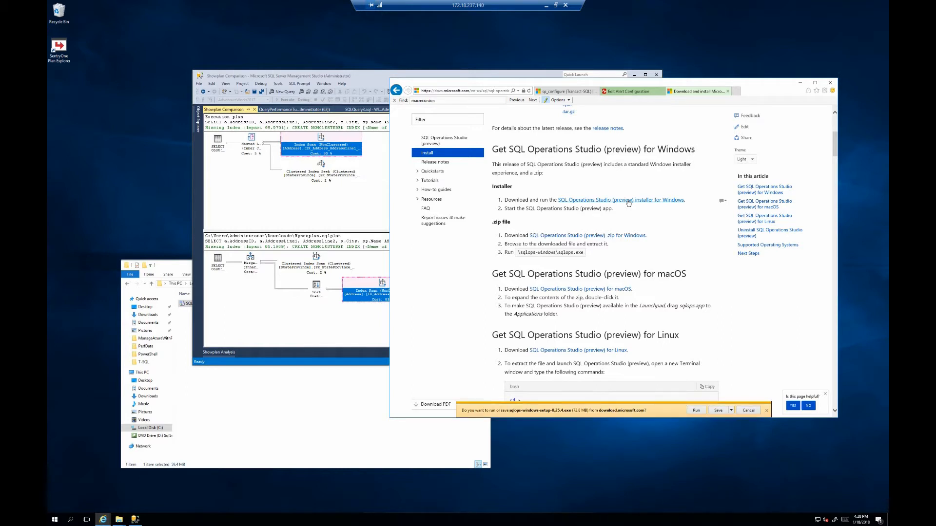
mouse_move(619, 199)
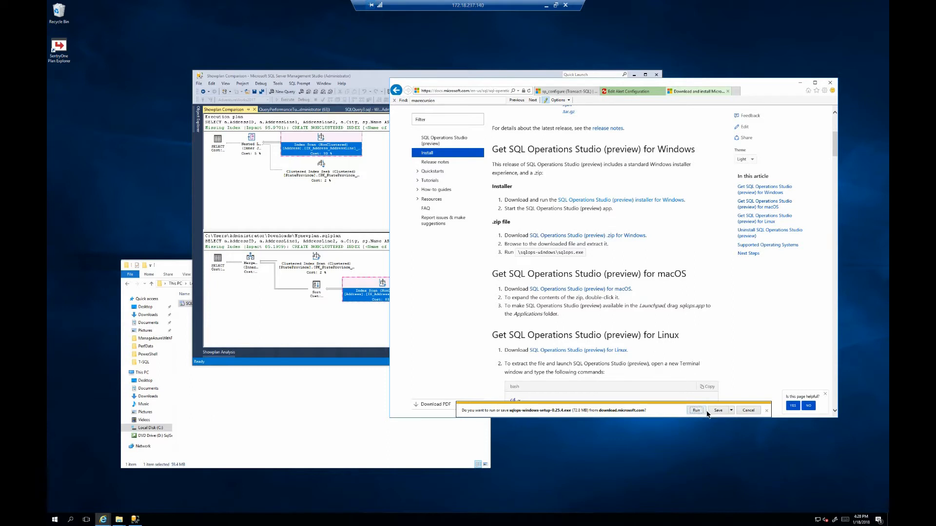
Run the downloaded SQL Operations Studio installer from the download bar
left_click(696, 410)
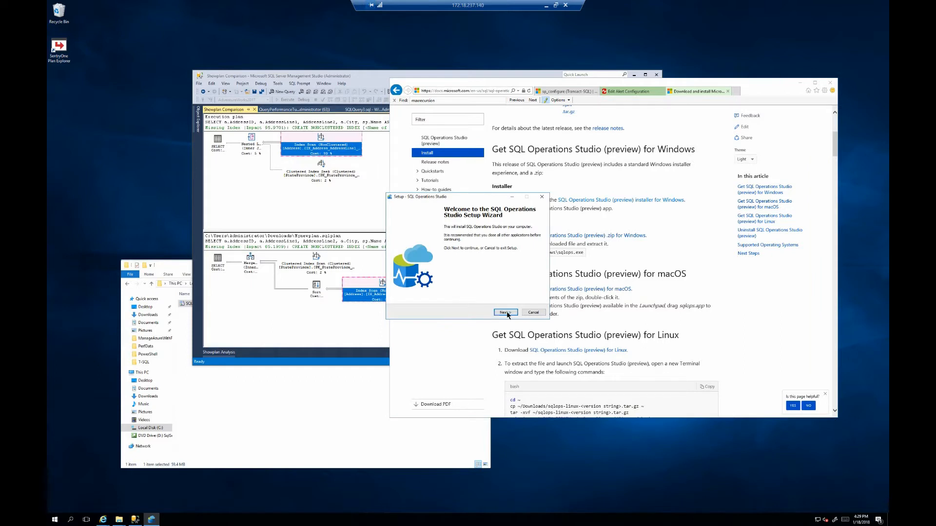
Install with the license accepted, default folder, default Start menu folder and PATH option
left_click(505, 313)
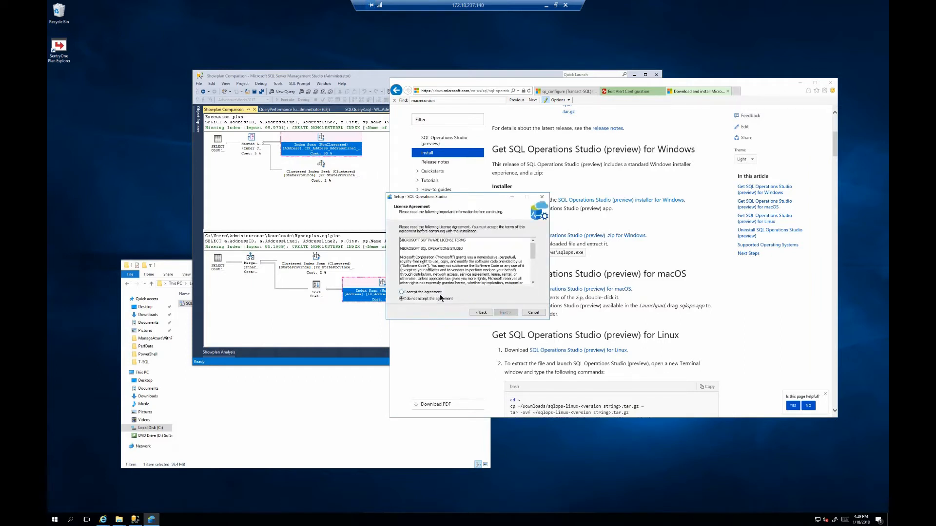
left_click(505, 312)
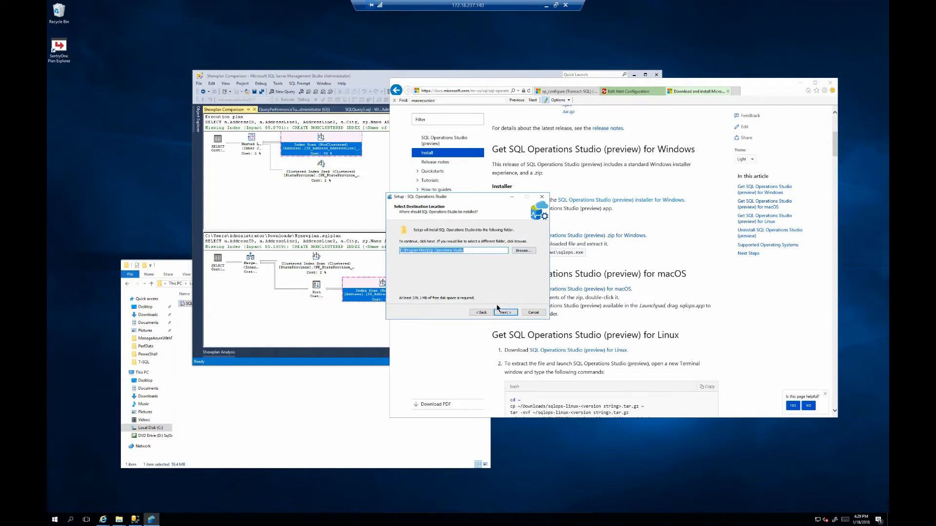
left_click(504, 312)
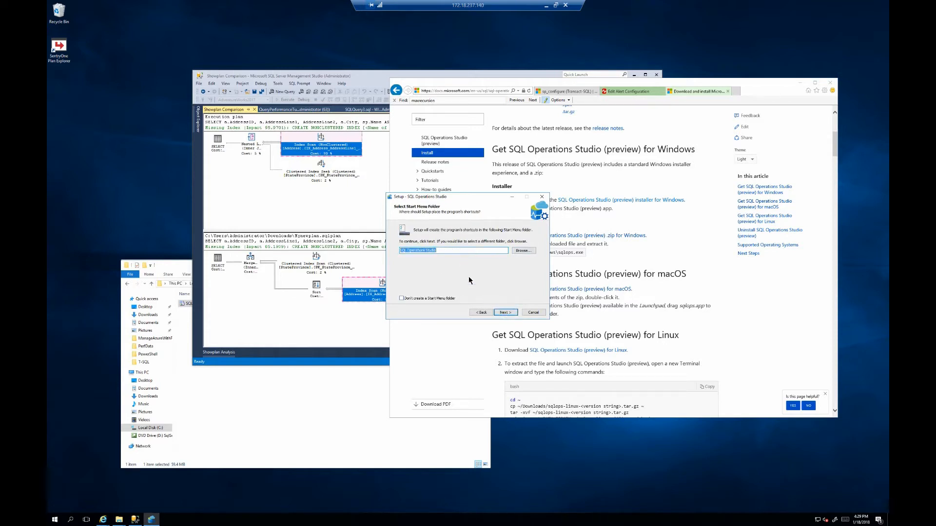
left_click(504, 312)
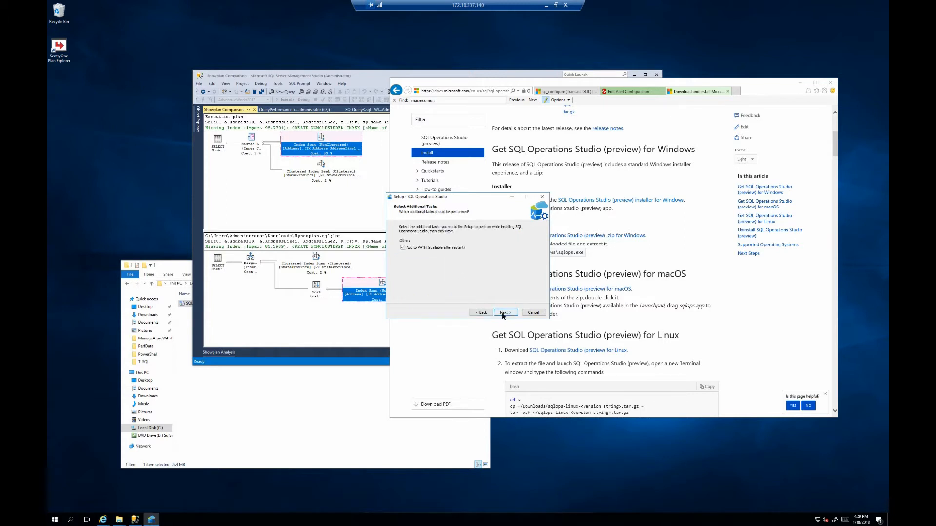
left_click(504, 312)
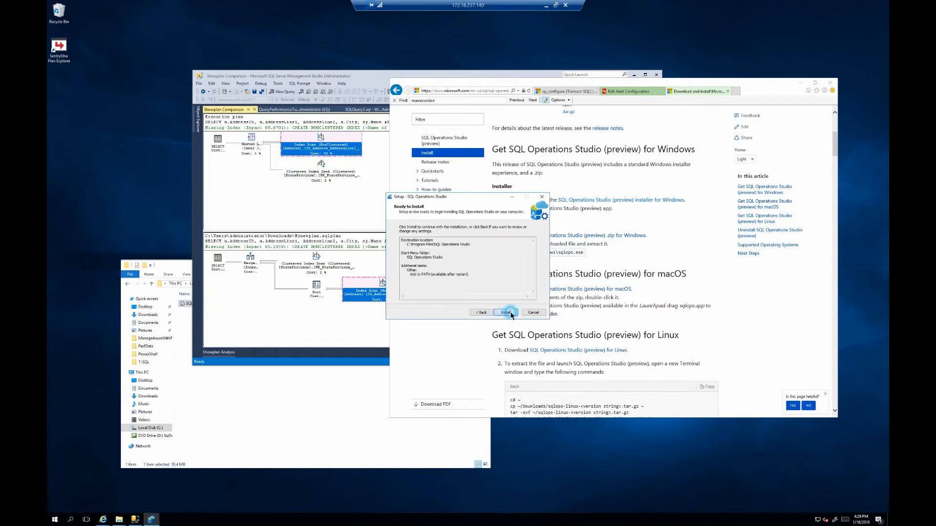
left_click(505, 312)
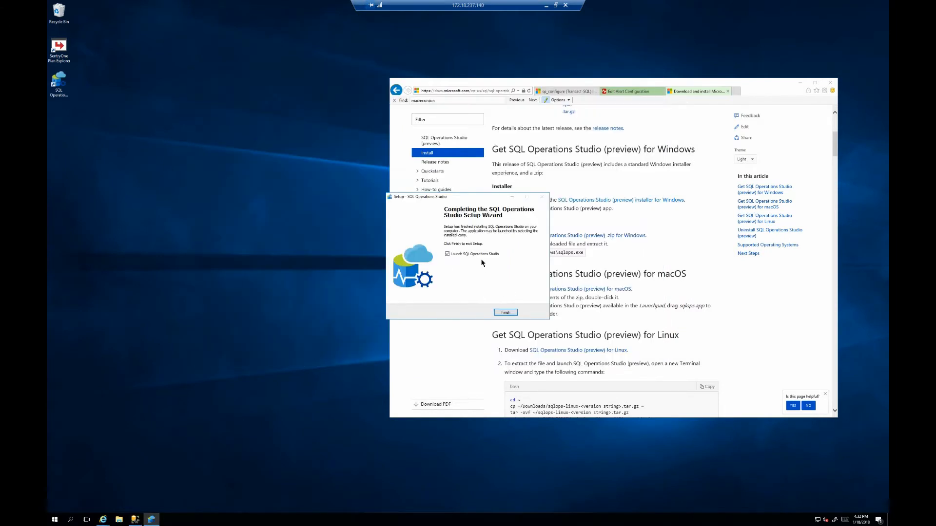
Finish setup to launch SQL Operations Studio, then browse the File menu and resize the window
left_click(504, 312)
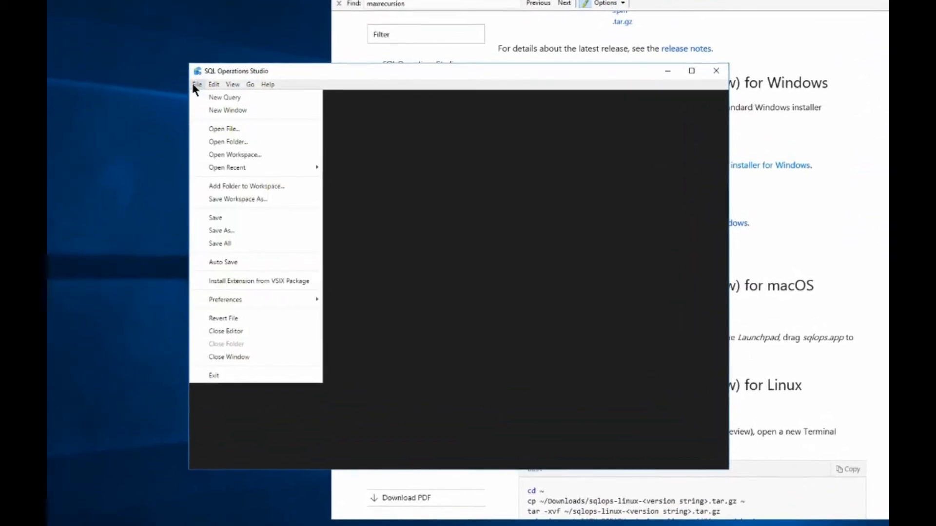
left_click(197, 84)
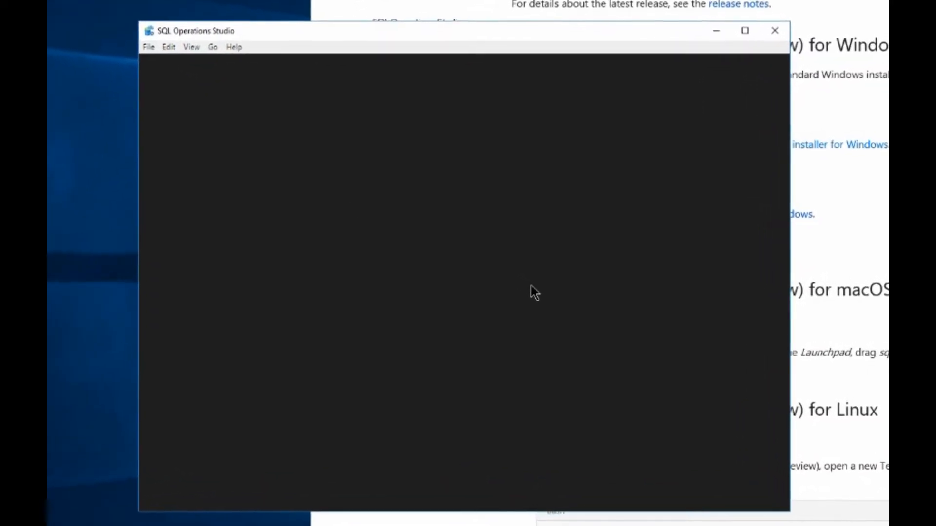
left_click_drag(417, 30, 412, 24)
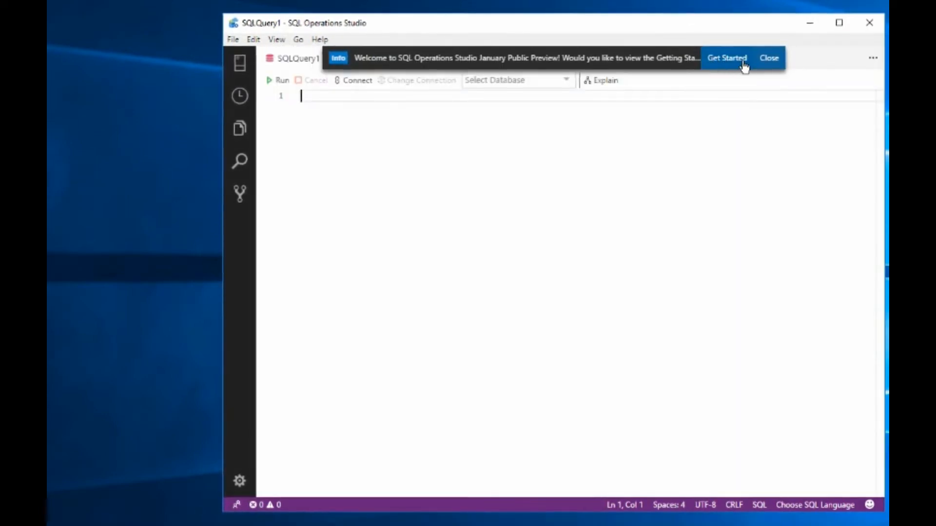
Dismiss the welcome notice, type 'select * from' and bring up the Connection dialog
left_click(768, 58)
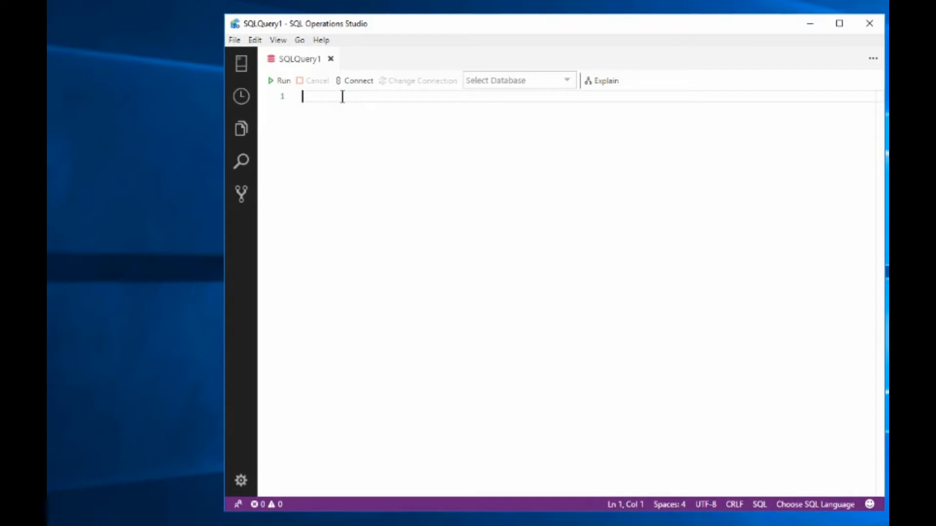
type("ssf")
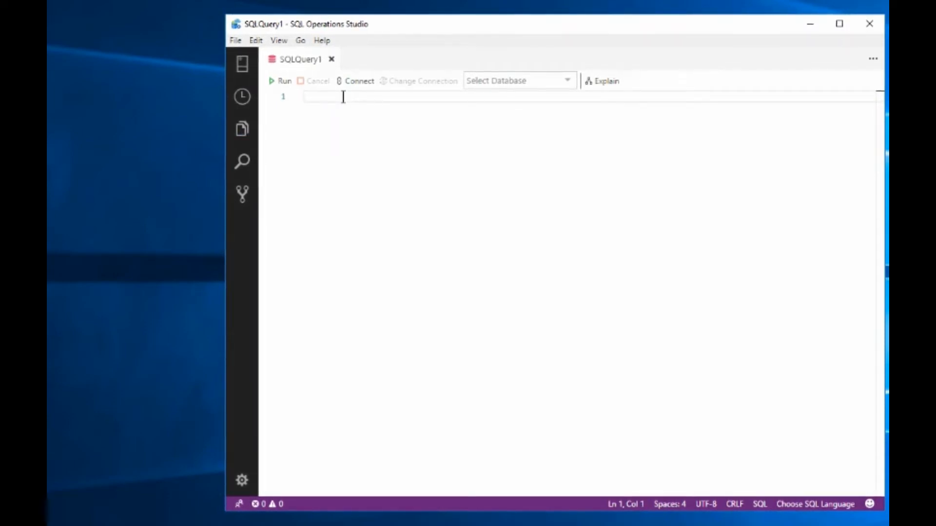
type("select *")
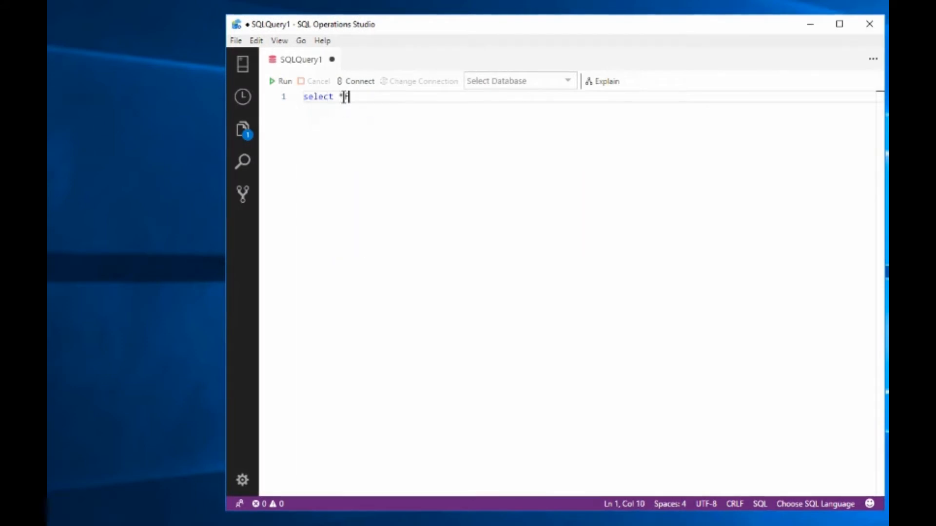
type("from")
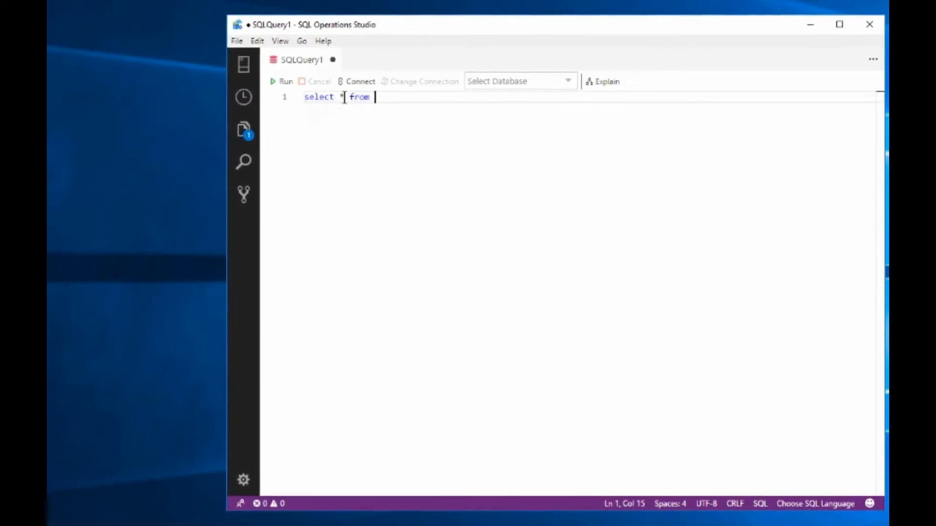
left_click(360, 81)
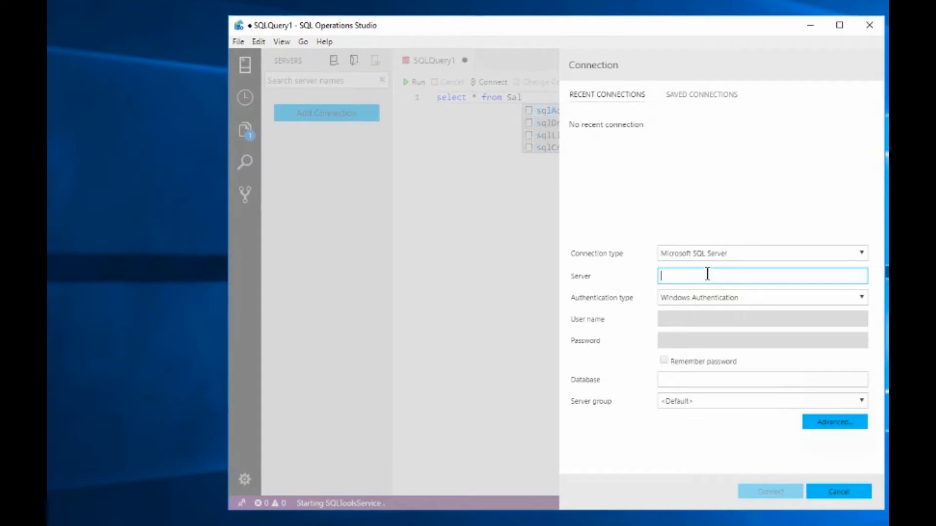
Connect to WIN-8A2LQANSOS1 with Windows Authentication in the <Default> server group
type("WIN-8A2LQANSOS1")
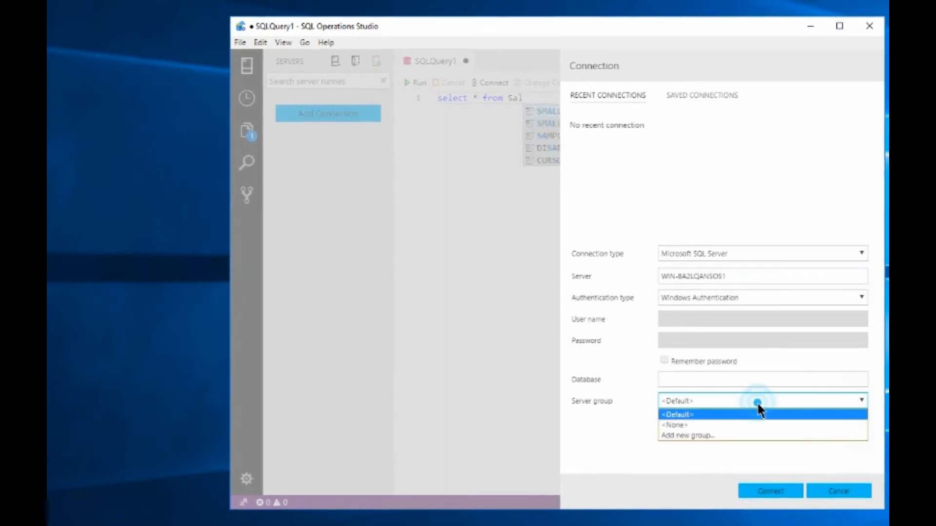
left_click(676, 414)
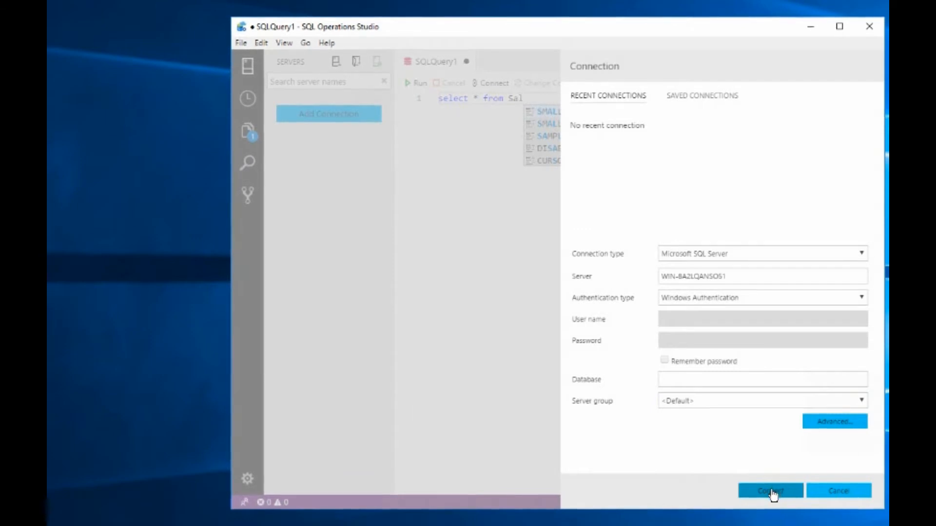
left_click(769, 491)
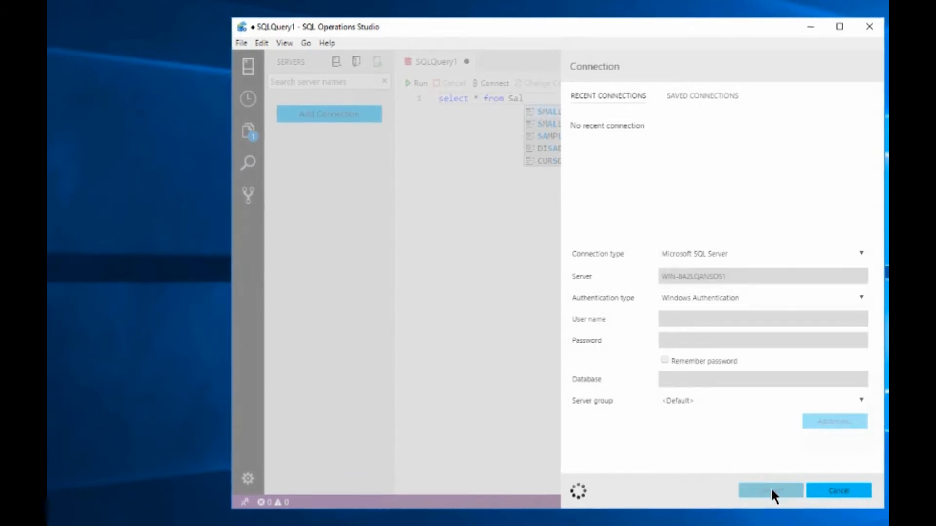
left_click(770, 491)
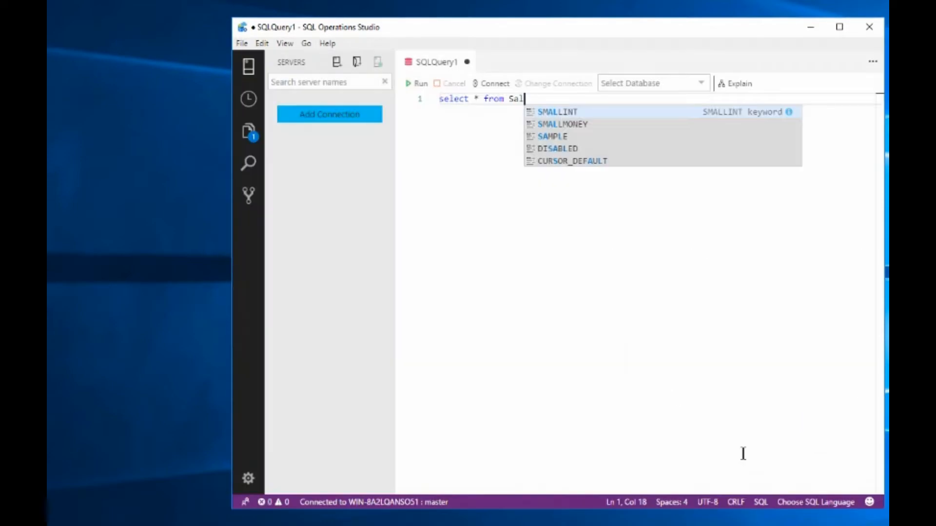
left_click(329, 114)
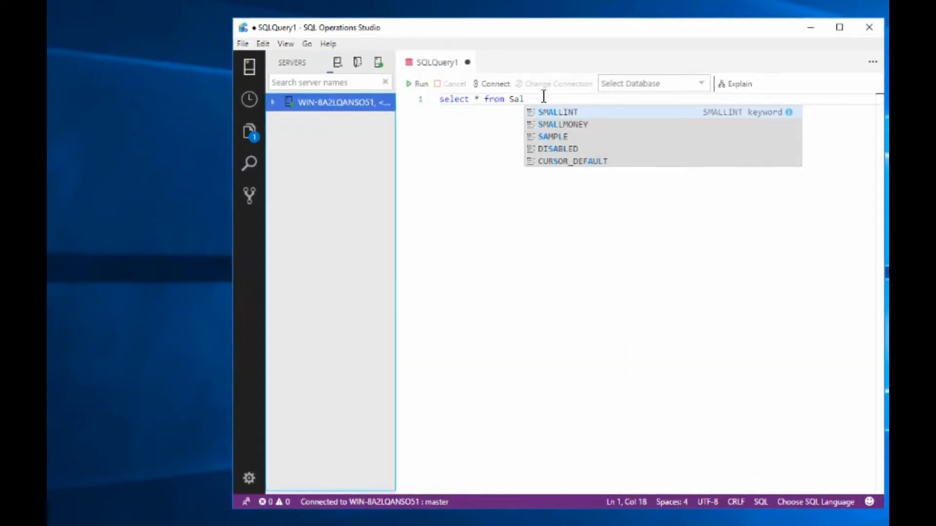
Open the server dashboard and expand Databases, AdventureWorks2017 and its Tables folder
double_click(334, 102)
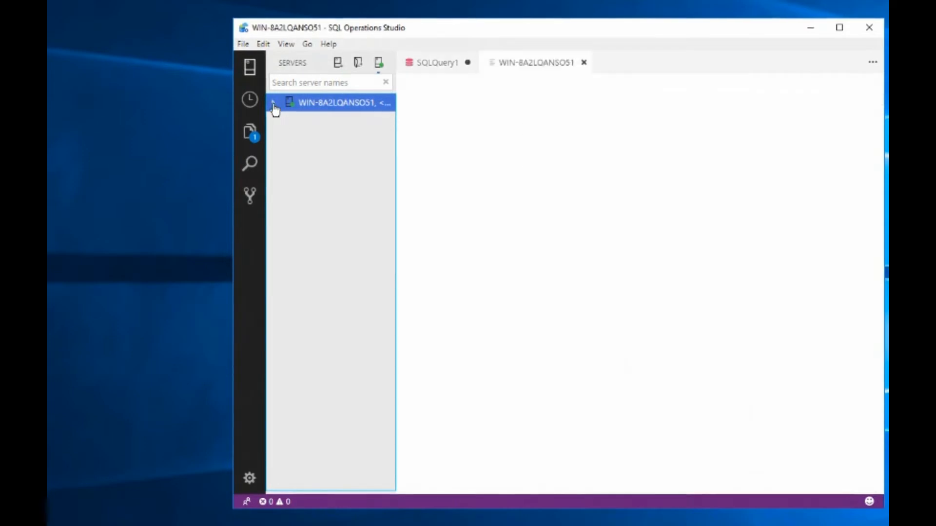
left_click(335, 103)
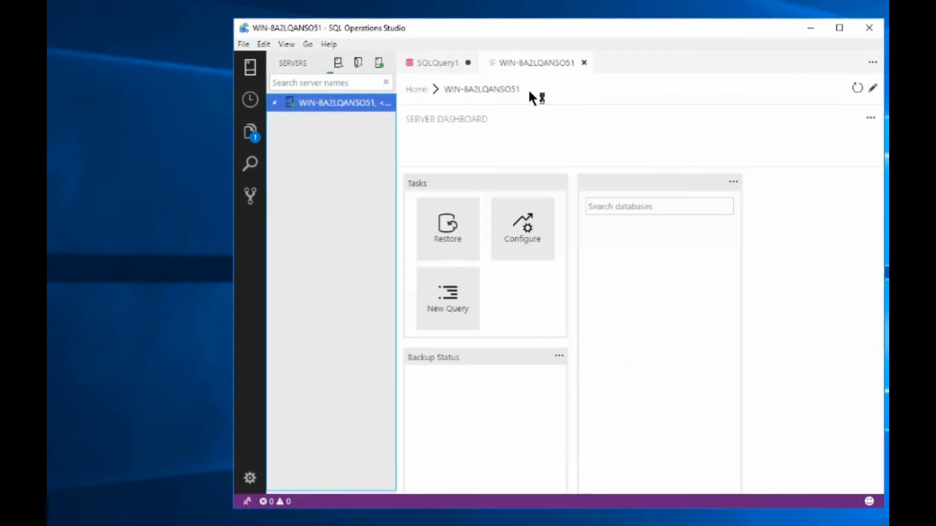
mouse_move(569, 236)
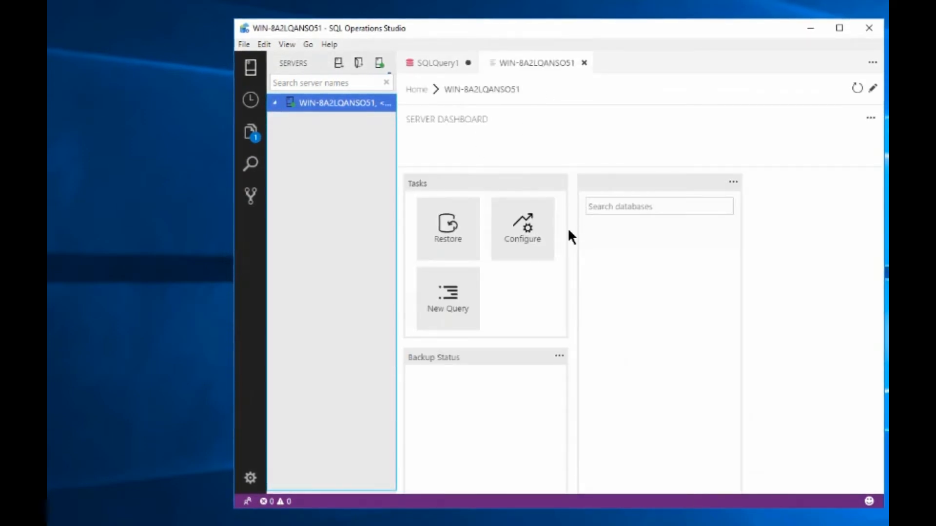
left_click(332, 103)
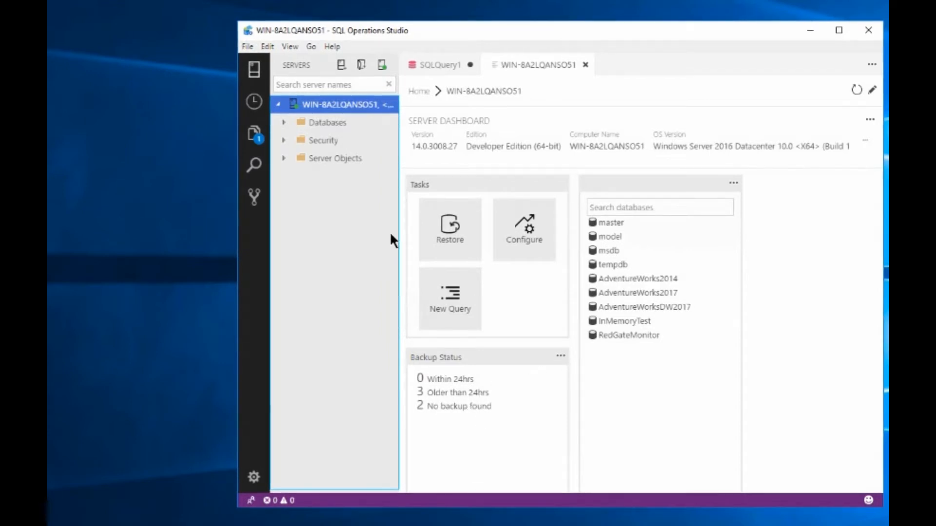
mouse_move(518, 130)
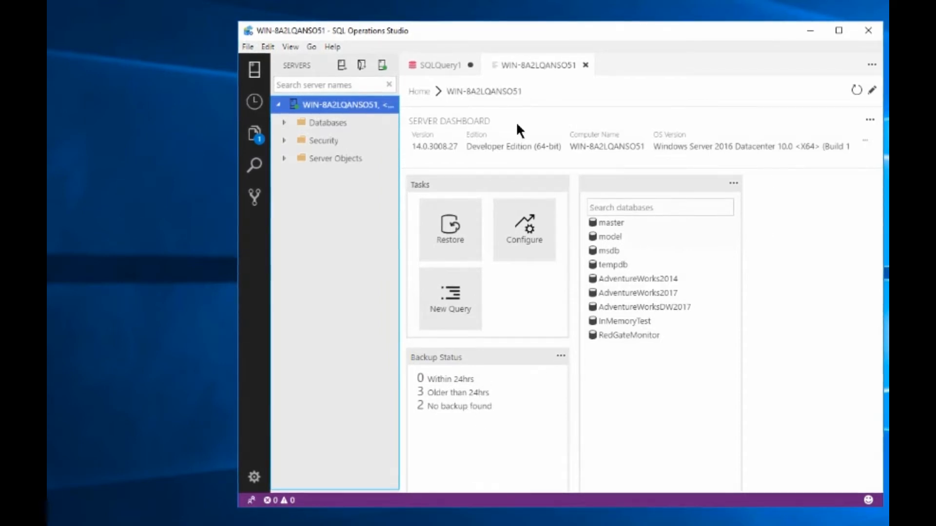
left_click(328, 123)
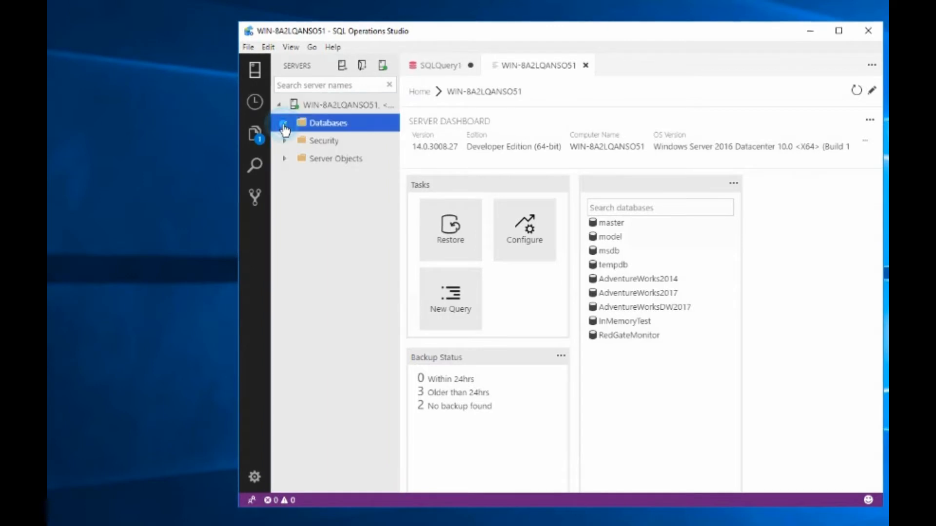
left_click(284, 123)
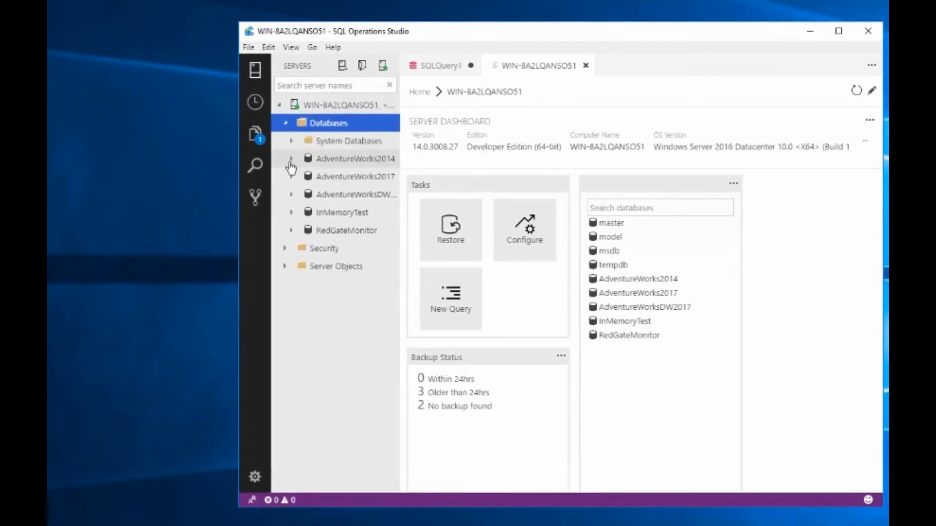
left_click(291, 176)
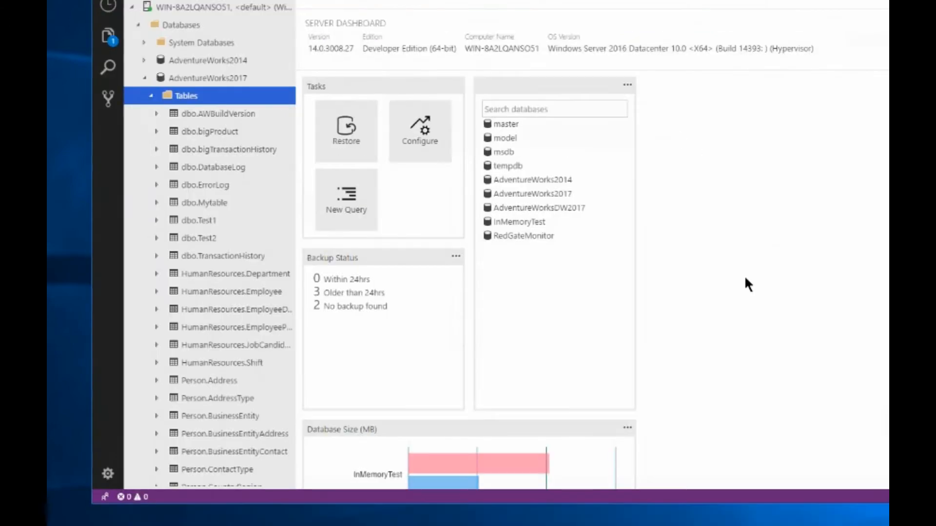
Review the dashboard's Database Size chart, then type 'select * from Sal' in the editor
scroll("down", 3)
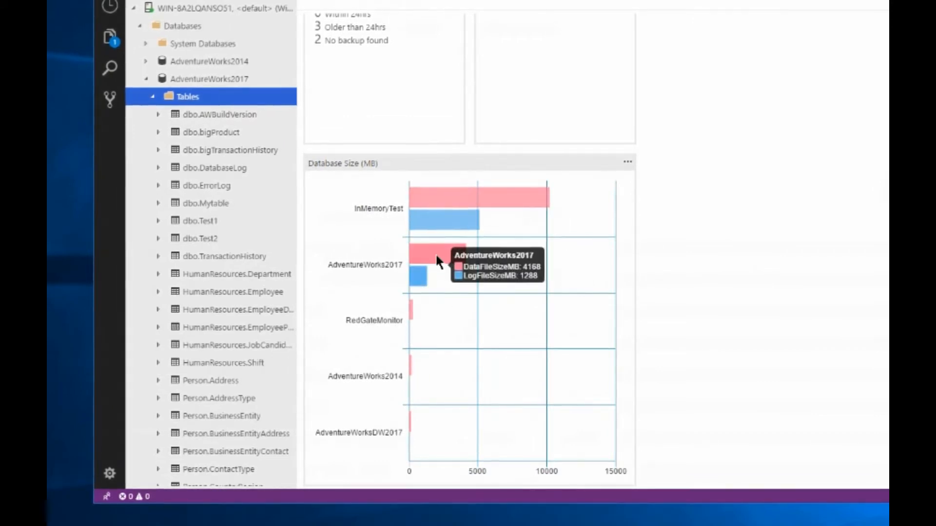
mouse_move(441, 230)
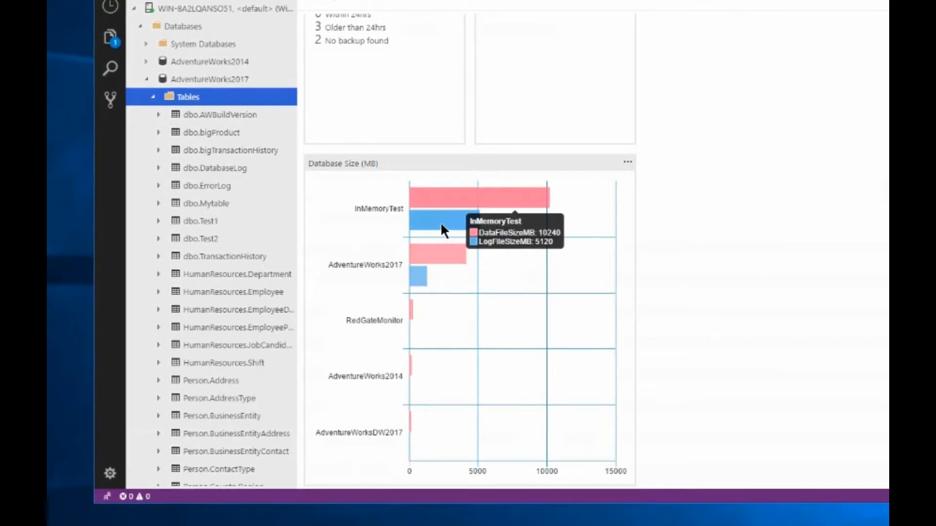
mouse_move(758, 352)
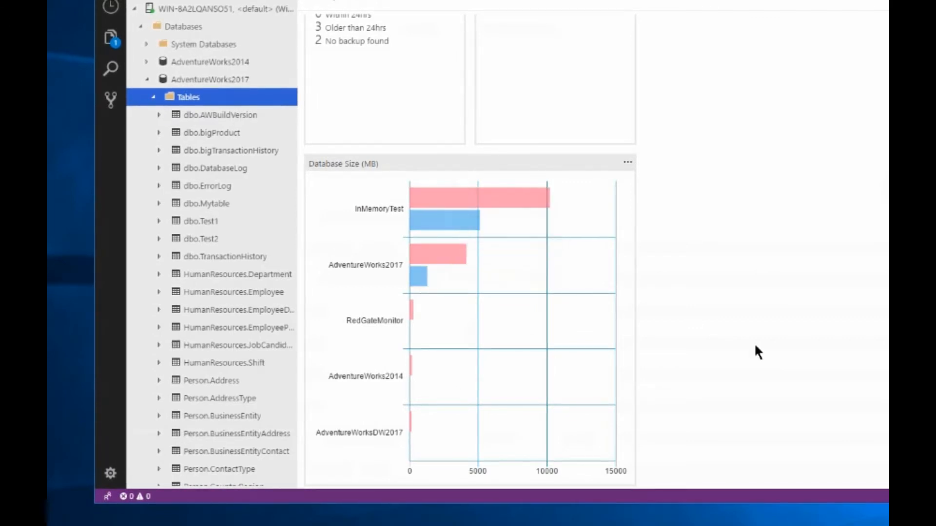
scroll("up", 3)
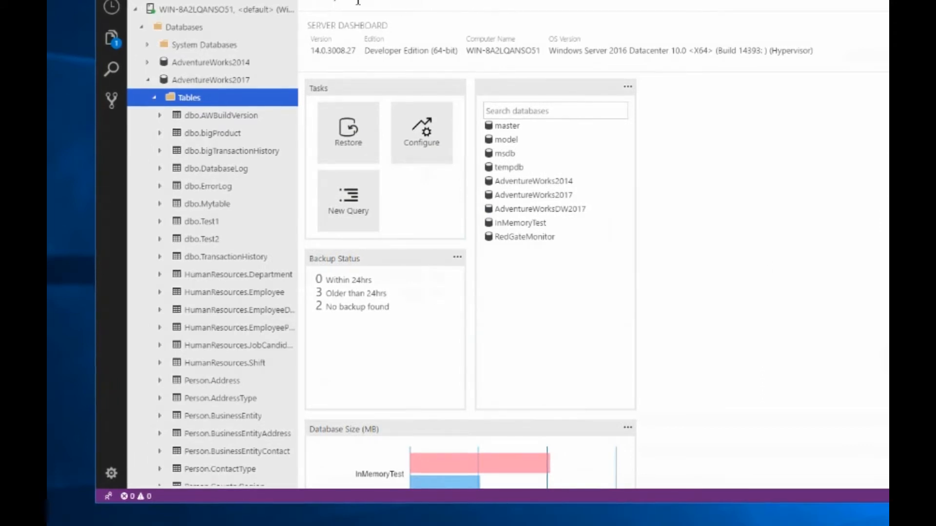
type("select * from Sal")
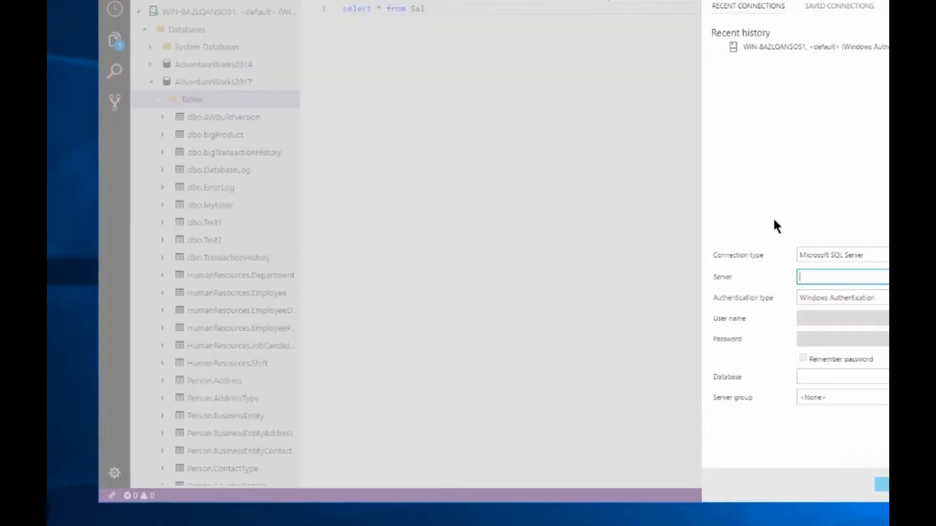
Connect the query to the recent server and switch the database to AdventureWorks2017
left_click(812, 47)
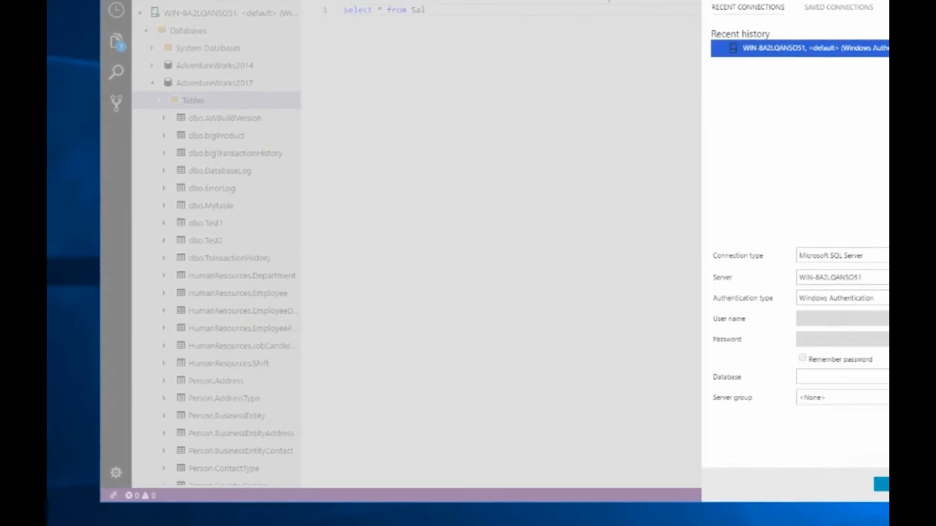
left_click(882, 484)
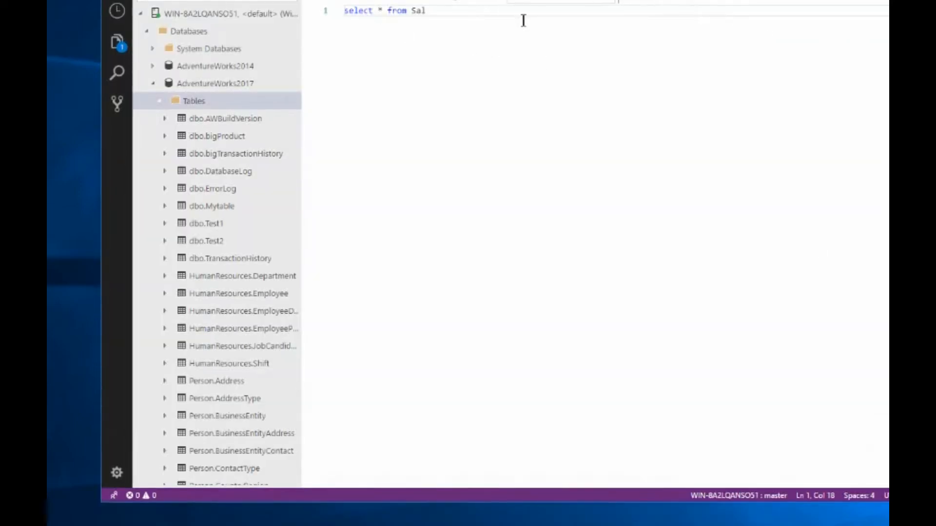
left_click(558, 1)
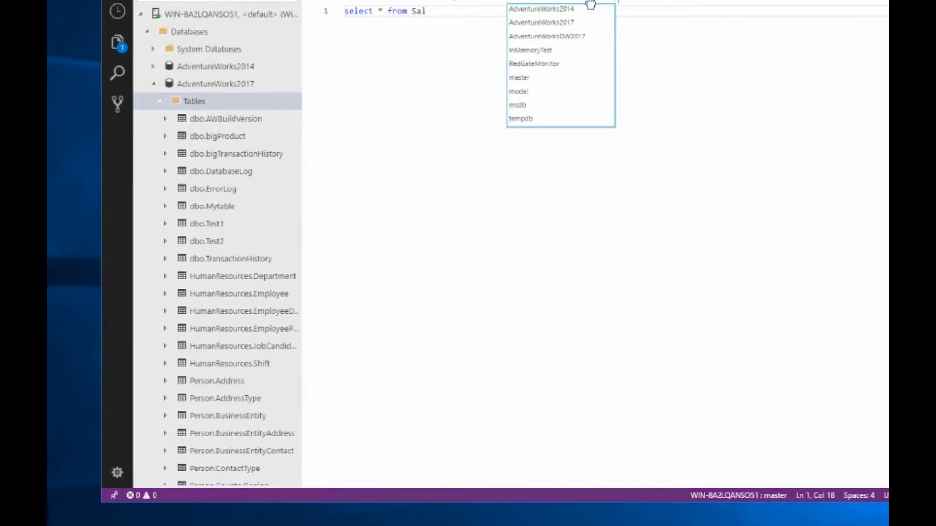
left_click(541, 22)
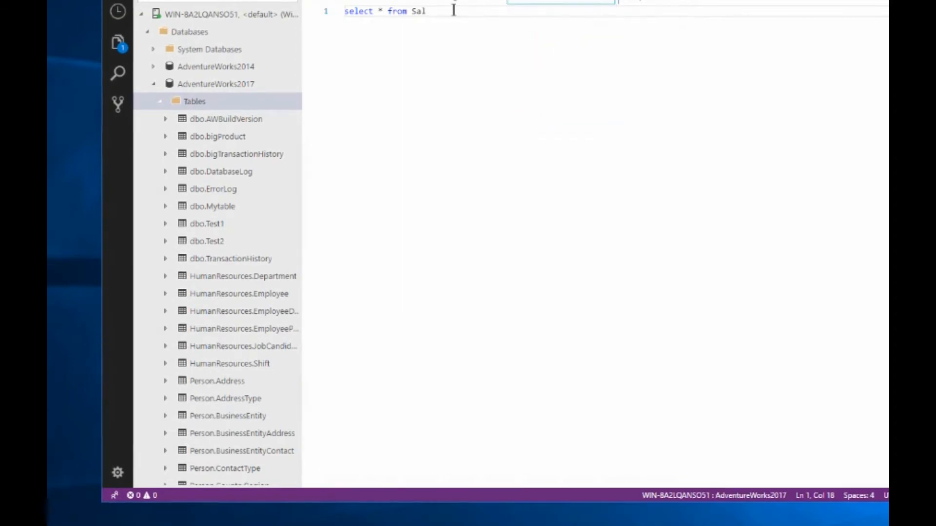
Complete the FROM clause as 'sales.SalesOrderHeader as soh'
key("BackSpace")
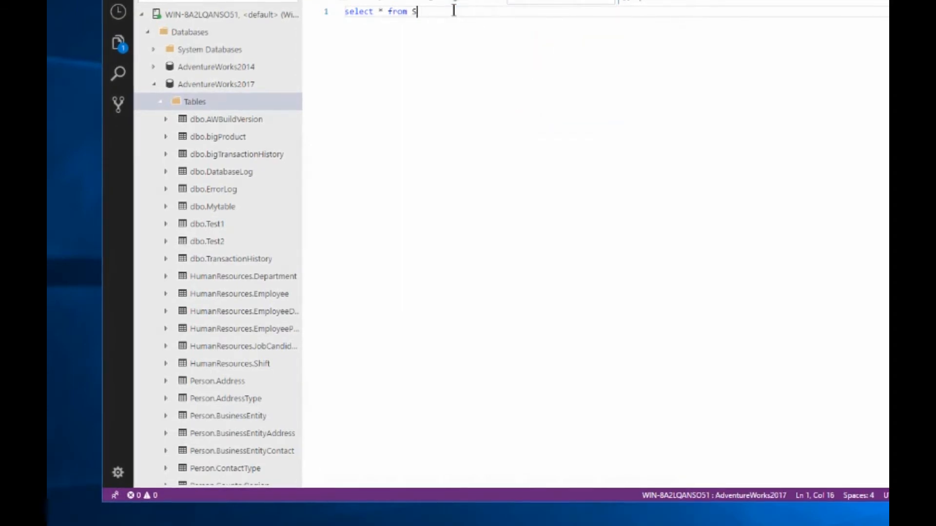
type("a")
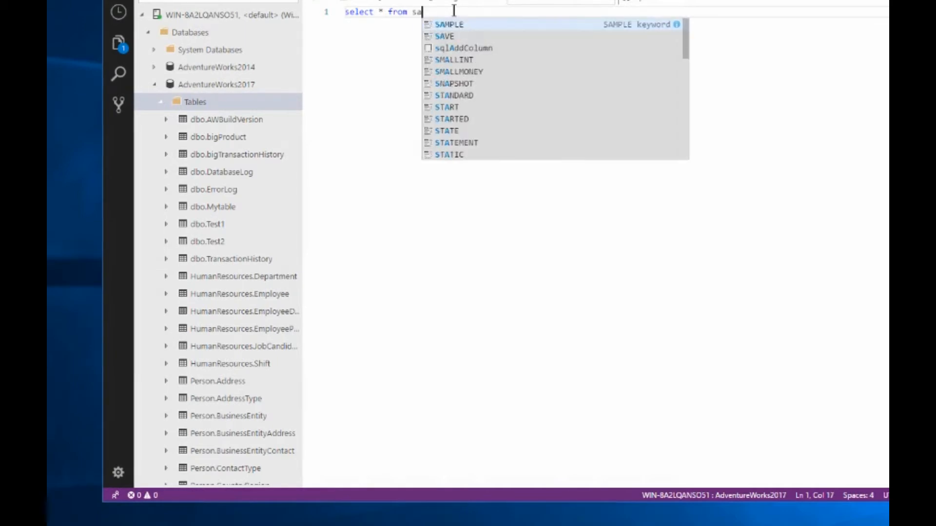
type("les")
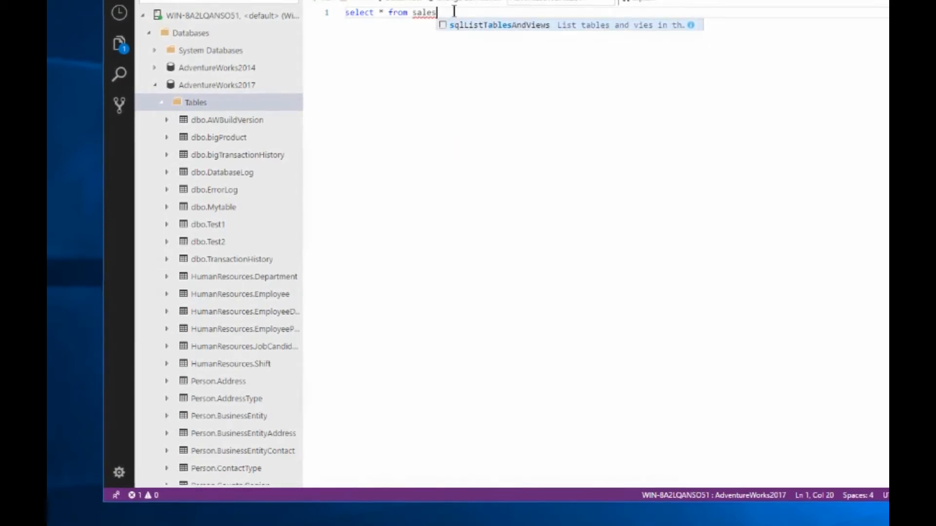
type(".")
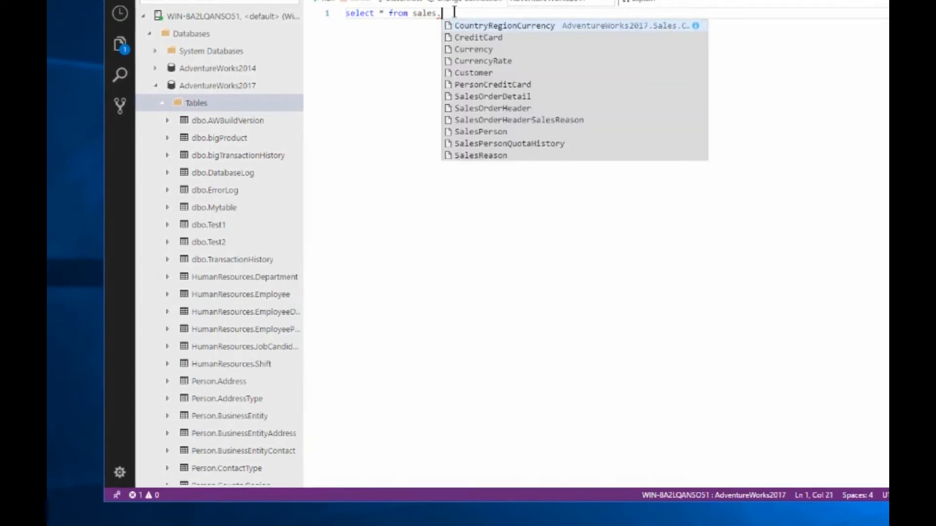
type("sOrderHeader as soh")
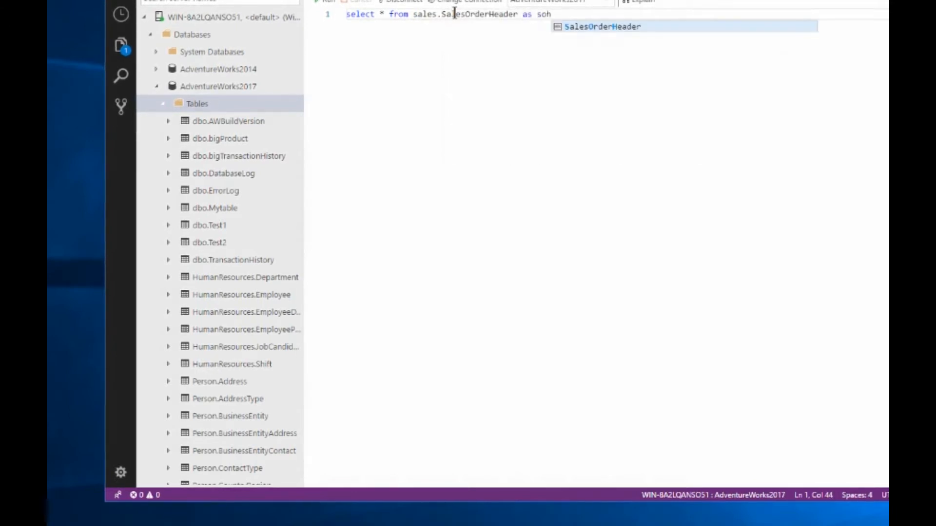
type("Sales")
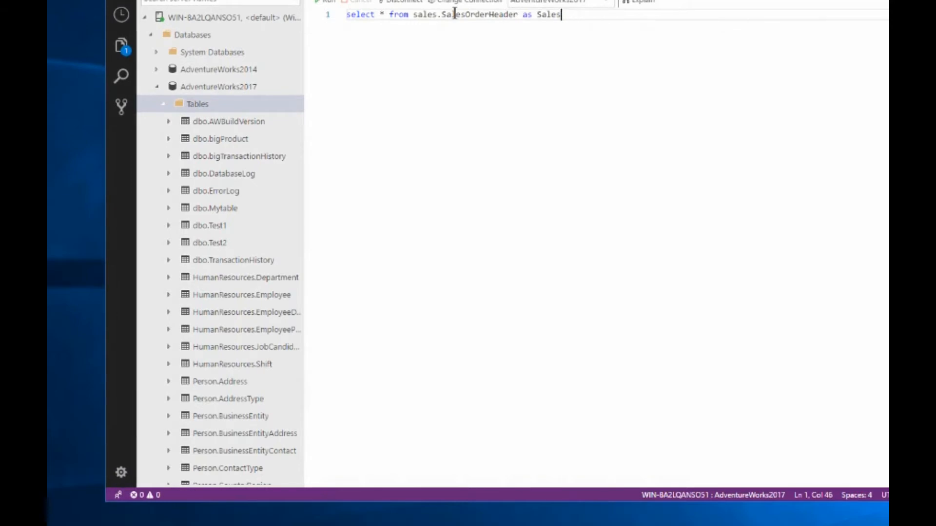
type("soh")
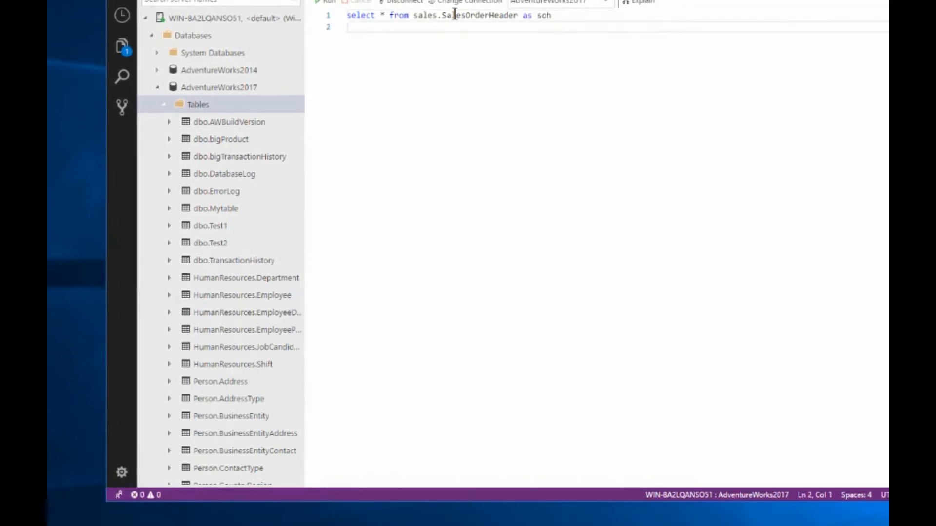
Add 'join sales.SalesOrderDetail as sod' to the query
type("join")
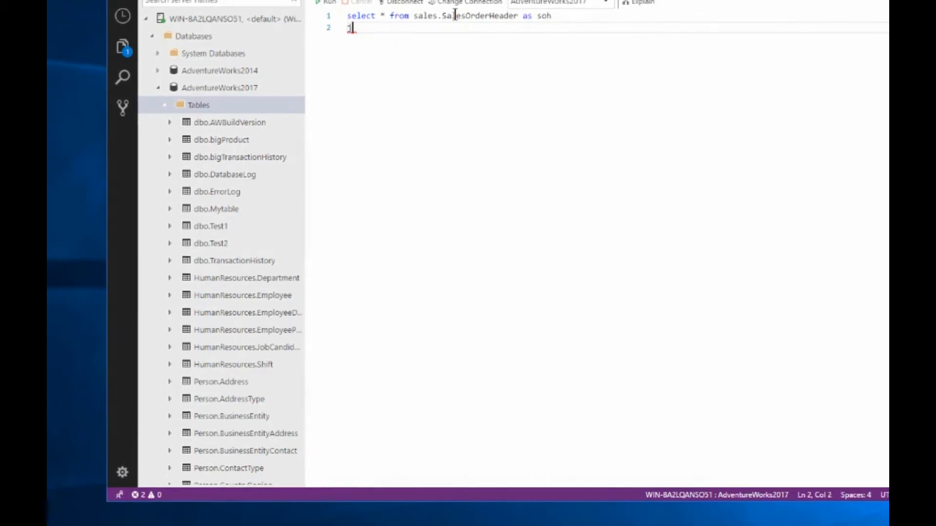
type("j")
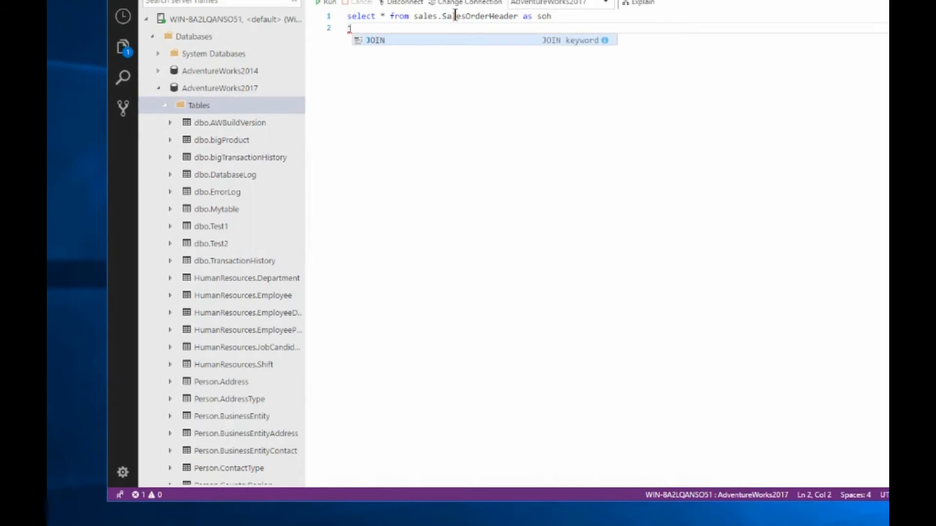
type("JOIN")
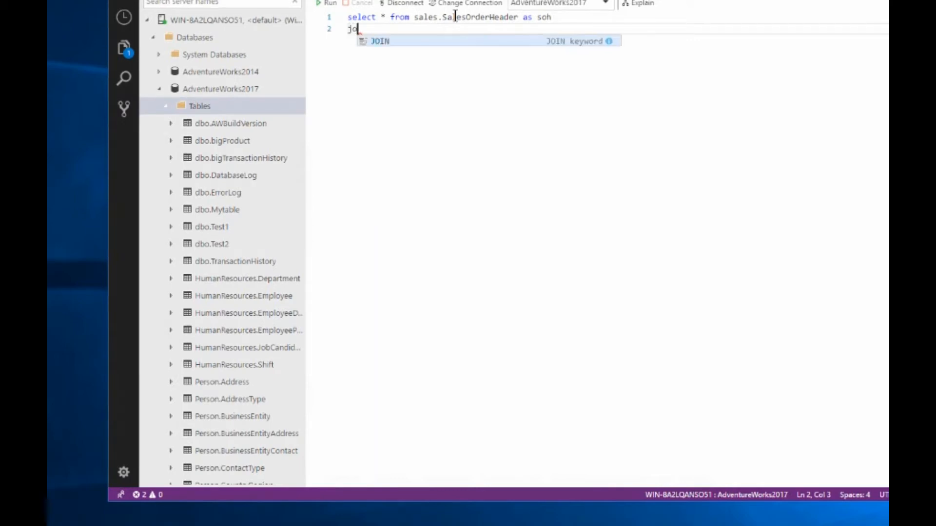
type("in")
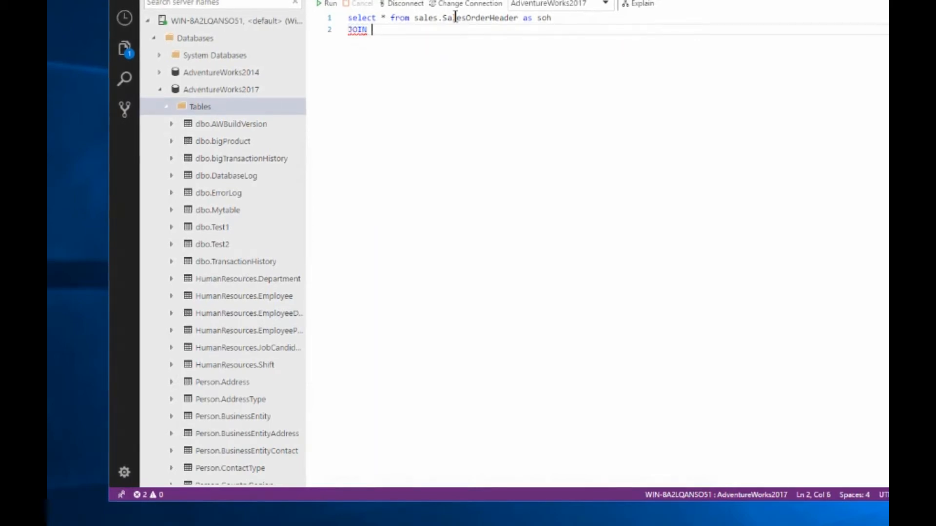
type("sales.sq")
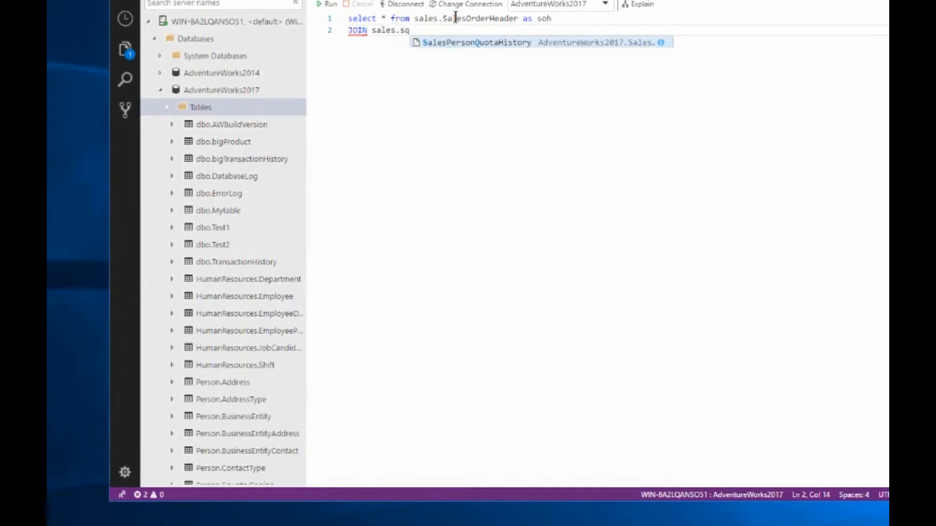
type("lesOrderDetail a")
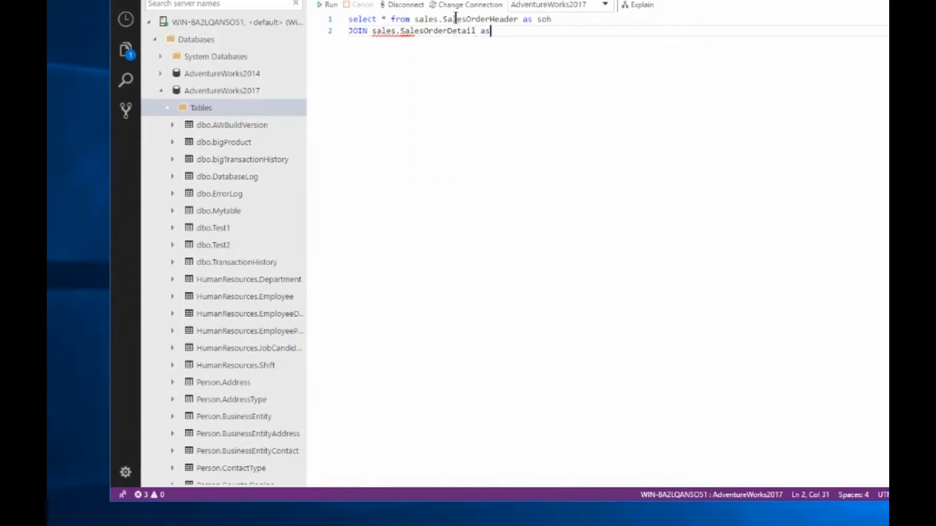
type("sod")
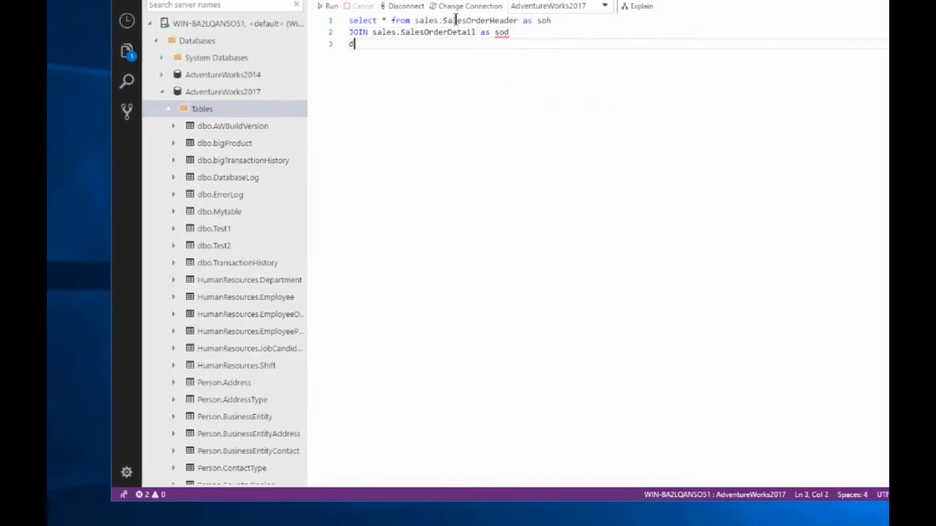
Type the join condition 'on soh.SalesOrderID = sod.SalesOrderID' using IntelliSense
type("on s")
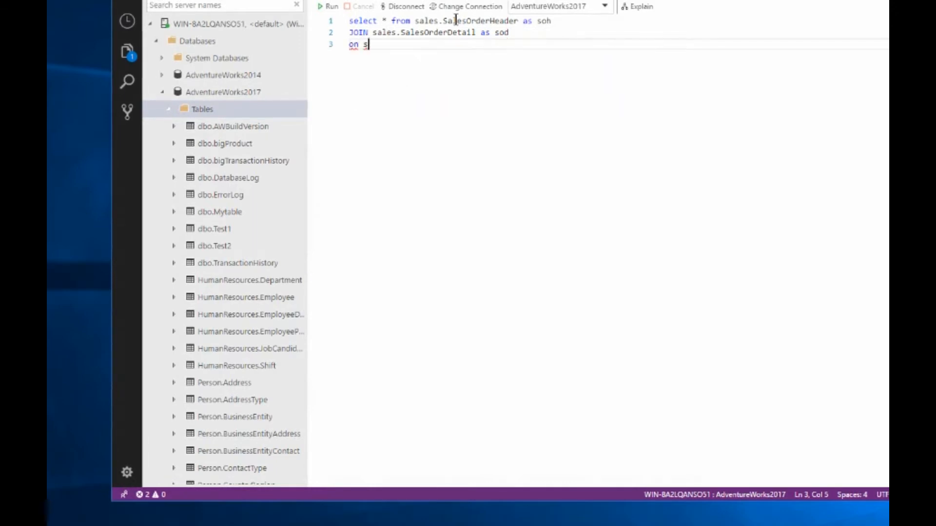
type("oh.")
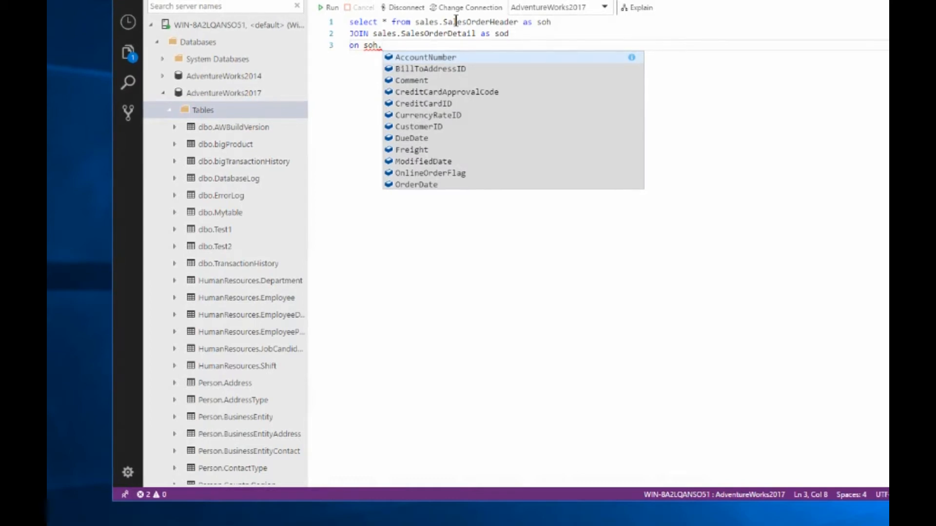
type("s")
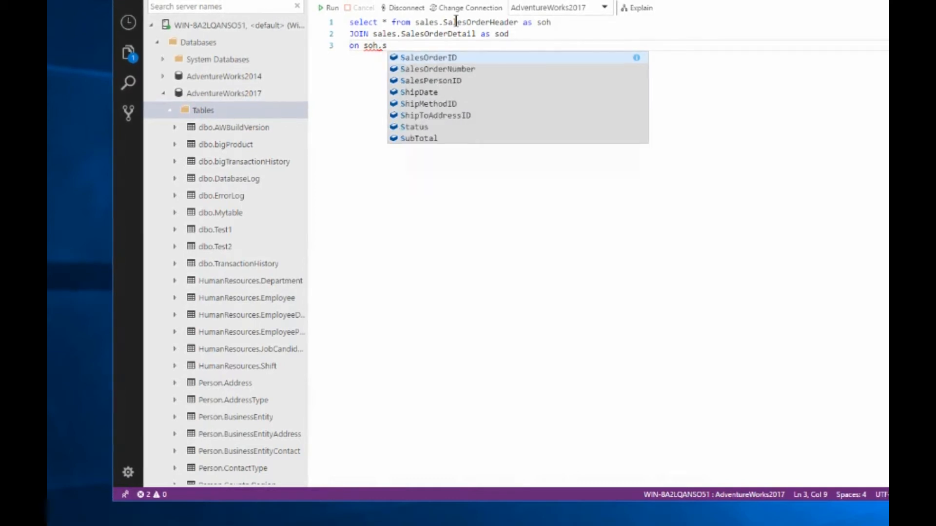
left_click(427, 58)
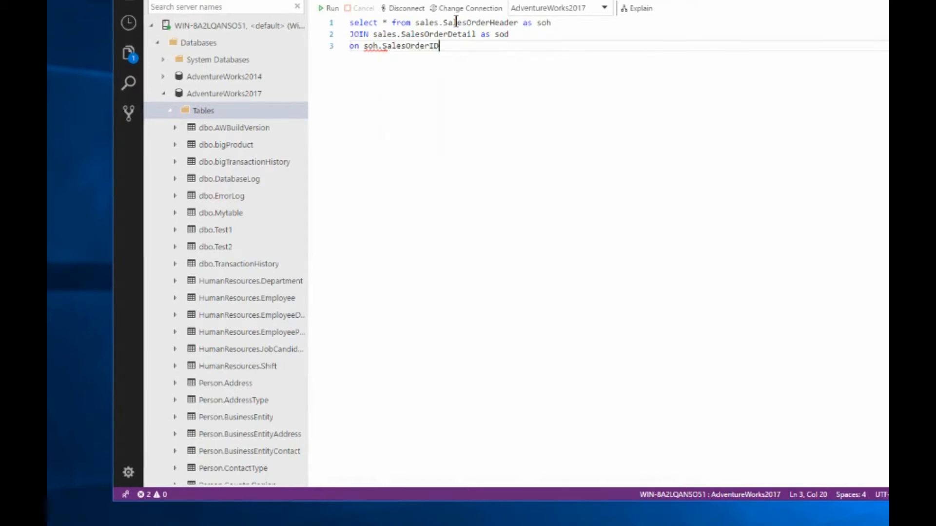
type("= sod")
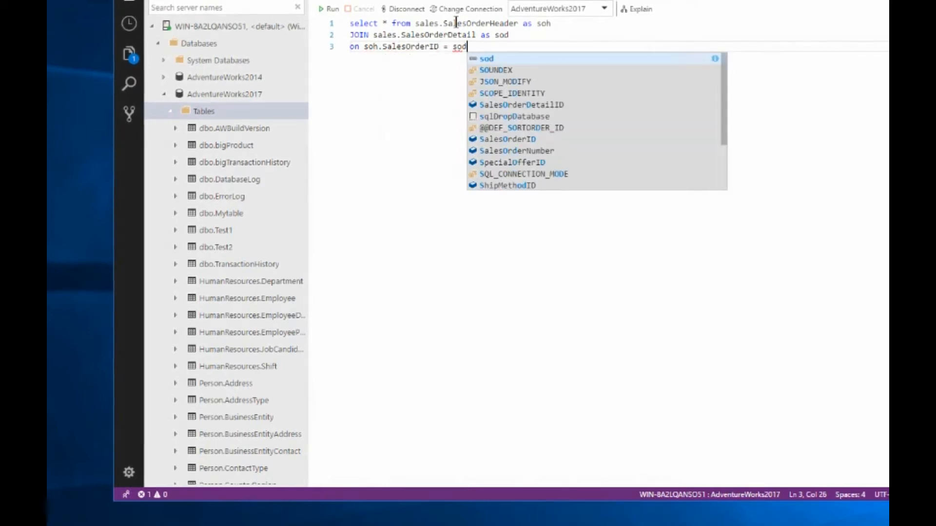
type(".s")
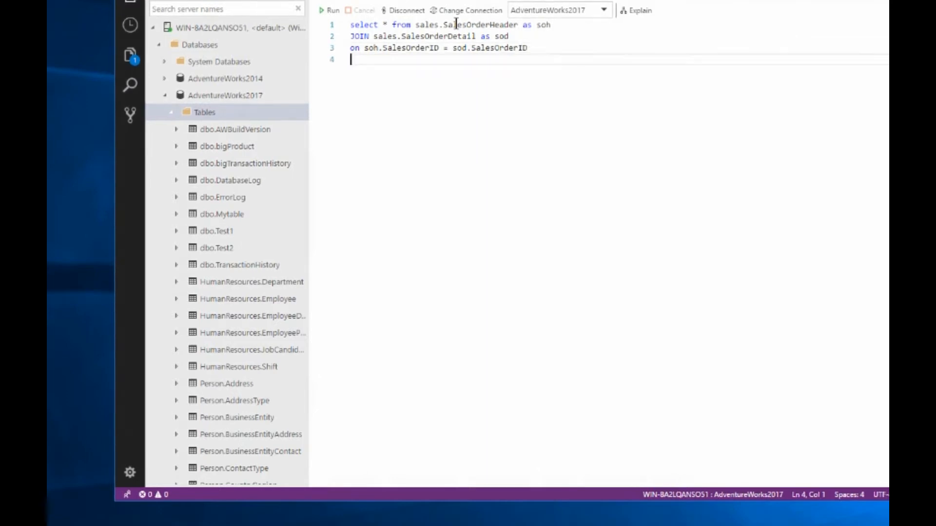
Add 'where soh.SalesOrderID = 42' to line 4 of the join query
type("where soh")
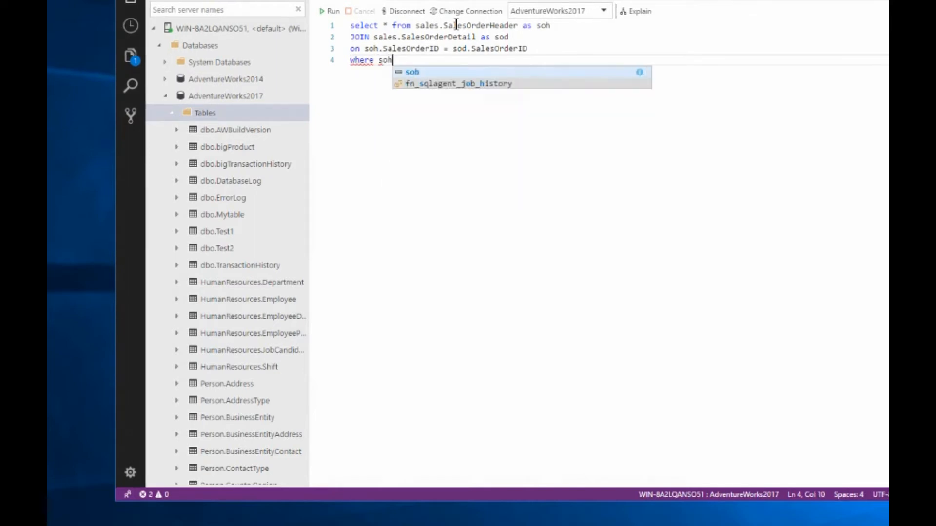
type(".")
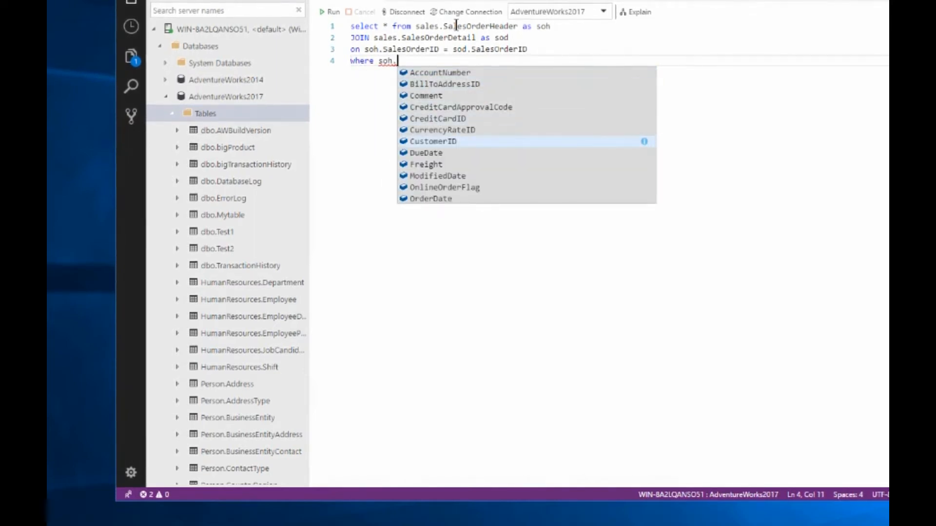
type("s")
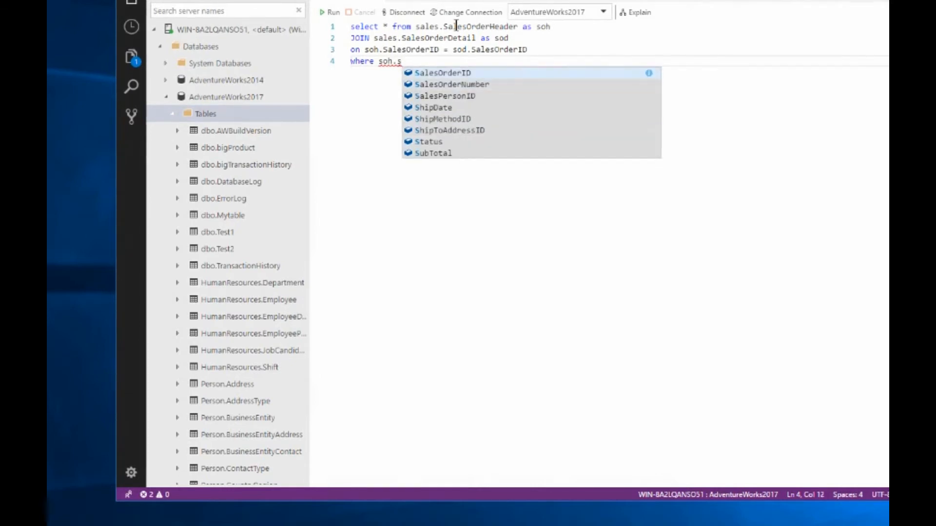
type("alesOrderID = 42;")
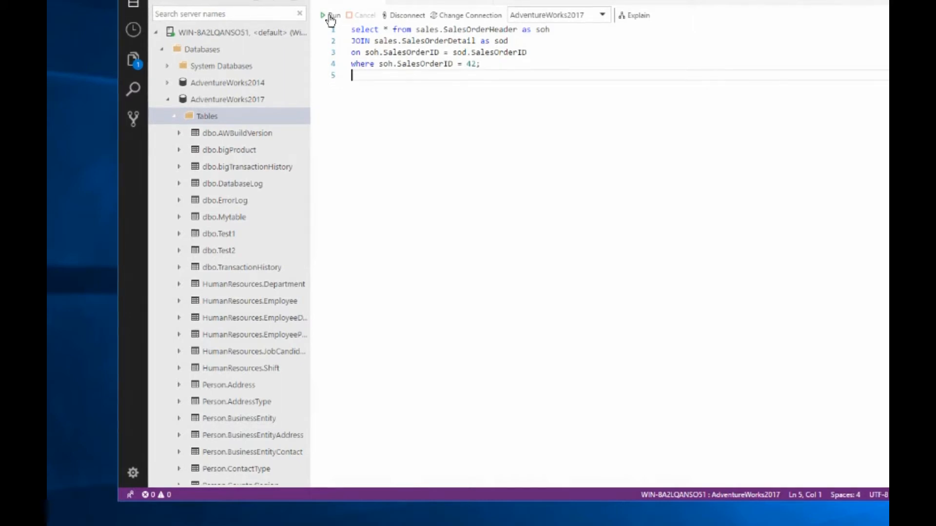
Run the join query, getting column headers and 0 rows affected
left_click(331, 15)
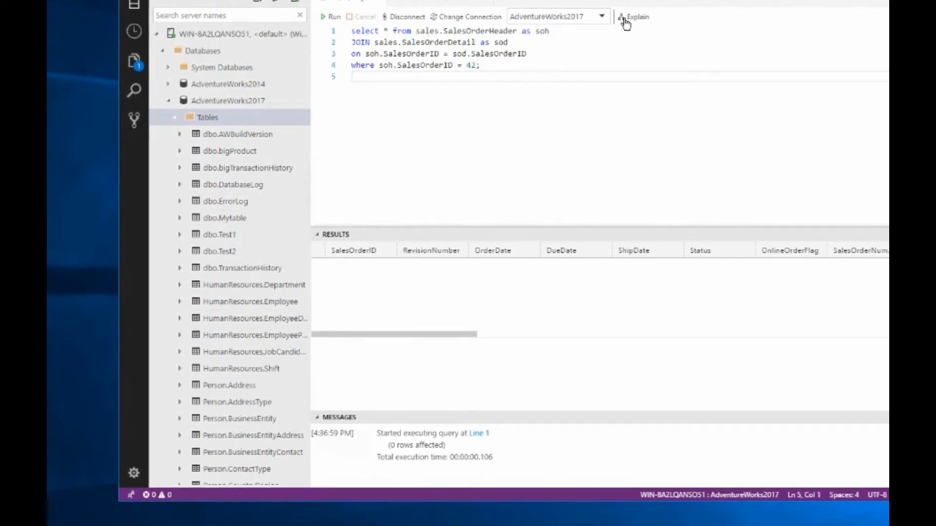
Show the estimated query plan with Nested Loops over two clustered index seeks
left_click(633, 16)
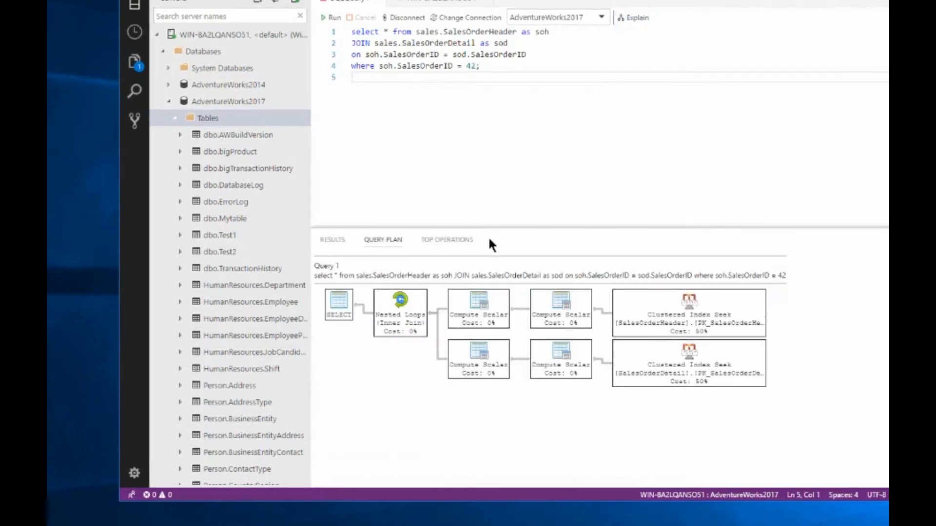
mouse_move(400, 314)
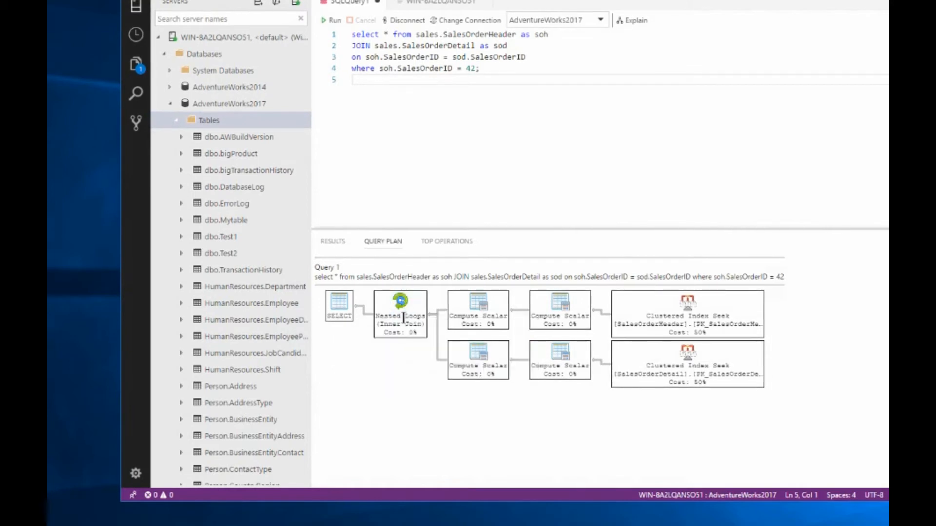
mouse_move(400, 304)
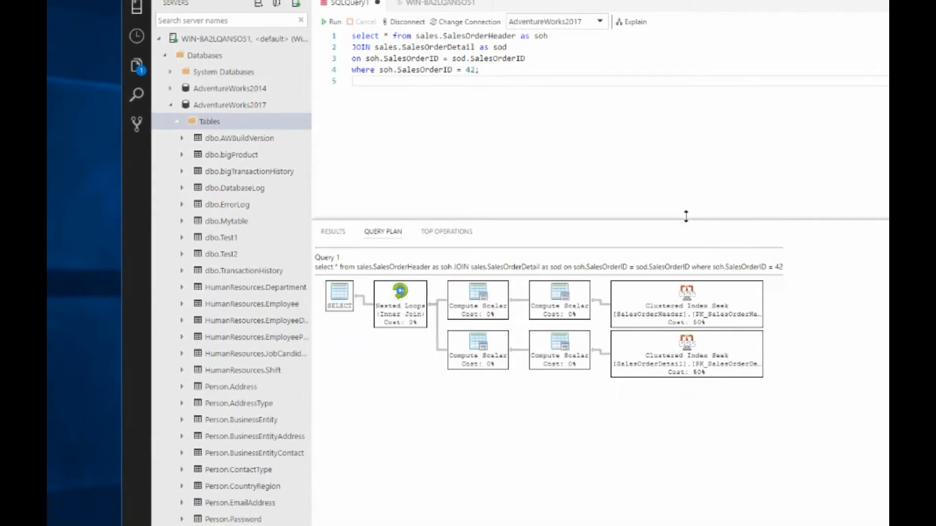
mouse_move(401, 212)
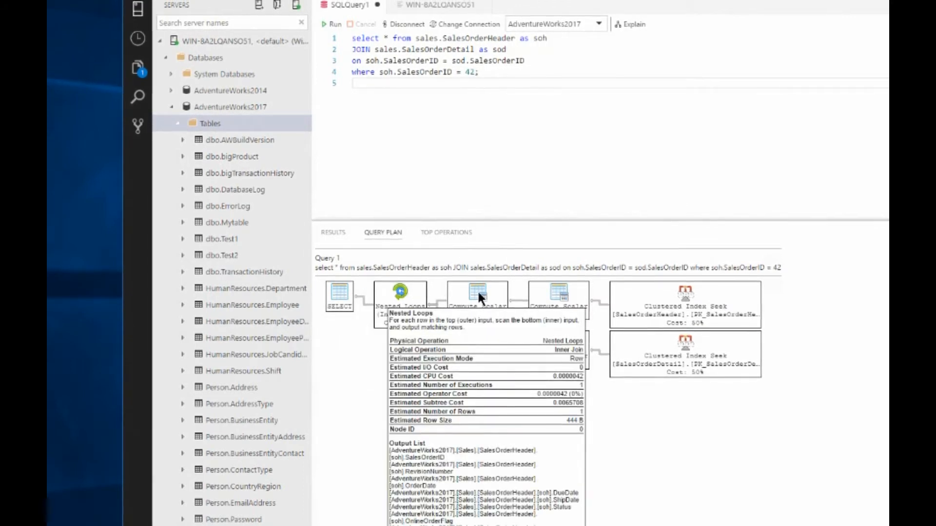
mouse_move(685, 293)
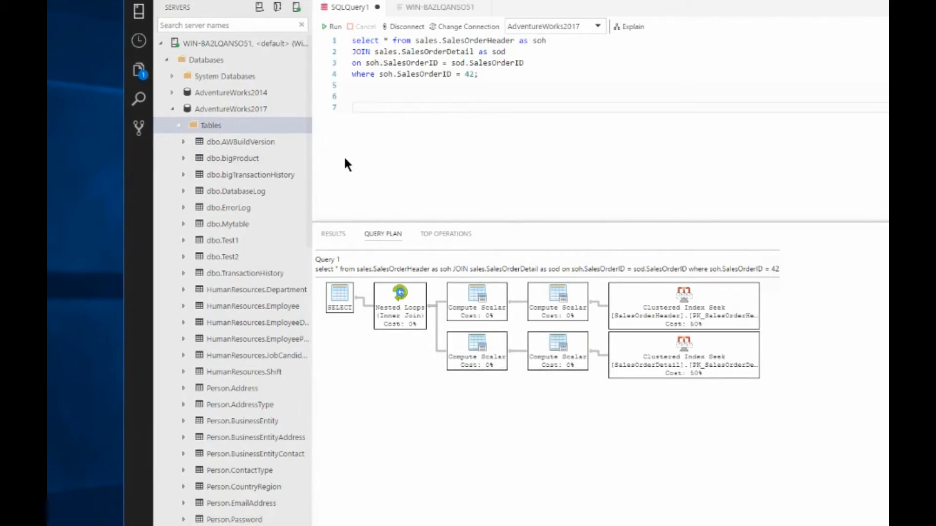
Type 'SELECT * from' on line 7 and expand dbo.Test2 in the Servers tree
type("sele")
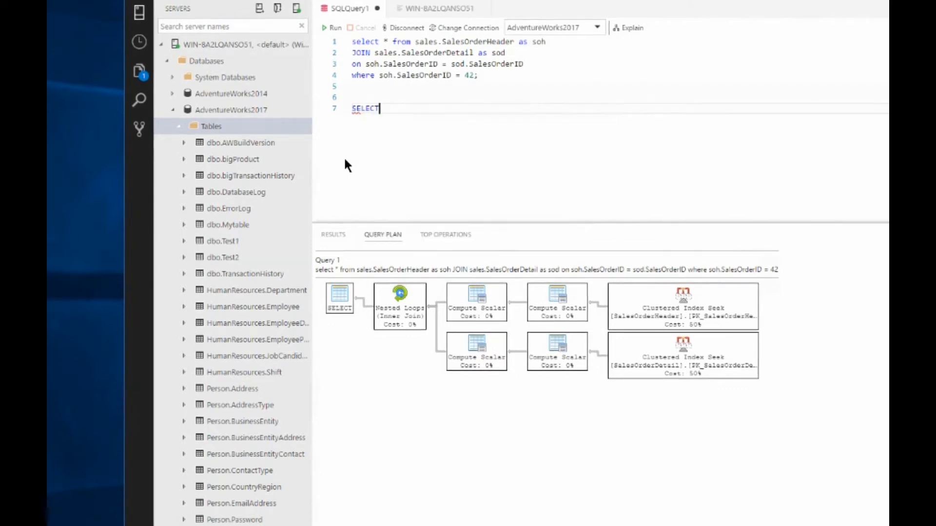
type("*")
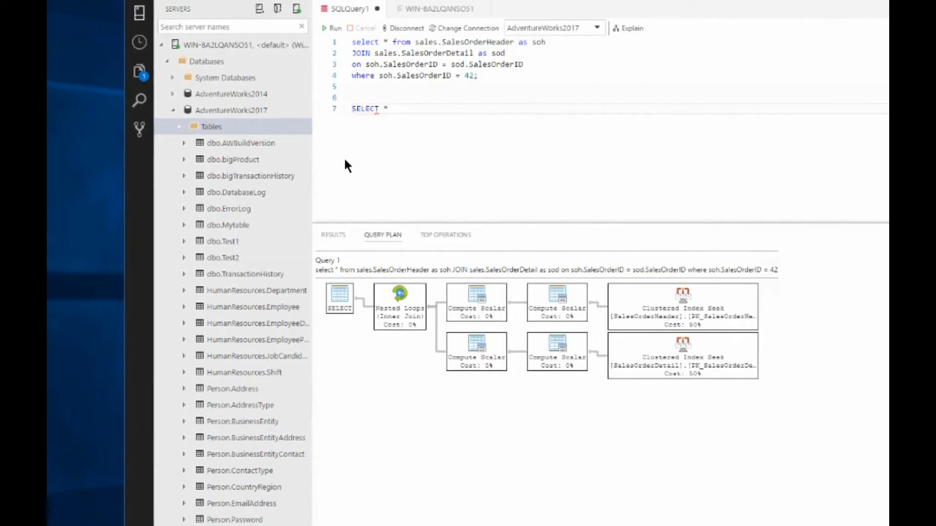
type("from")
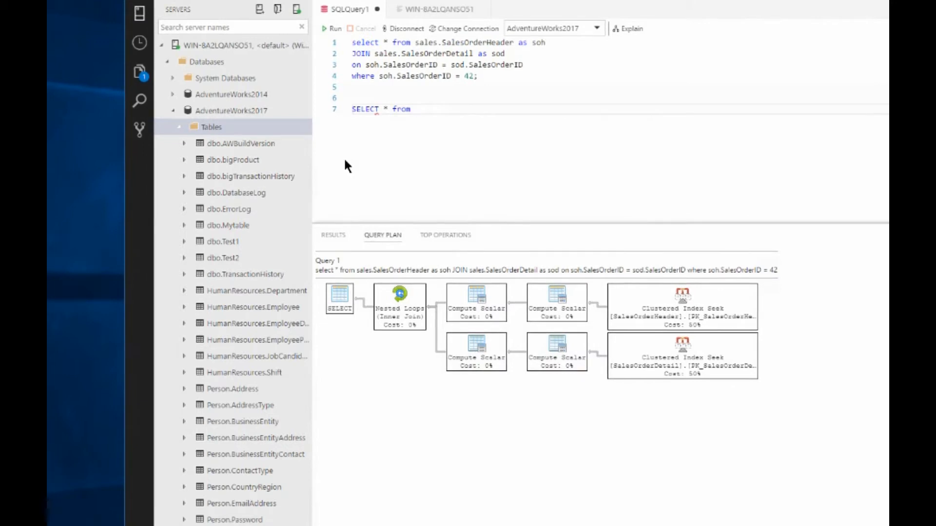
left_click(223, 257)
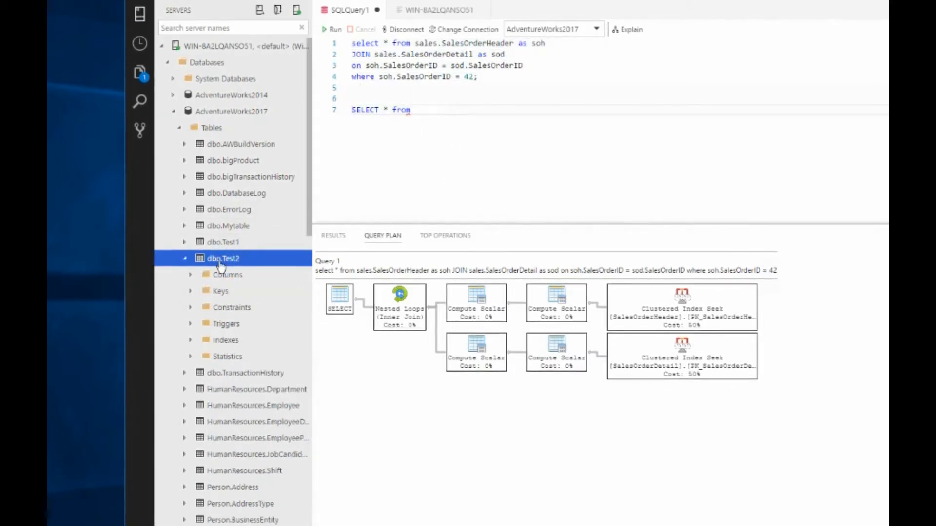
mouse_move(231, 268)
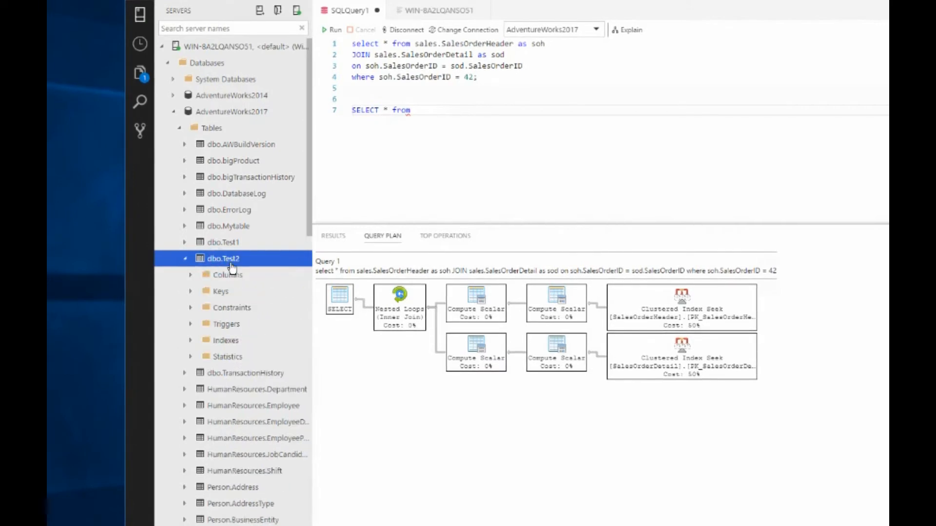
key("ctrl+a")
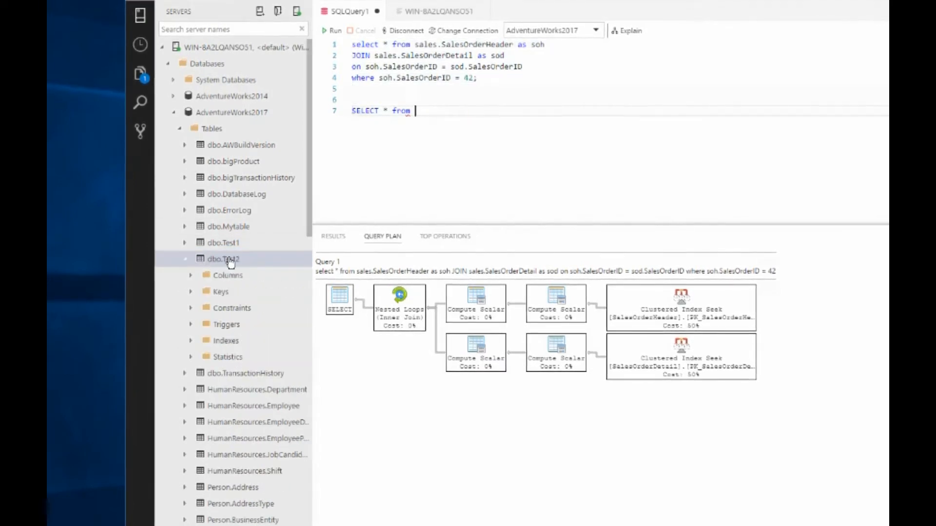
right_click(222, 258)
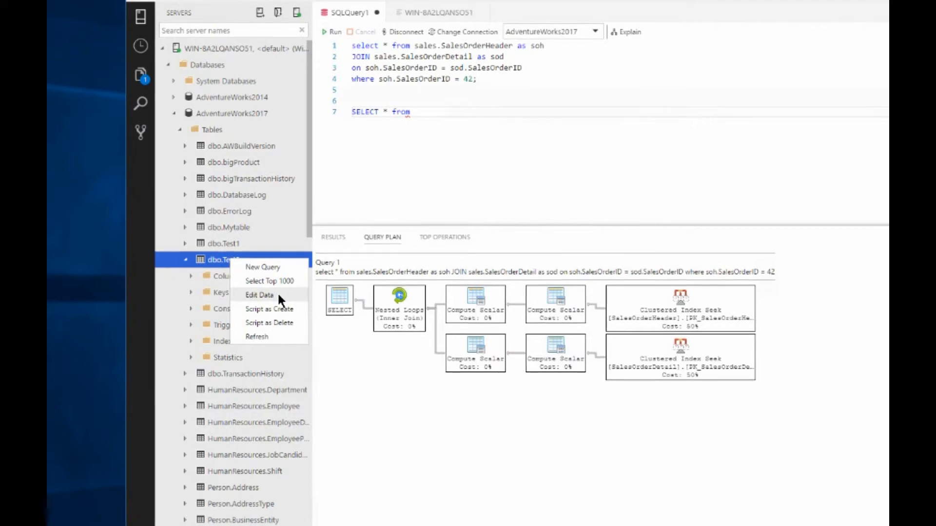
left_click(260, 295)
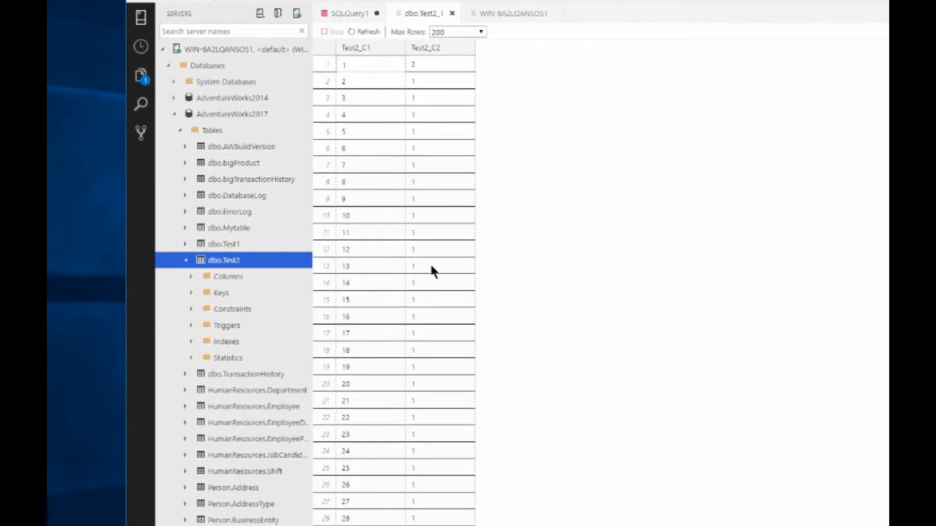
left_click(439, 232)
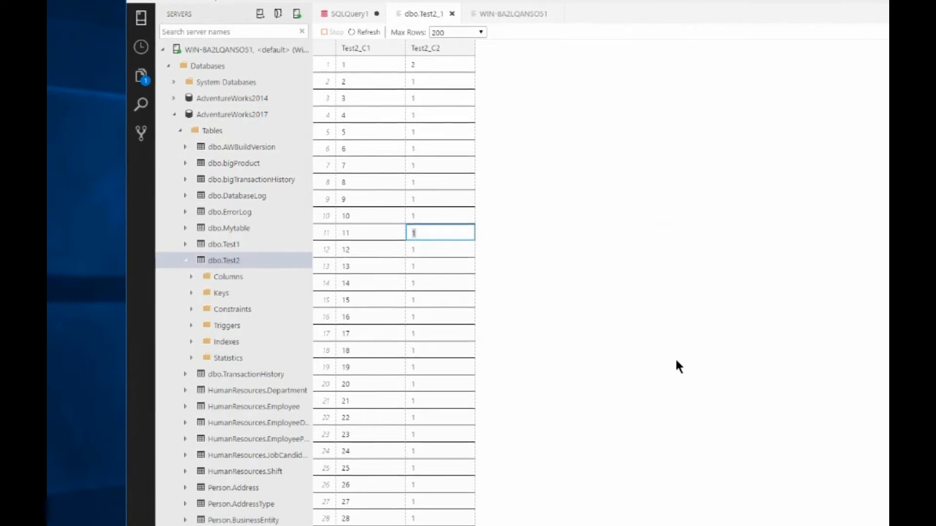
scroll("down", 3)
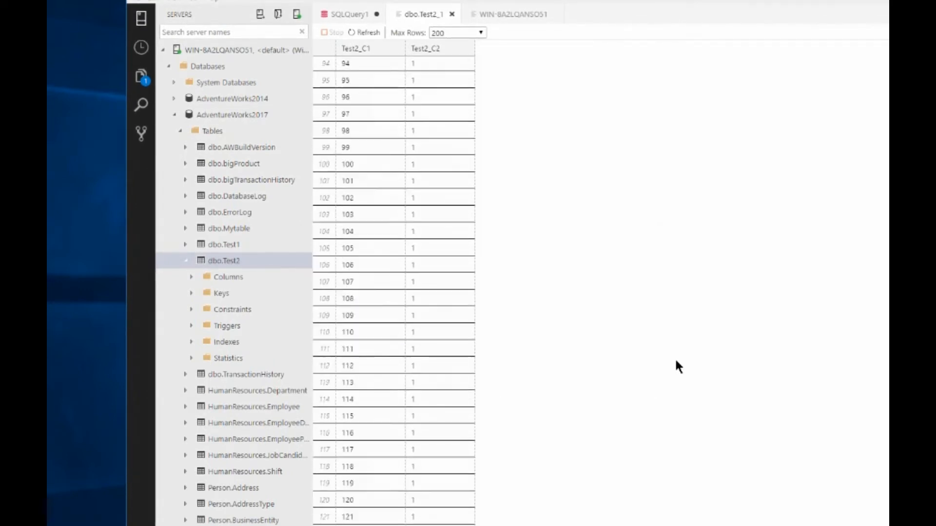
scroll("down", 3)
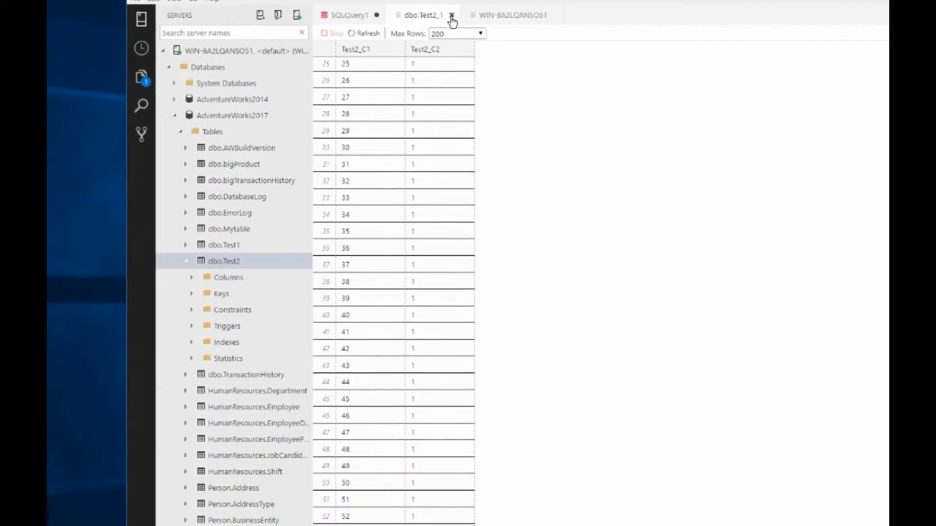
left_click(451, 16)
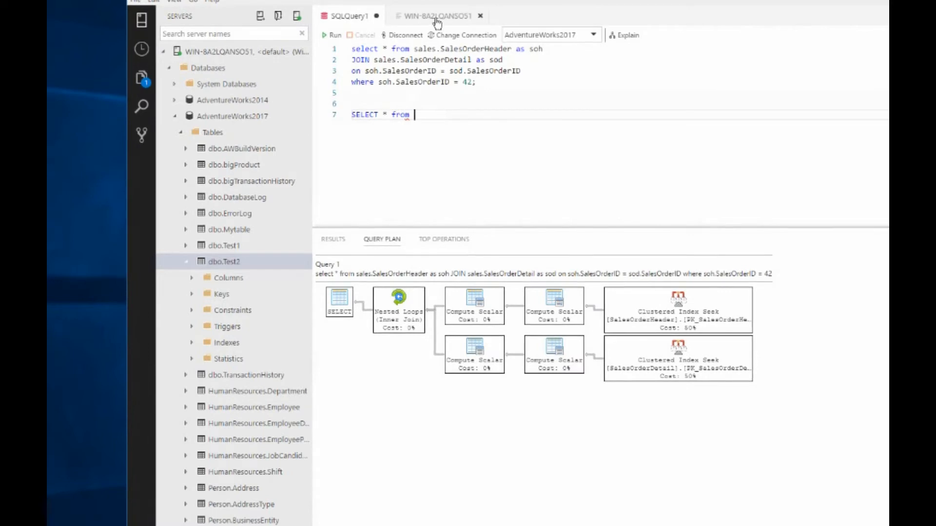
Check the server dashboard, then view the plan's top operations and query results
left_click(438, 16)
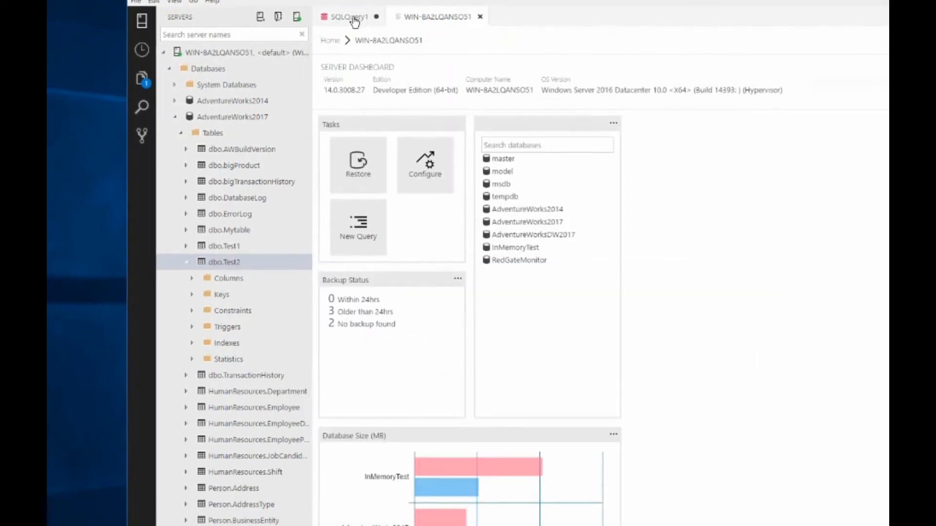
left_click(345, 16)
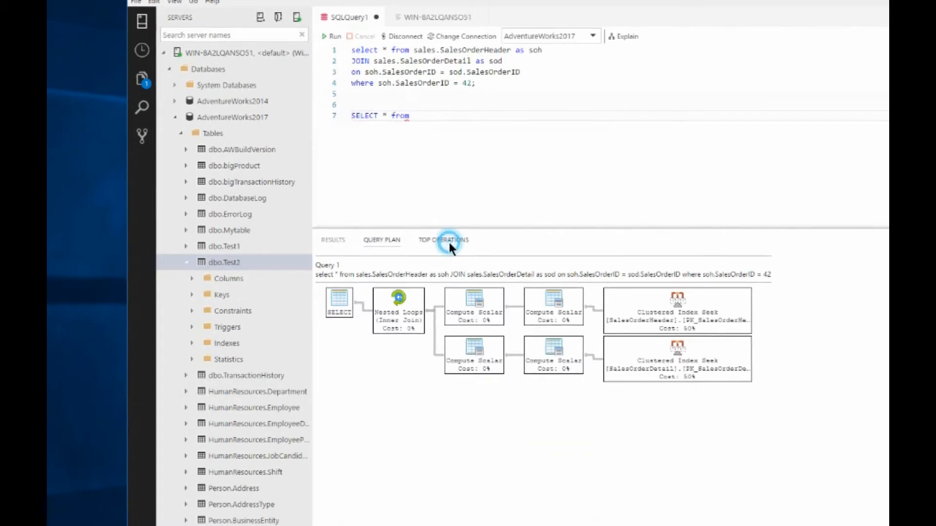
left_click(443, 239)
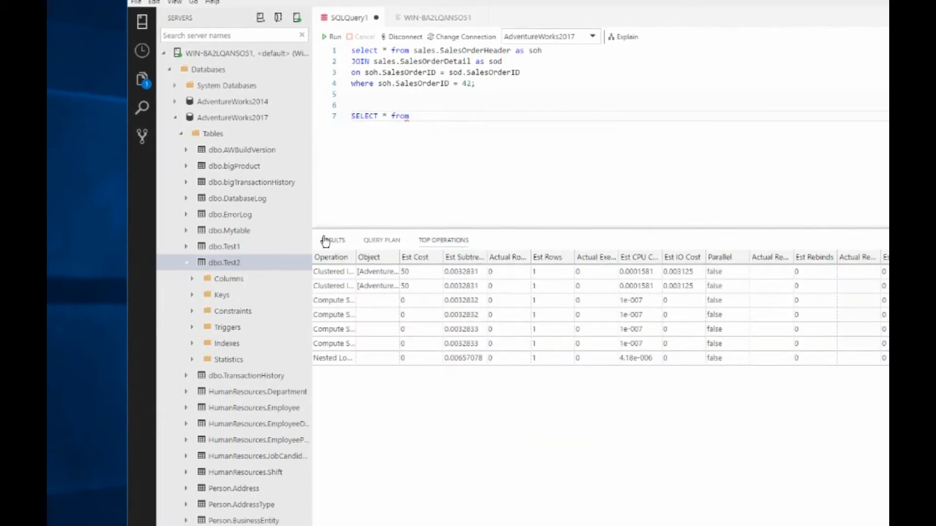
left_click(332, 239)
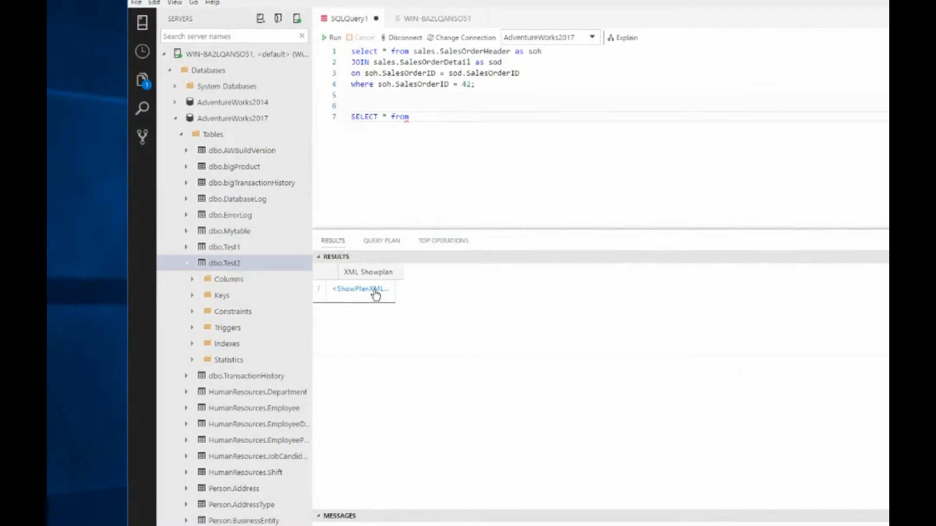
Open the query's XML showplan, scroll through it, and close it
left_click(360, 289)
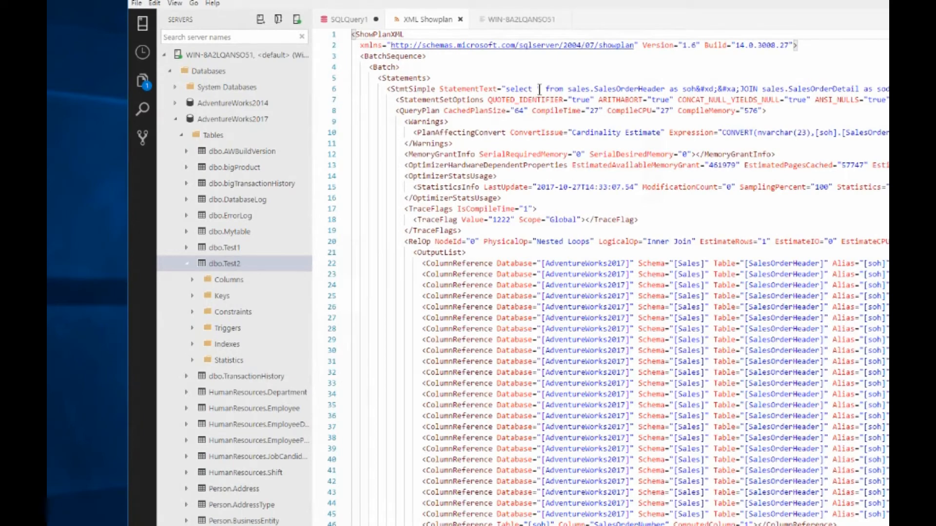
type("*")
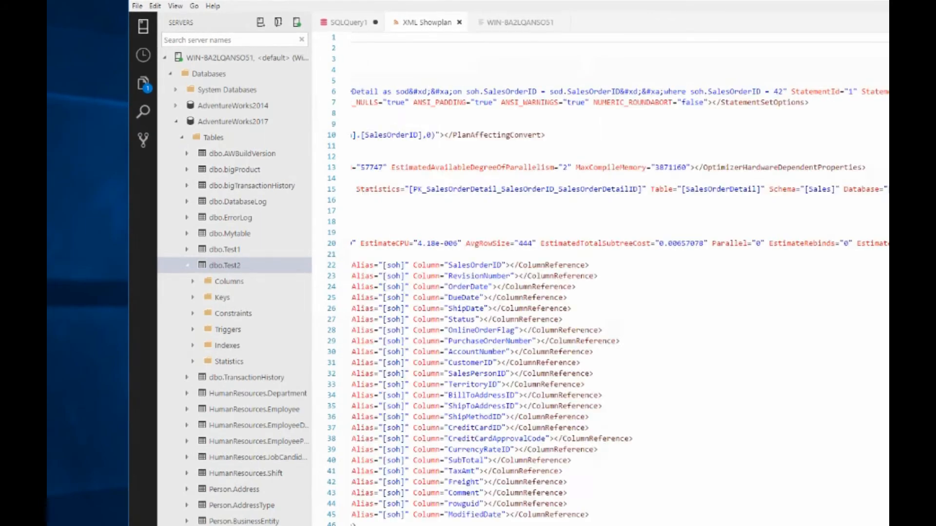
scroll("left", 3)
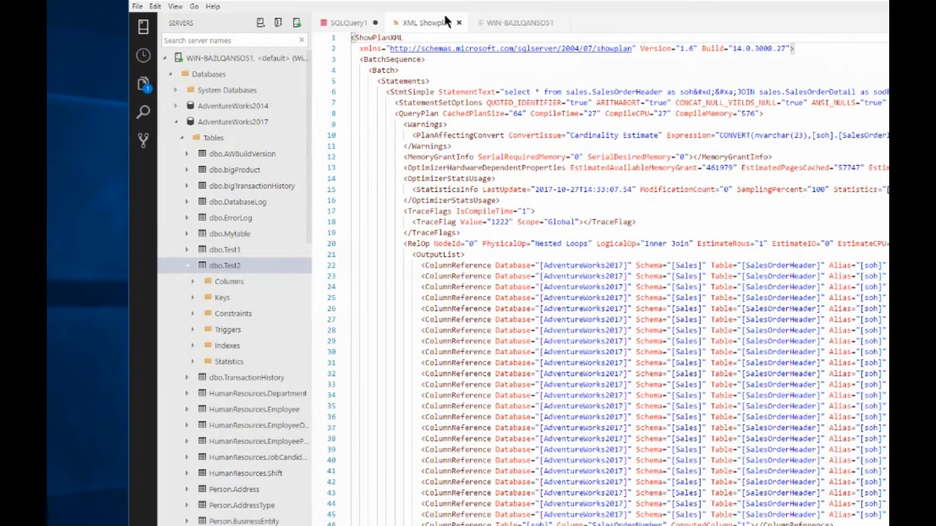
left_click(346, 23)
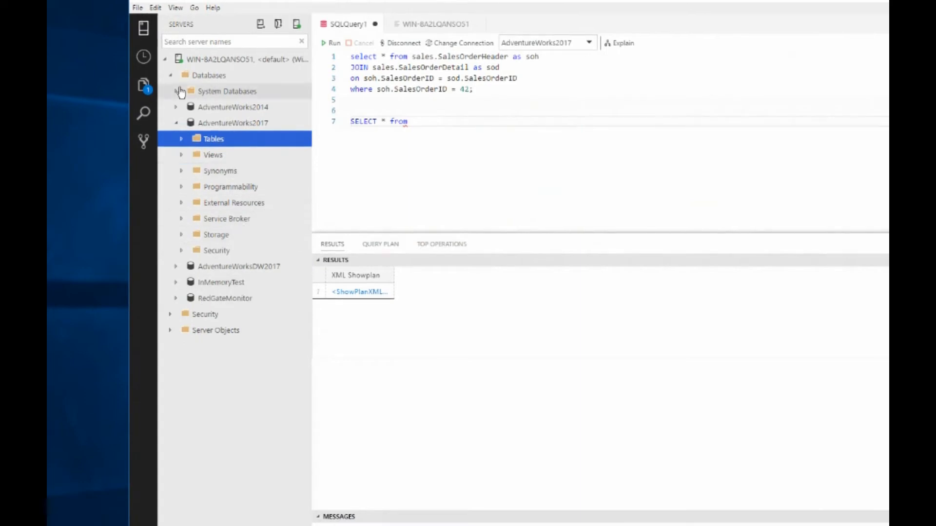
mouse_move(143, 58)
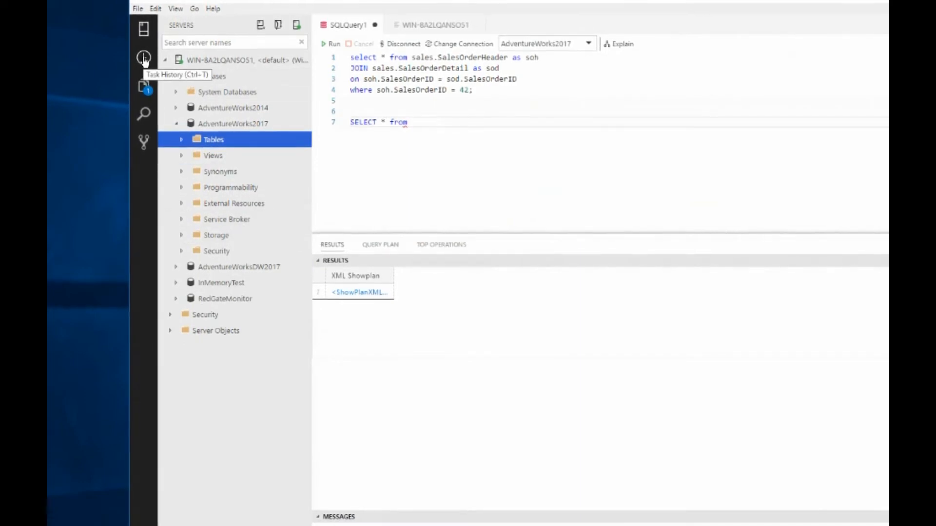
Check the empty Task History, then show the Explorer listing unsaved SQLQuery1
left_click(144, 58)
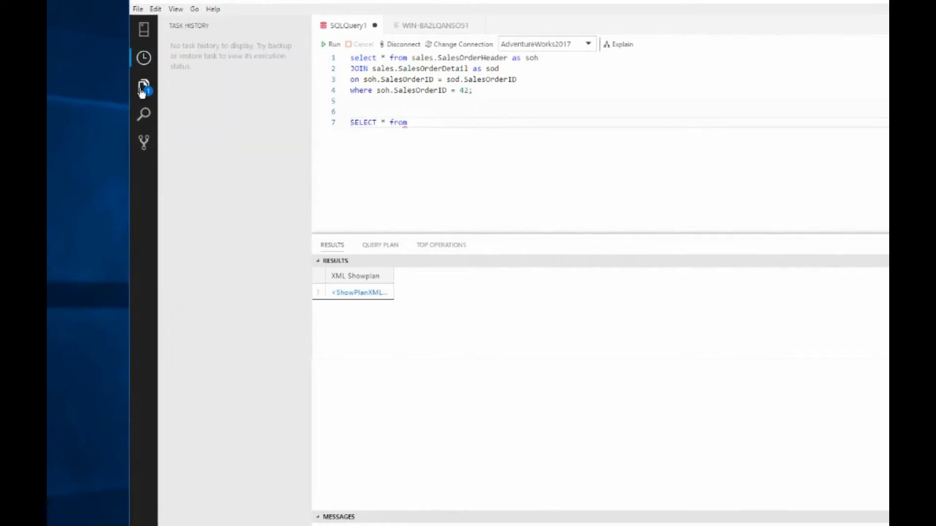
left_click(143, 86)
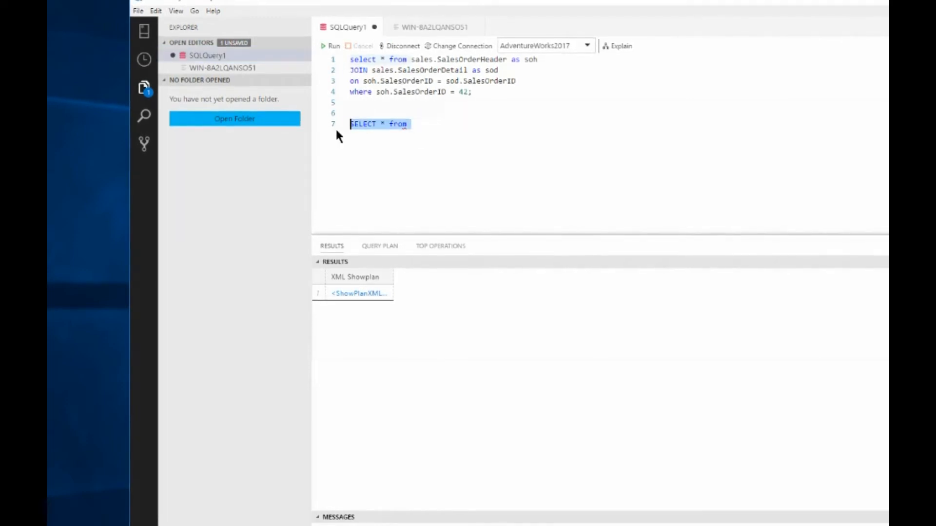
Delete line 7's 'SELECT * from' and save as SQLQuery1.sql in Documents
key("Delete")
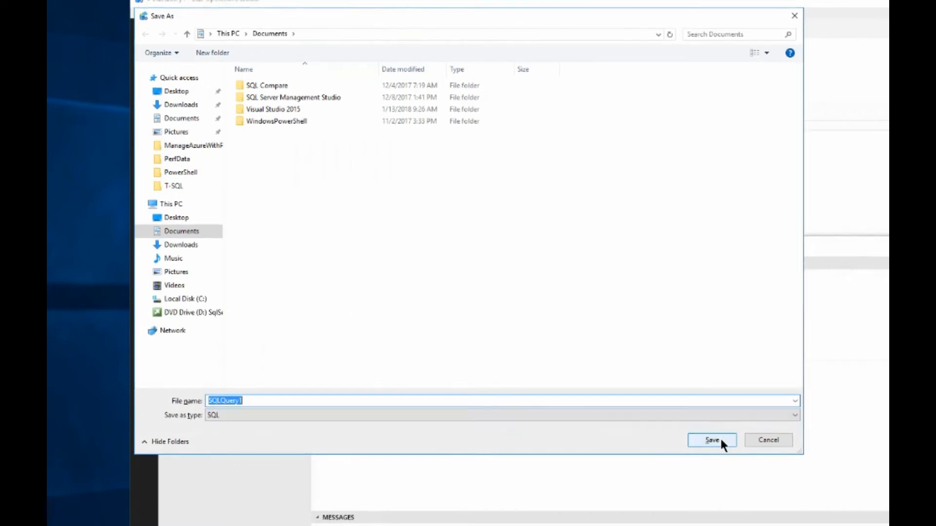
left_click(711, 439)
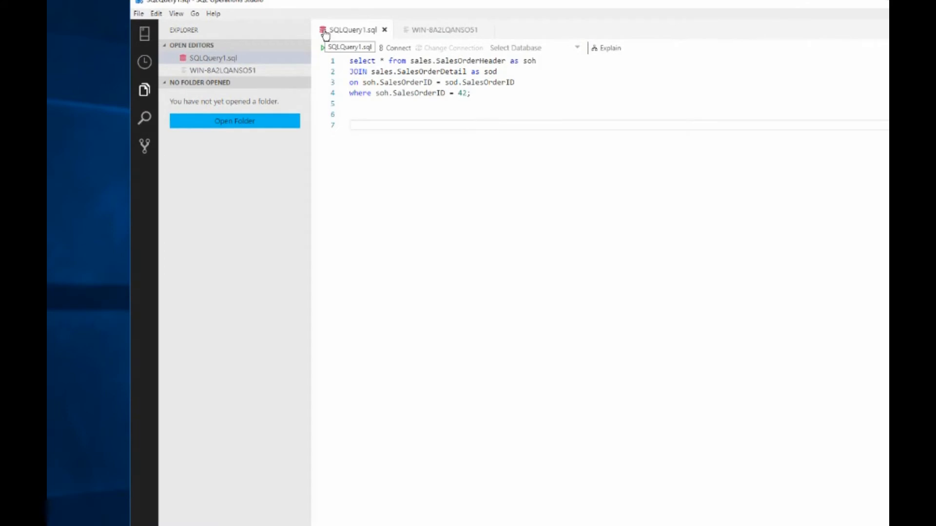
left_click(397, 47)
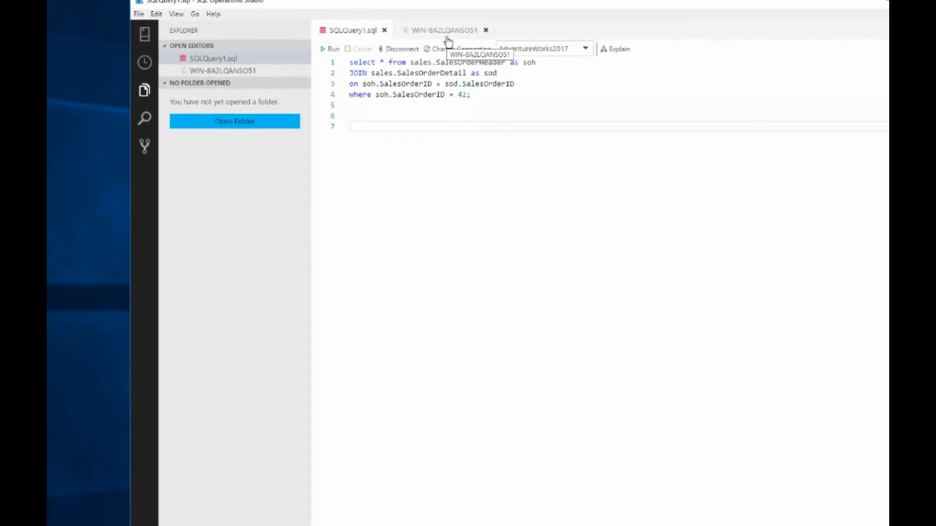
mouse_move(224, 58)
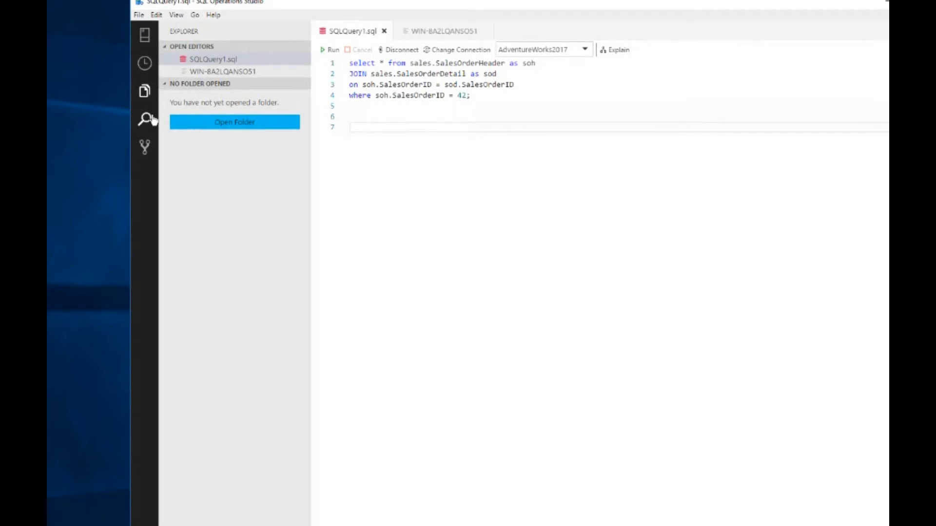
Search for 'product', then 'sales', and open the first of 7 matches
left_click(144, 119)
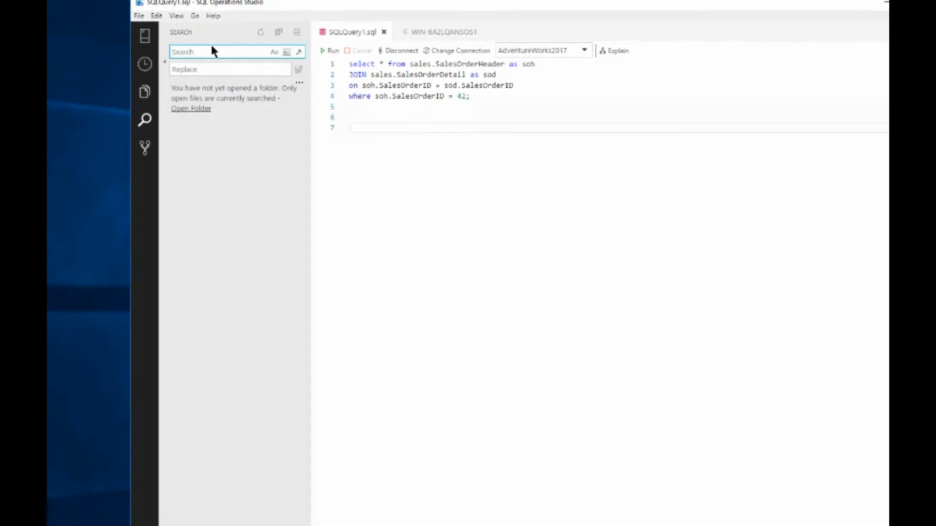
type("product")
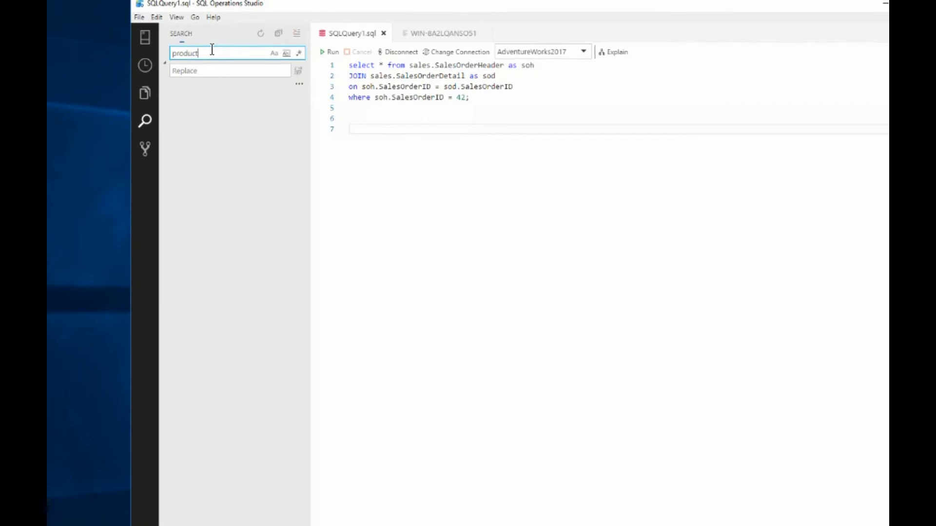
key("Enter")
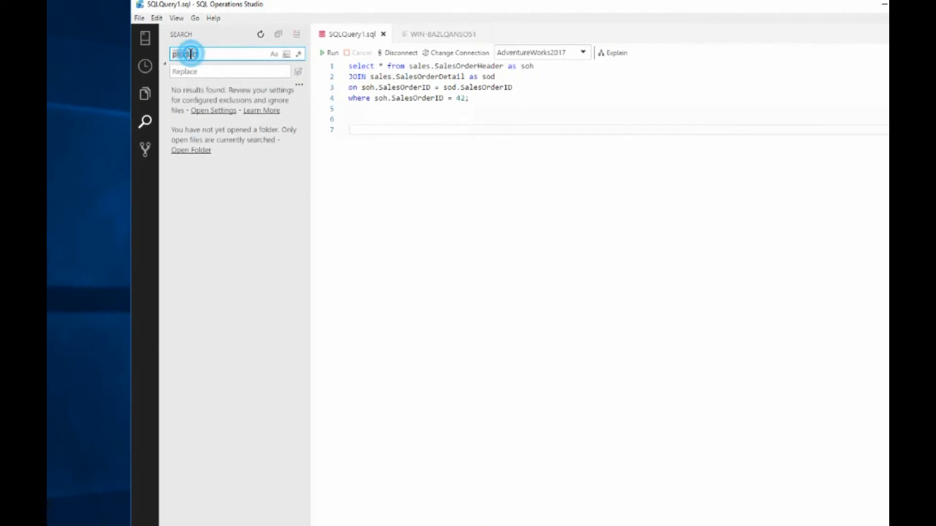
type("sales")
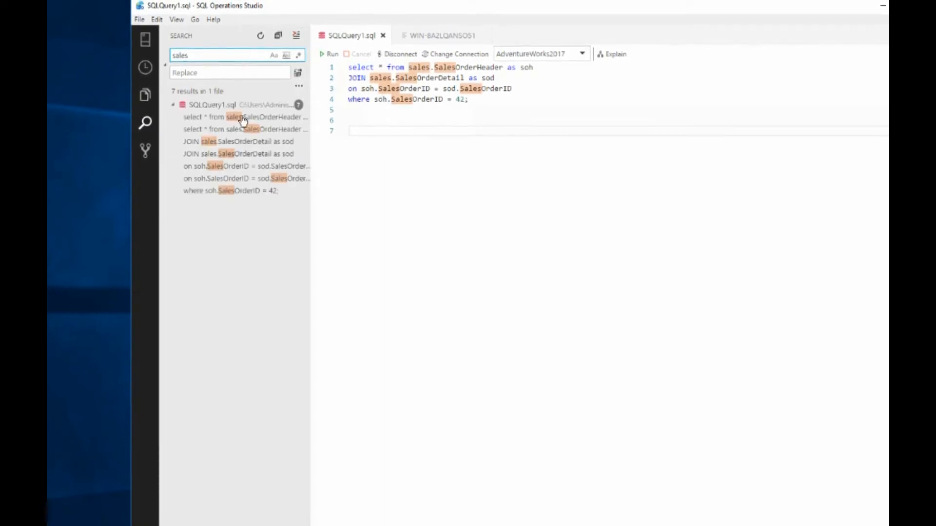
left_click(145, 149)
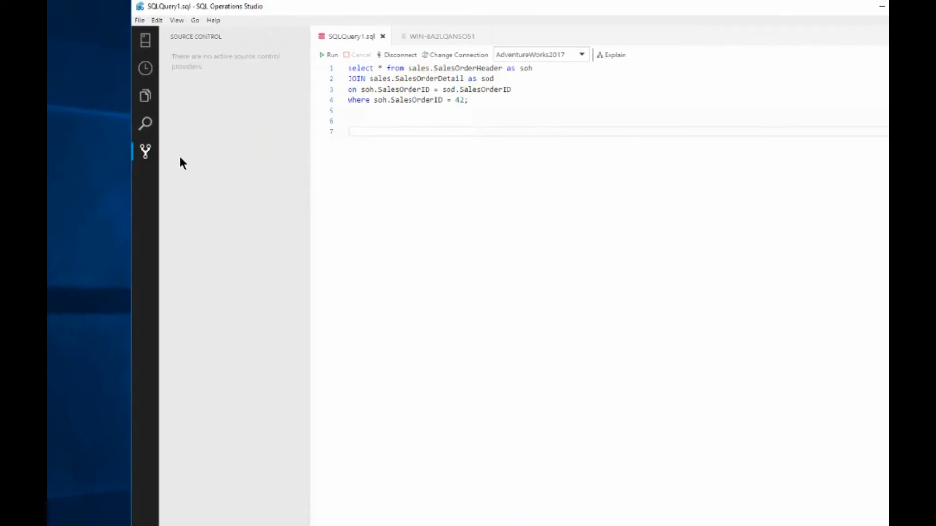
mouse_move(146, 151)
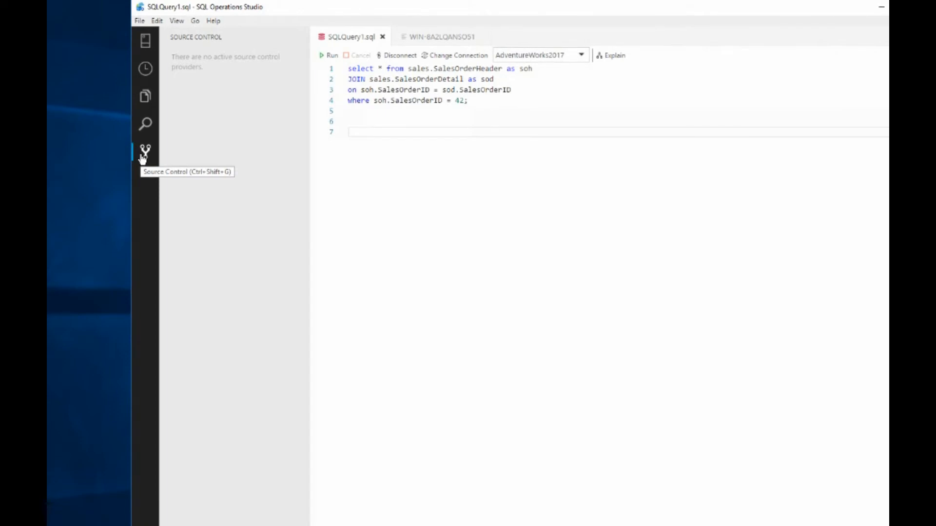
mouse_move(308, 295)
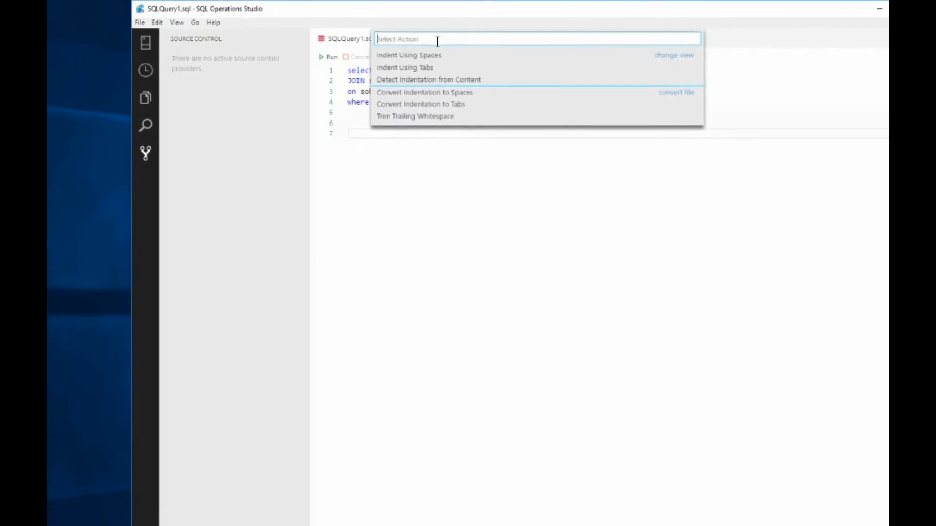
mouse_move(409, 55)
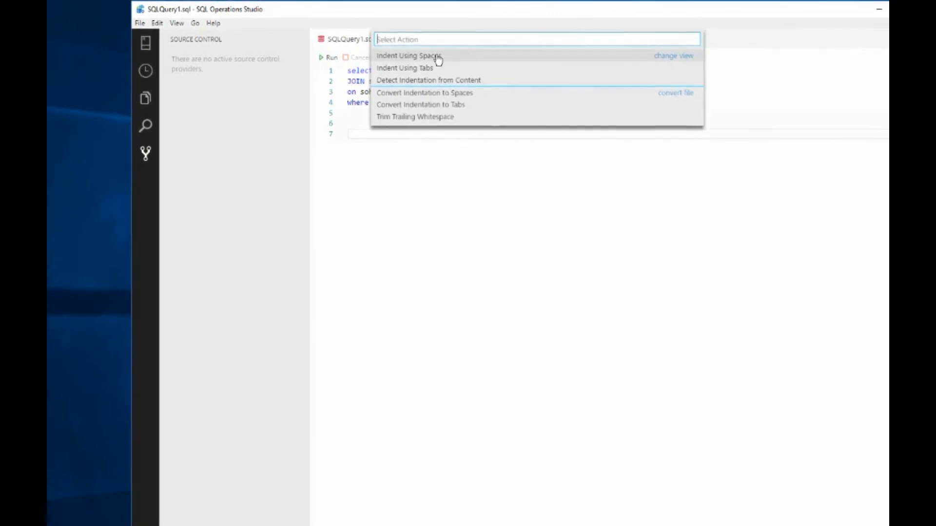
mouse_move(417, 68)
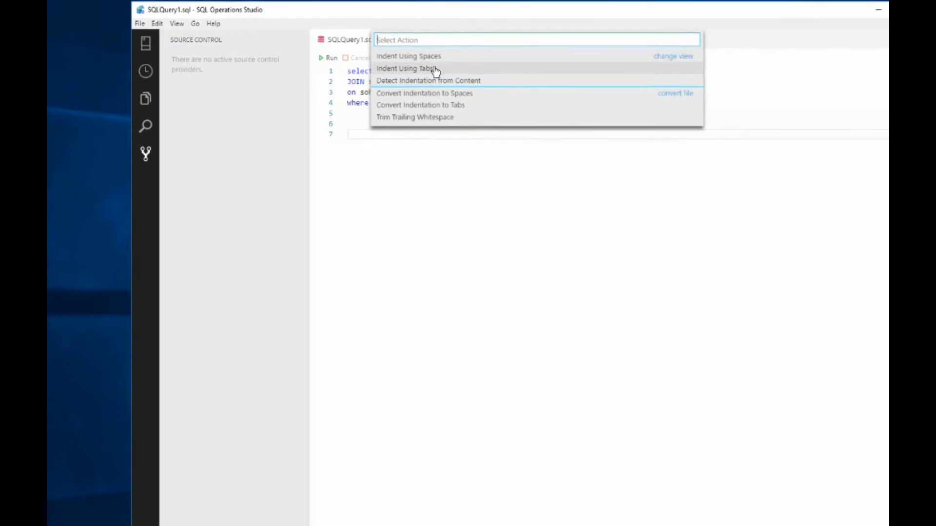
mouse_move(444, 98)
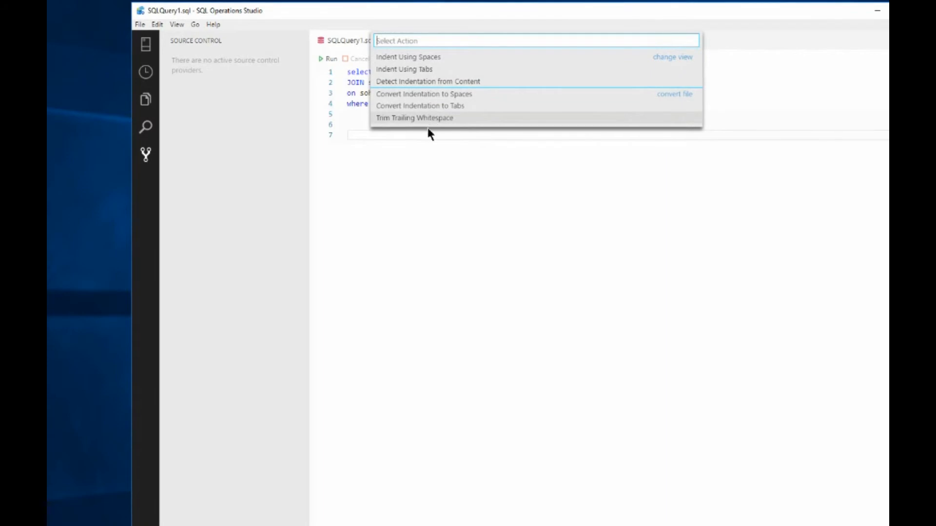
Dismiss the indentation actions list with Escape, applying none
key("Escape")
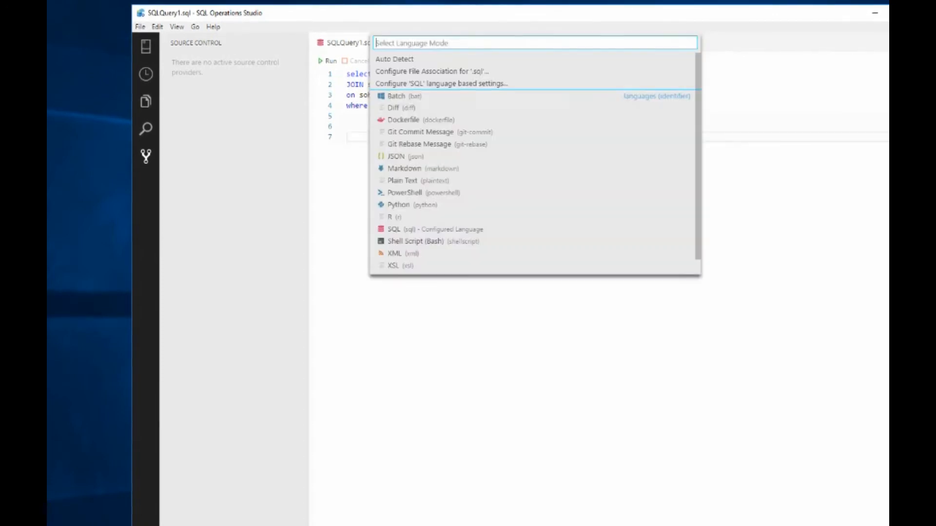
mouse_move(634, 325)
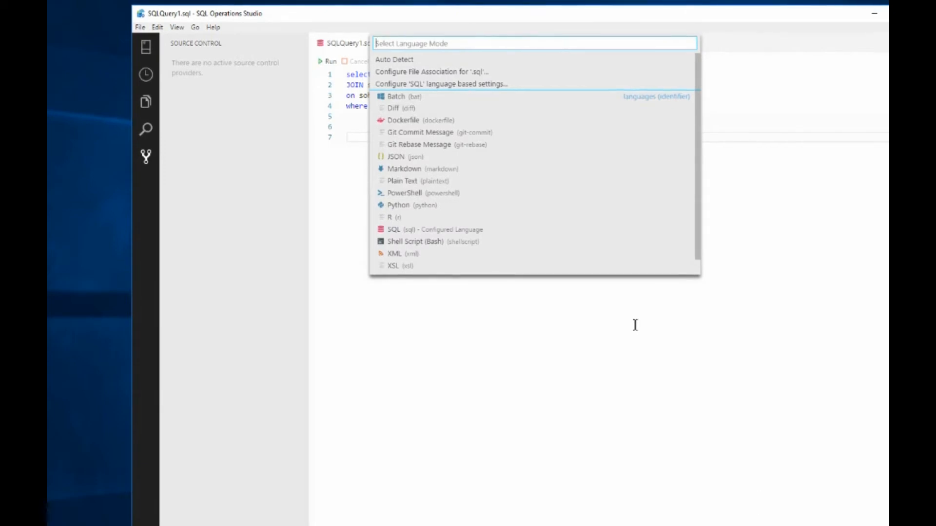
mouse_move(450, 64)
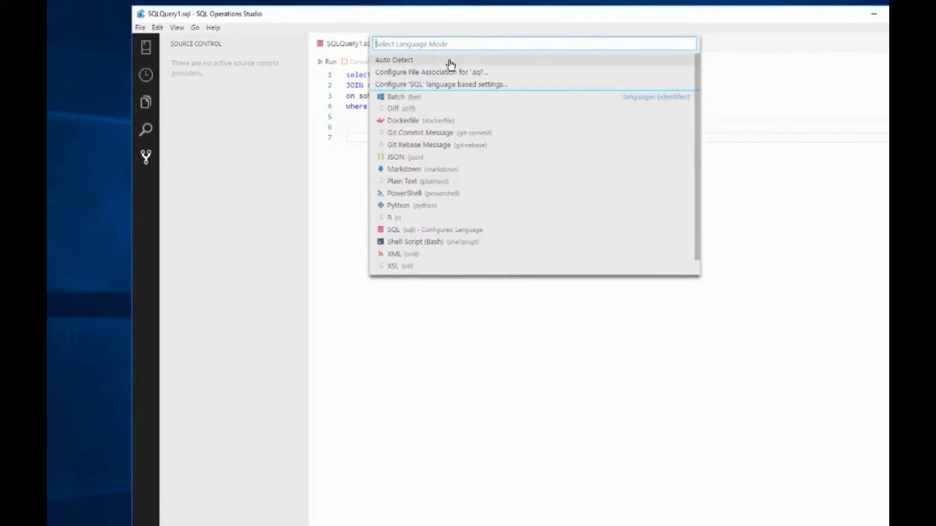
mouse_move(471, 114)
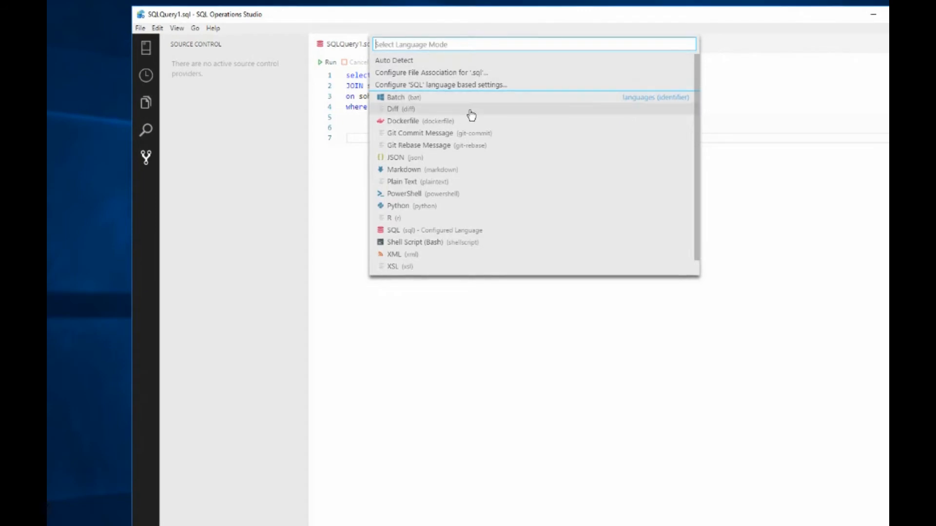
mouse_move(468, 161)
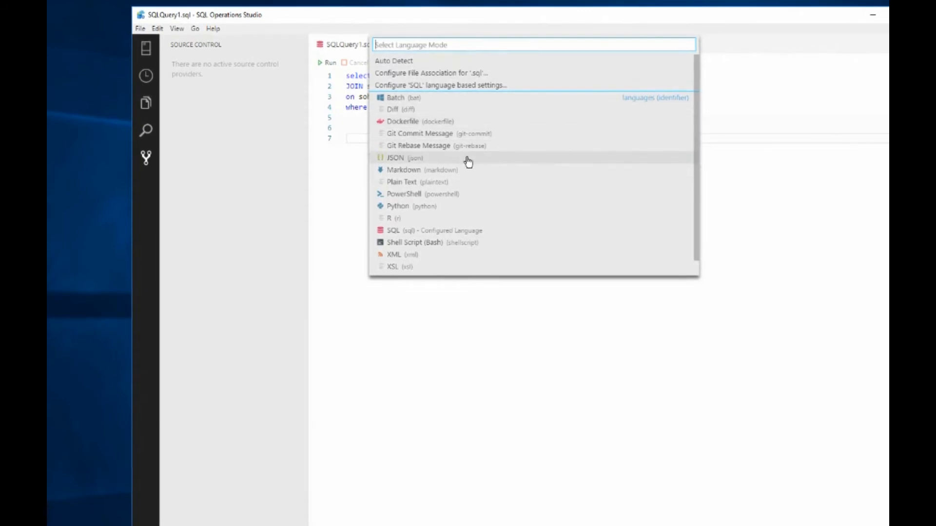
mouse_move(465, 209)
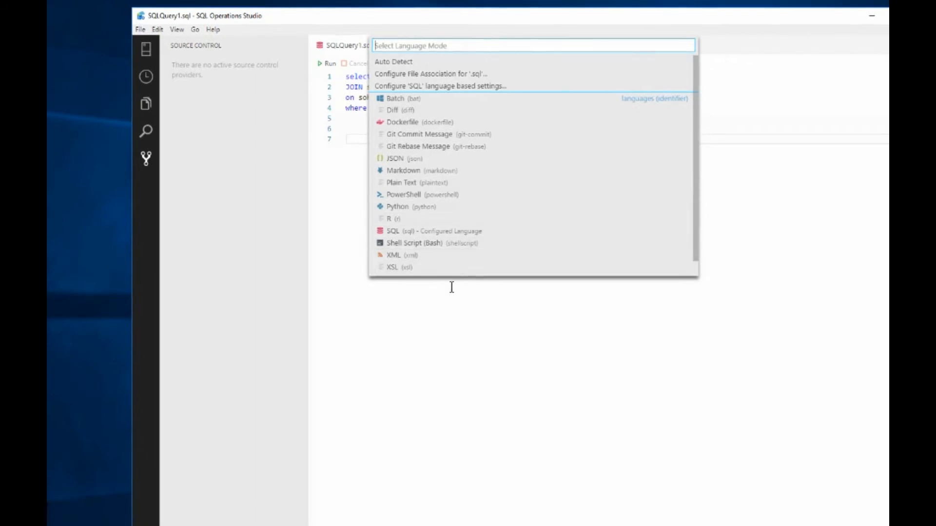
mouse_move(451, 231)
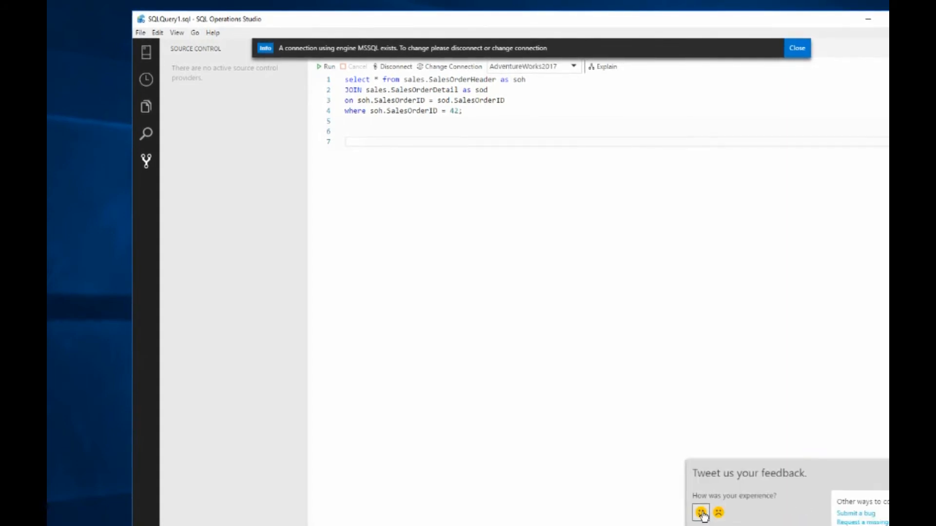
Rate the experience positively in the 'Tweet us your feedback' popup
left_click(795, 48)
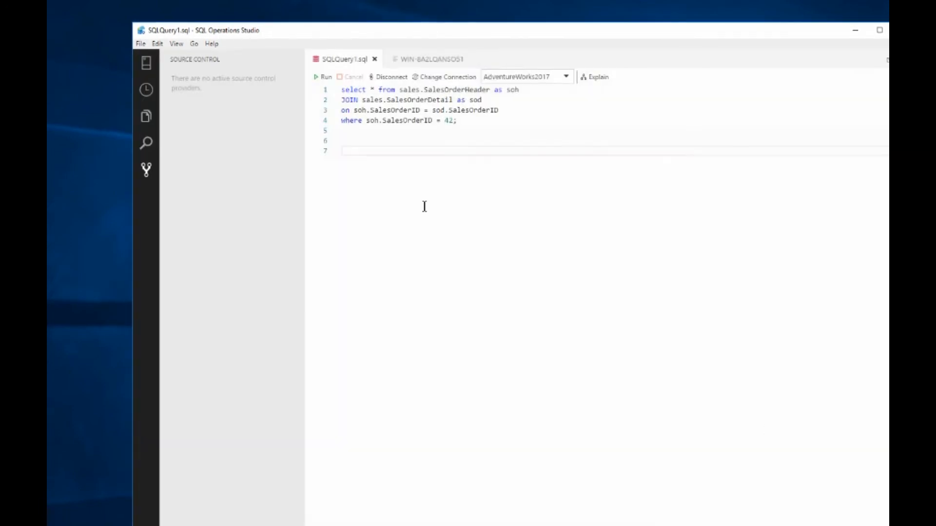
left_click(157, 44)
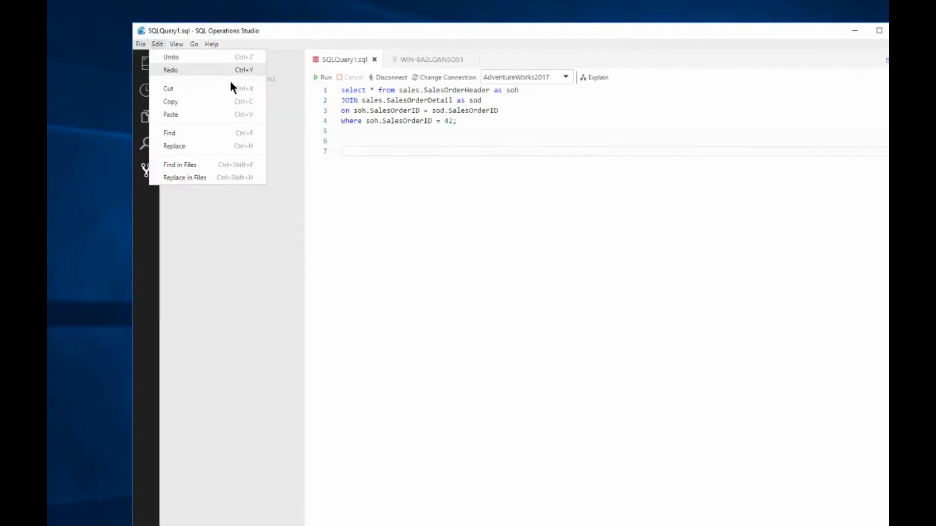
left_click(140, 44)
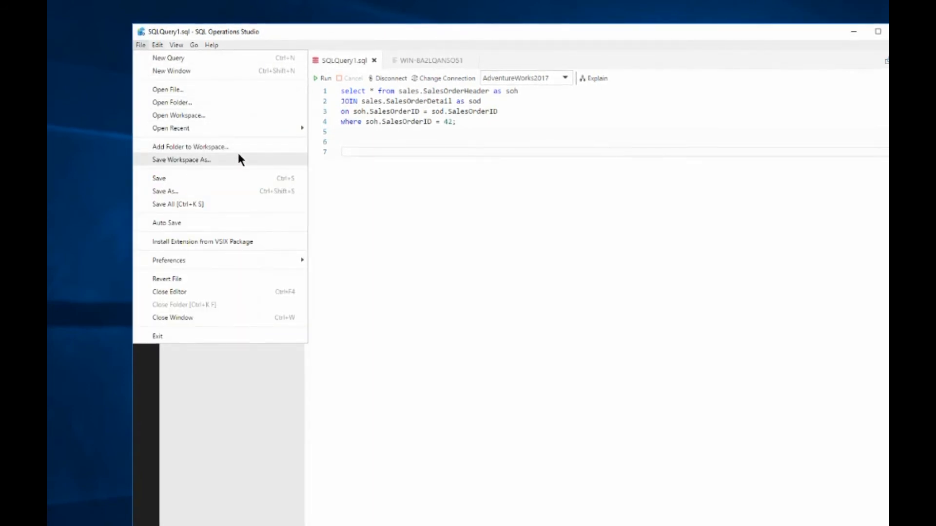
mouse_move(234, 189)
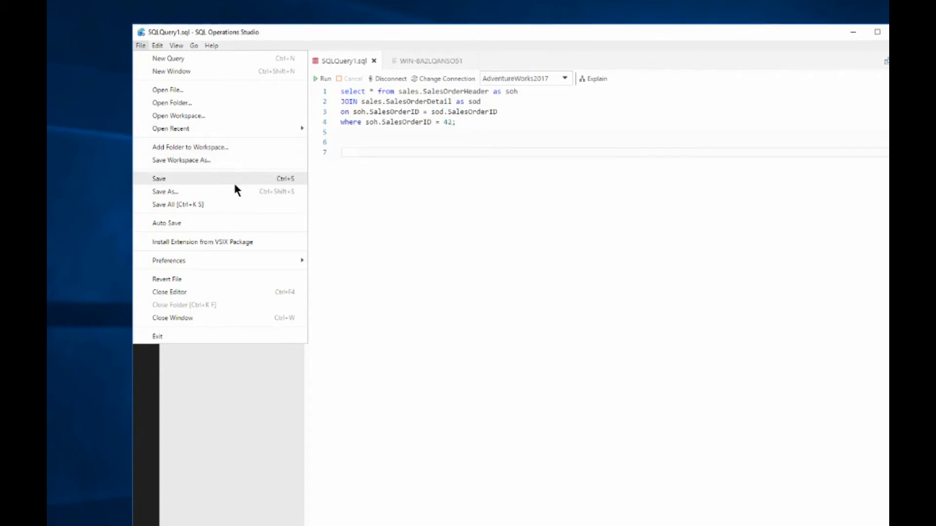
mouse_move(266, 248)
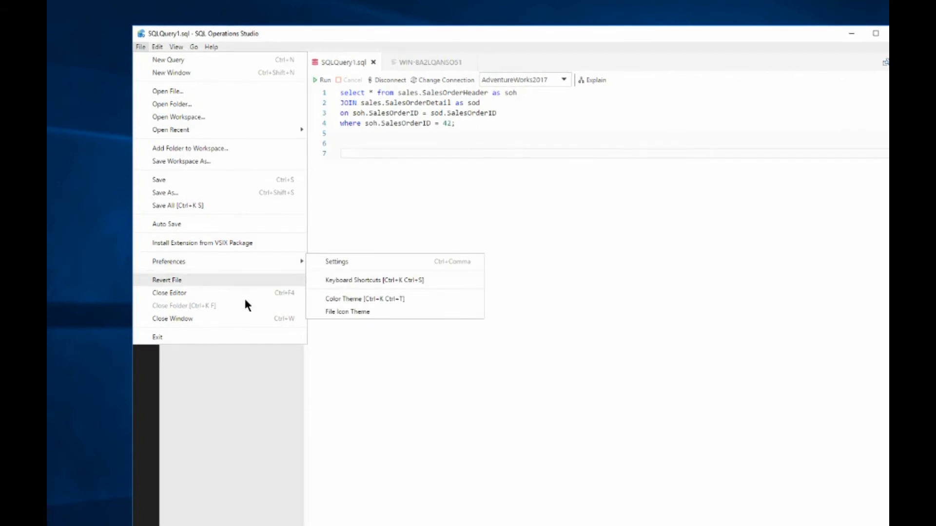
left_click(157, 47)
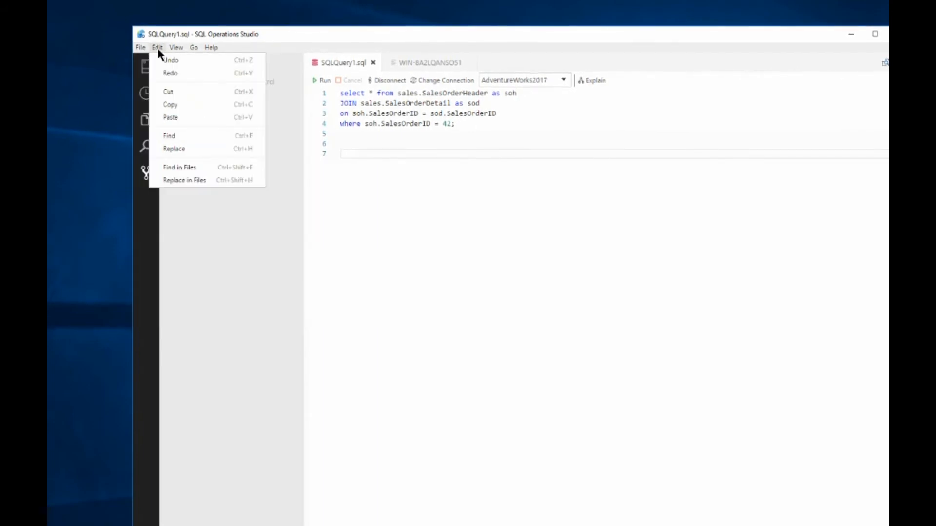
left_click(175, 48)
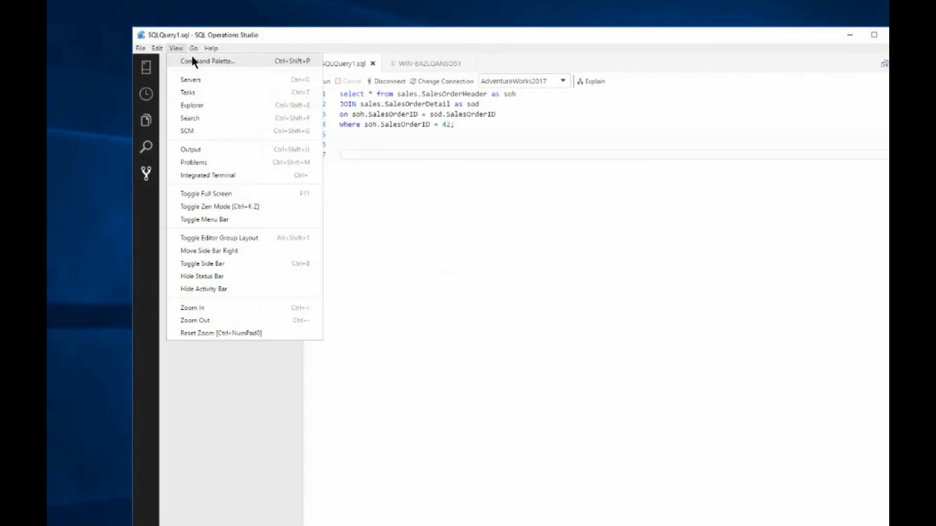
left_click(208, 61)
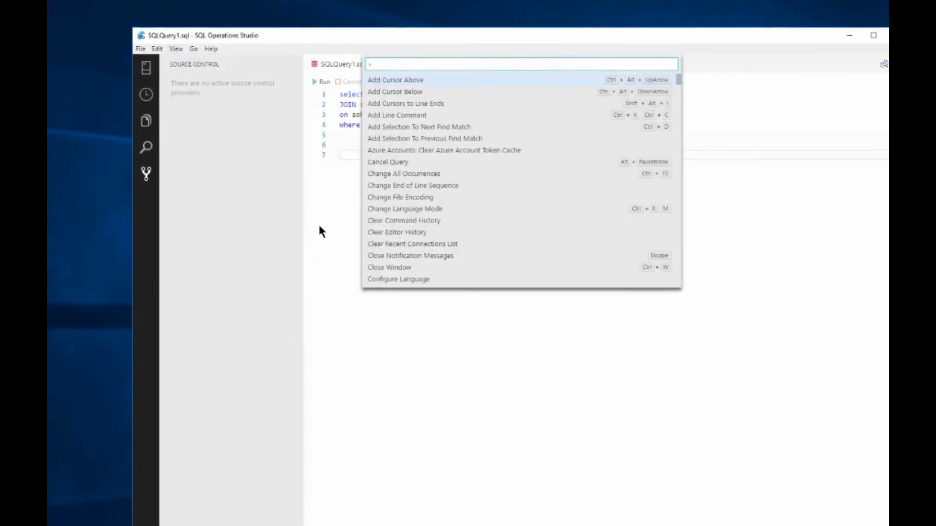
mouse_move(432, 79)
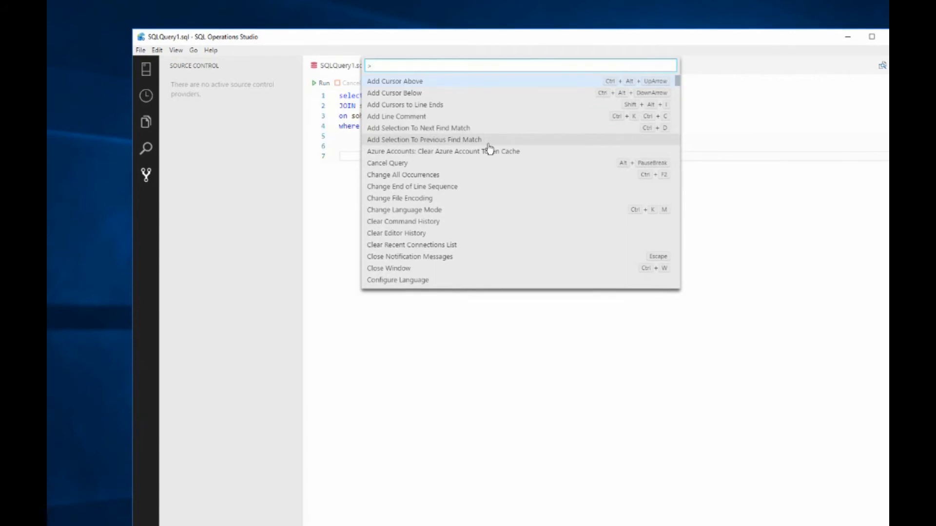
mouse_move(462, 170)
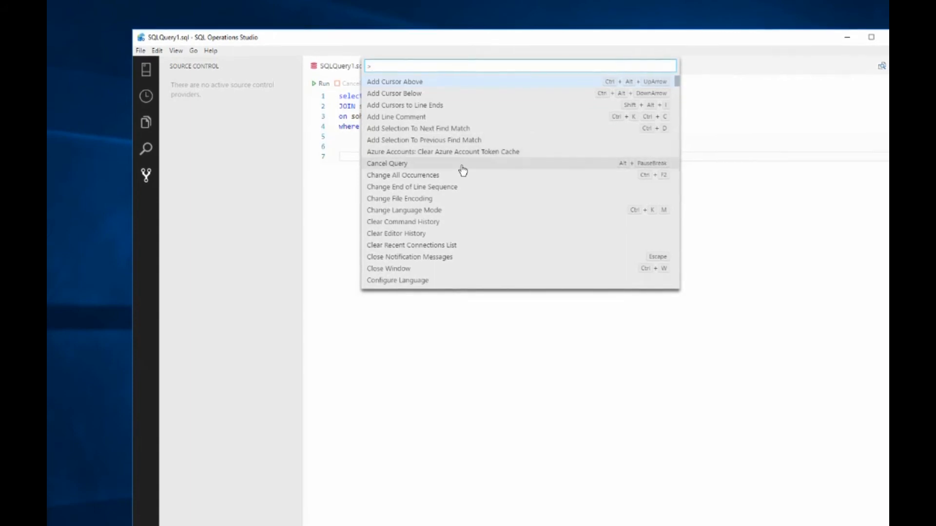
mouse_move(468, 181)
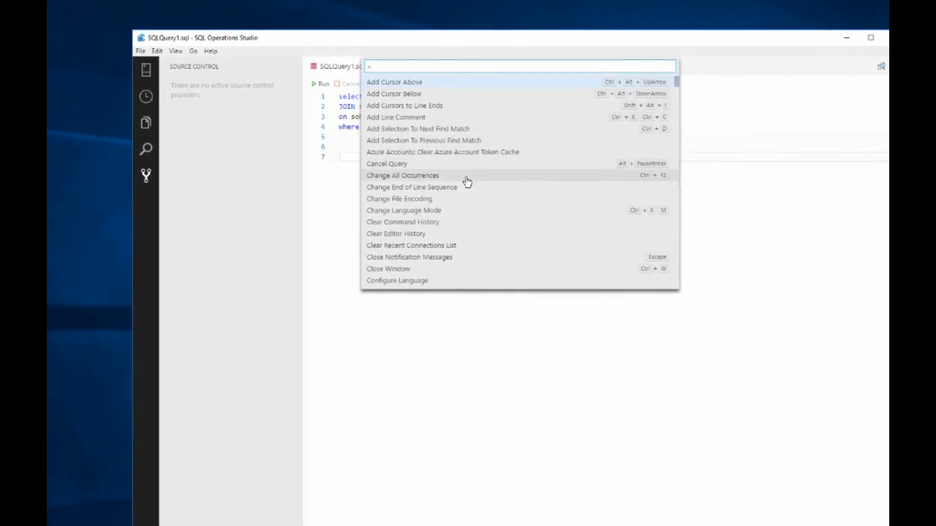
mouse_move(474, 192)
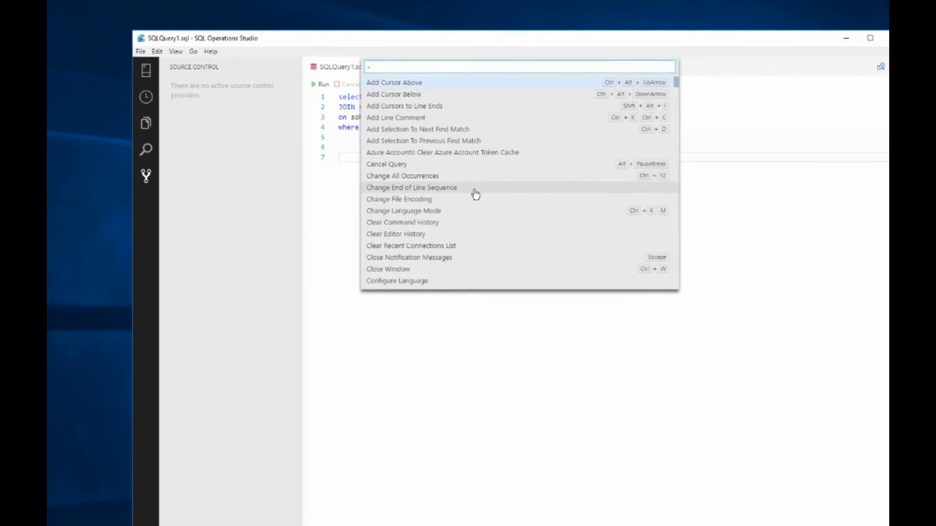
mouse_move(475, 222)
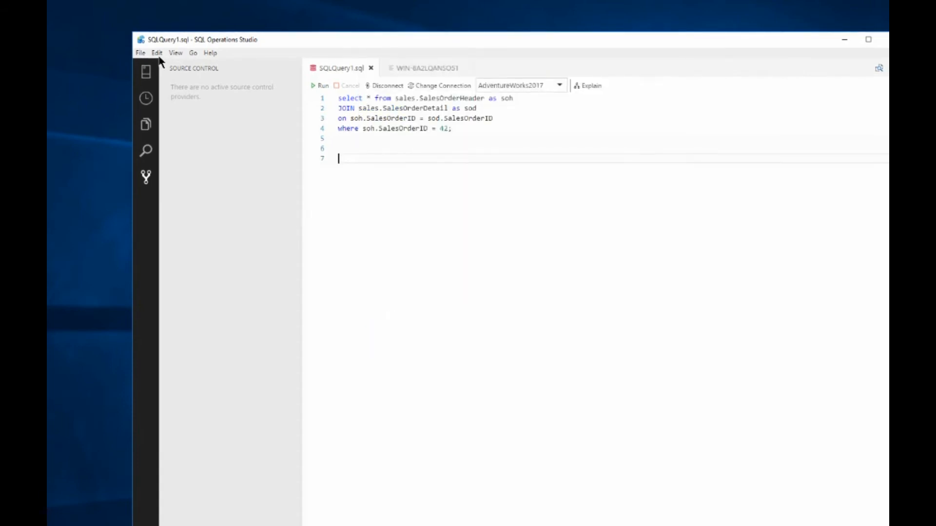
Show the Tasks, Explorer and Source Control panels from the View menu
left_click(175, 53)
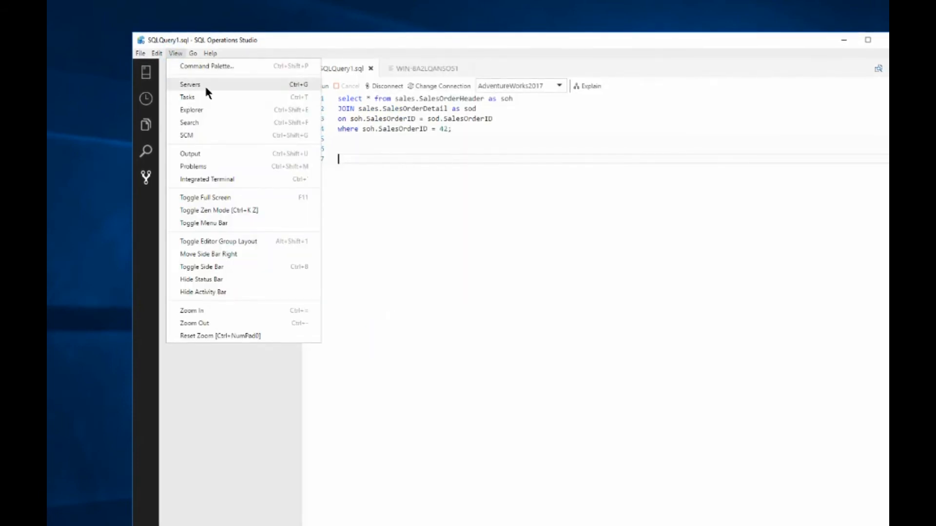
mouse_move(208, 98)
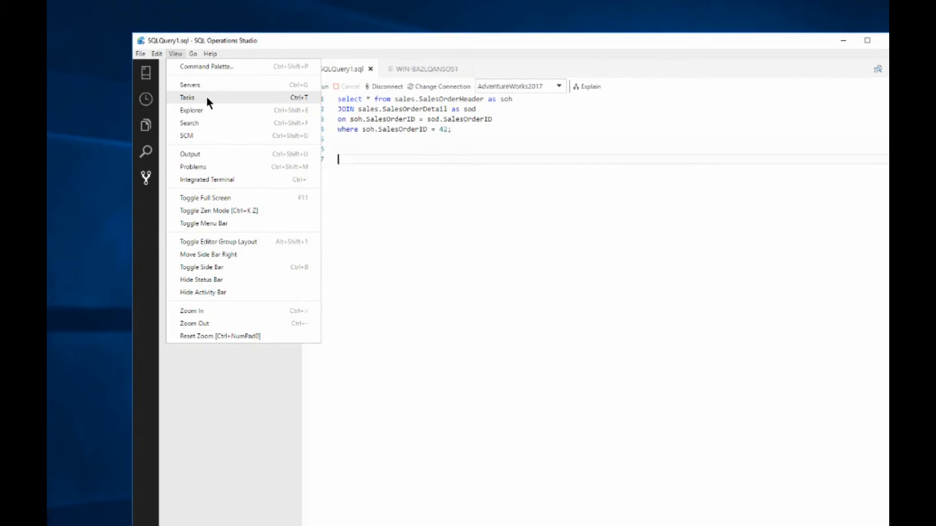
left_click(188, 97)
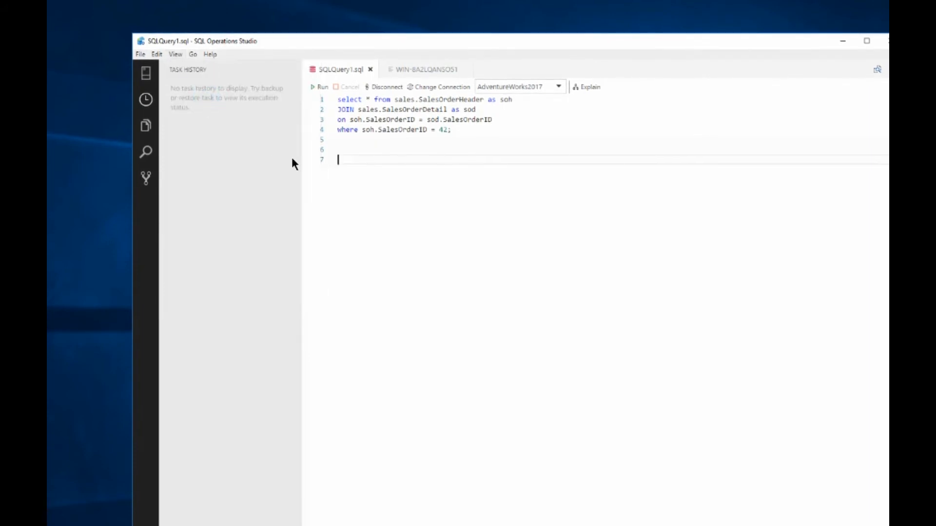
left_click(175, 54)
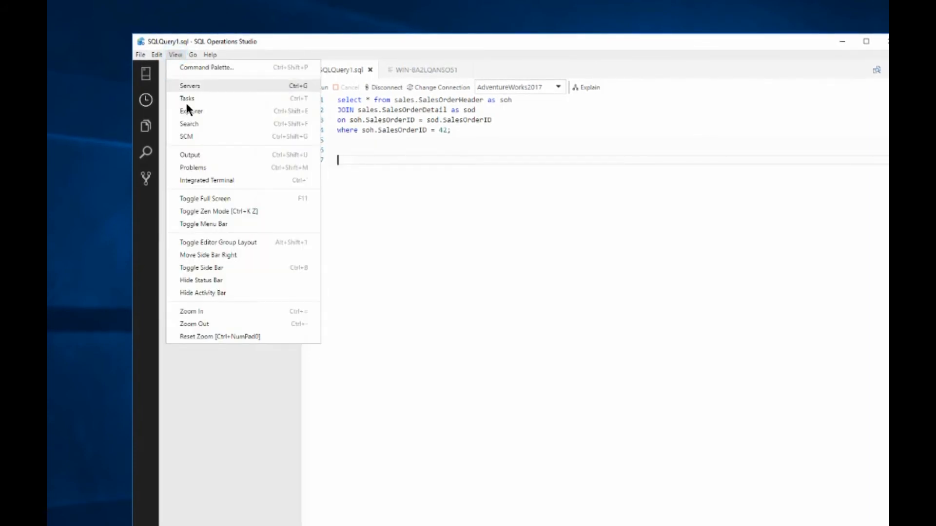
left_click(191, 111)
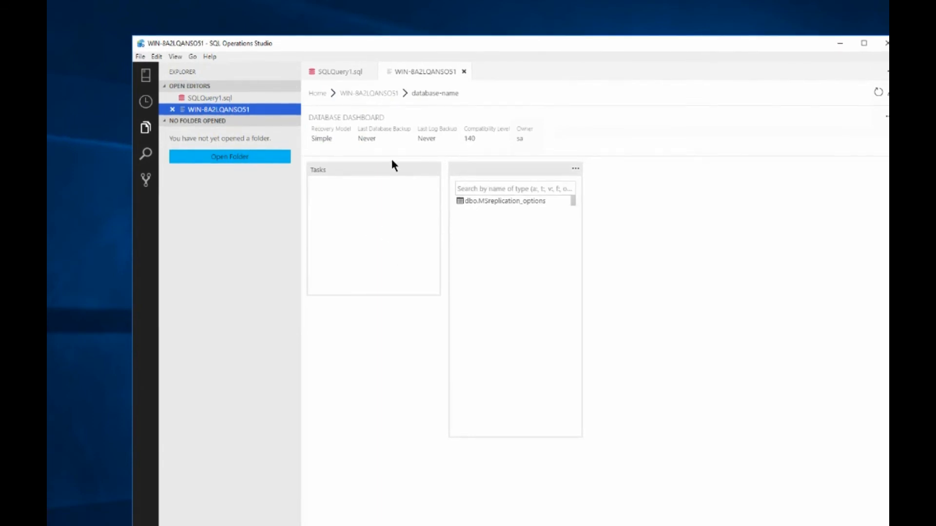
left_click(175, 56)
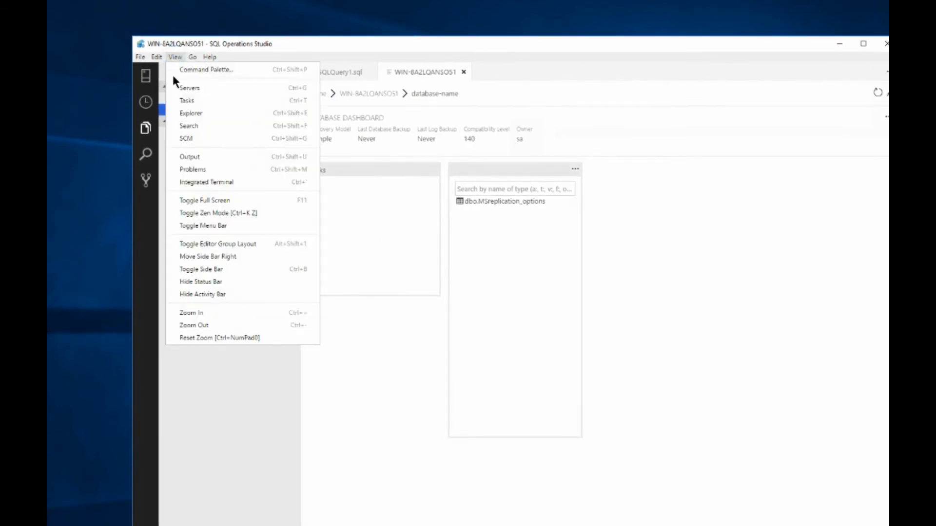
left_click(186, 138)
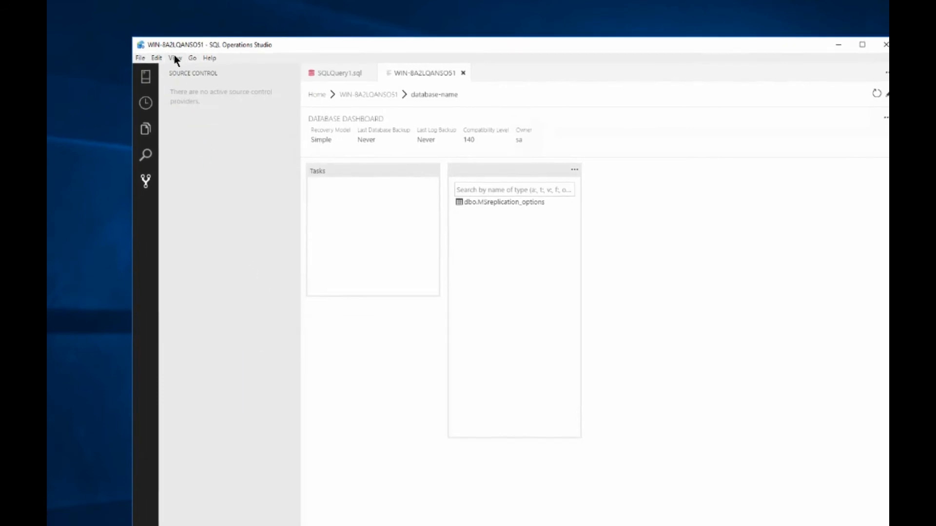
Browse the View, Help and Go menus, ending with the File menu showing
left_click(175, 58)
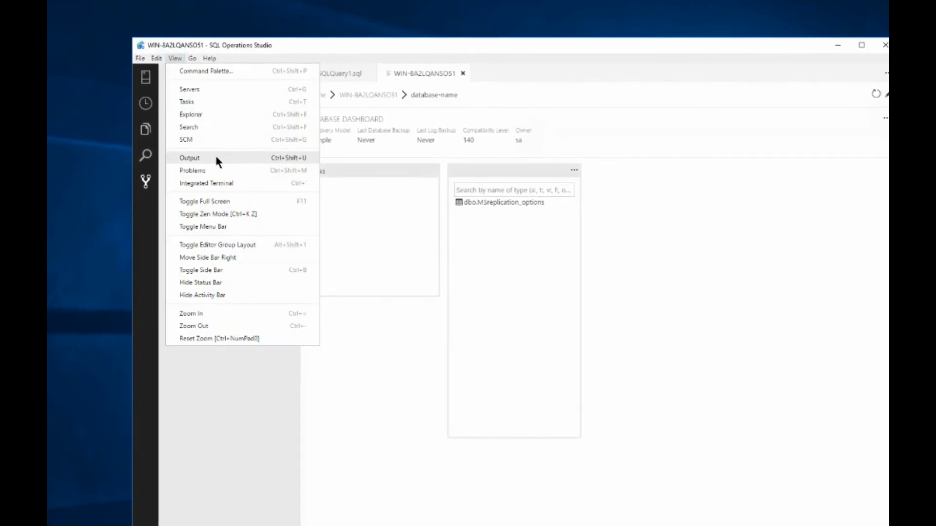
mouse_move(233, 190)
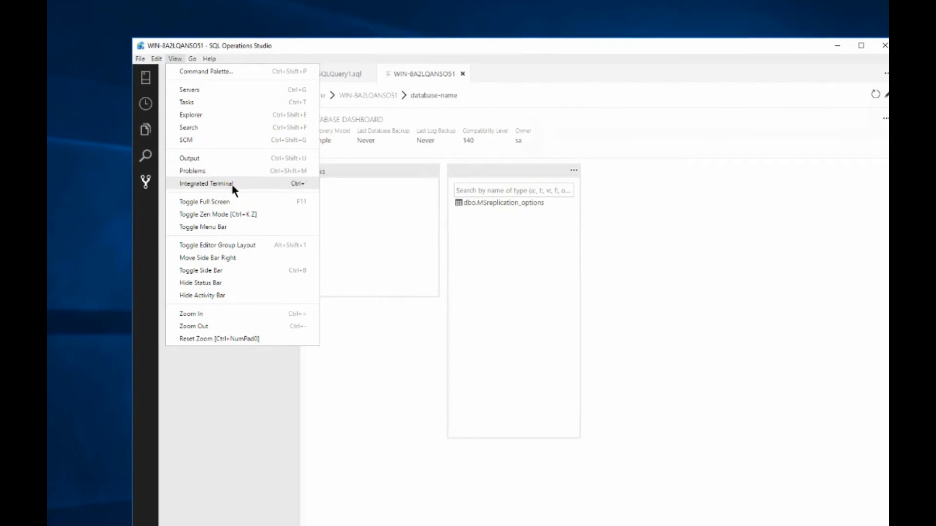
mouse_move(226, 214)
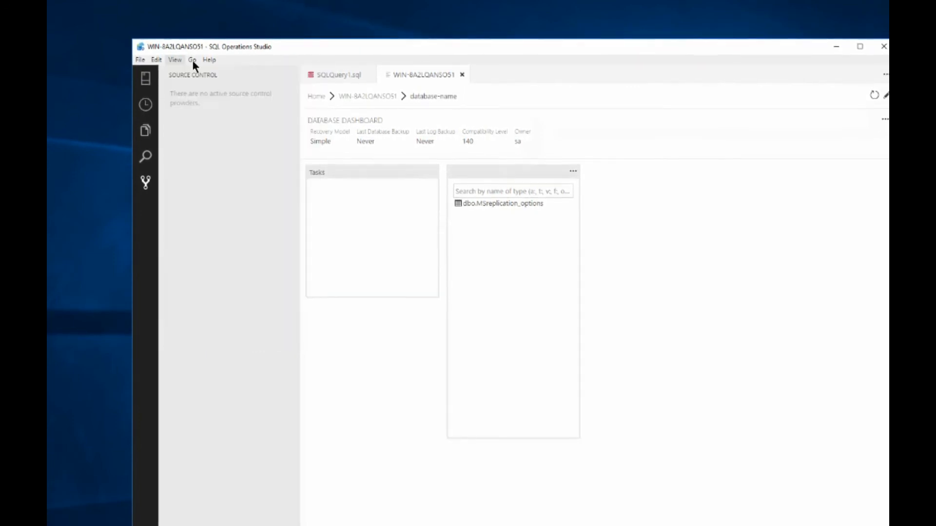
left_click(209, 60)
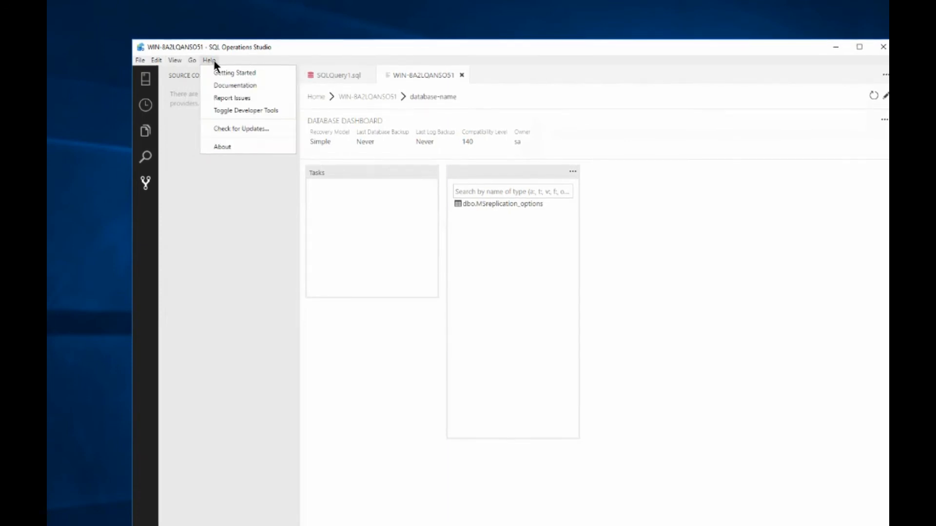
left_click(176, 48)
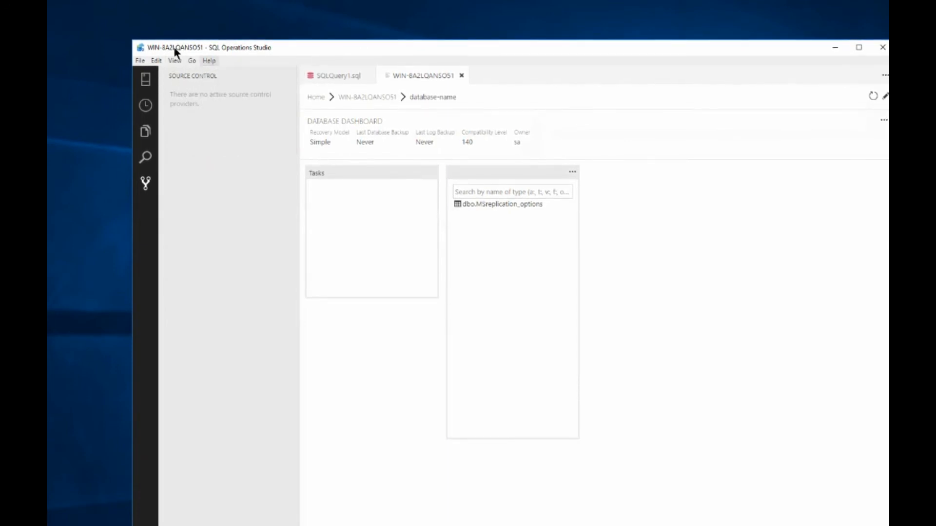
left_click(191, 61)
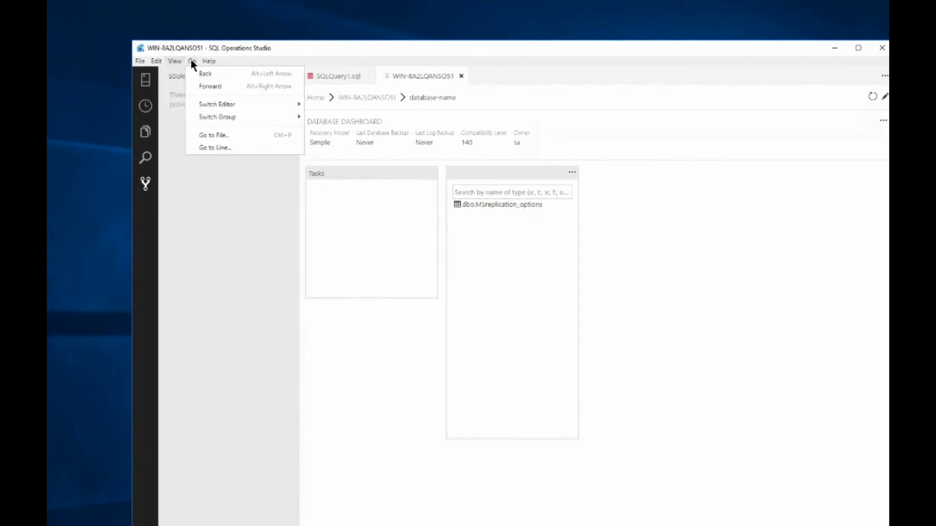
left_click(175, 60)
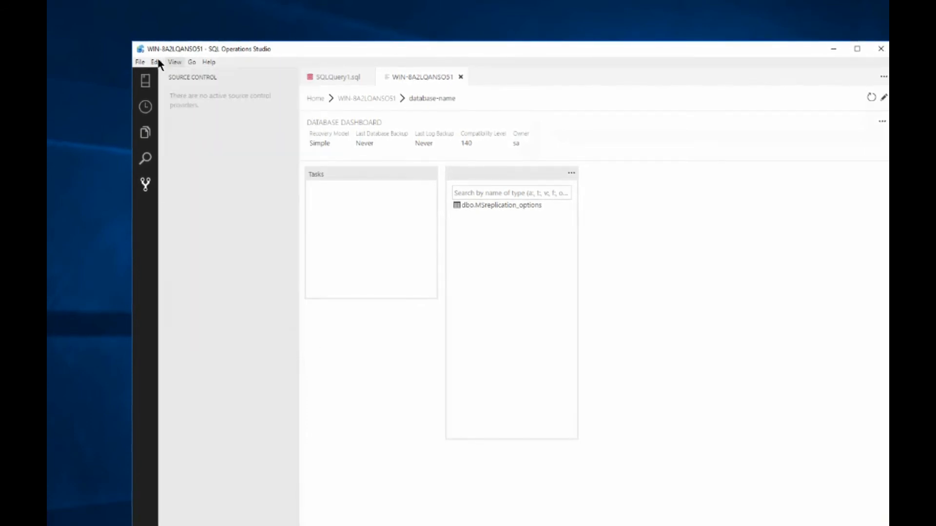
left_click(139, 62)
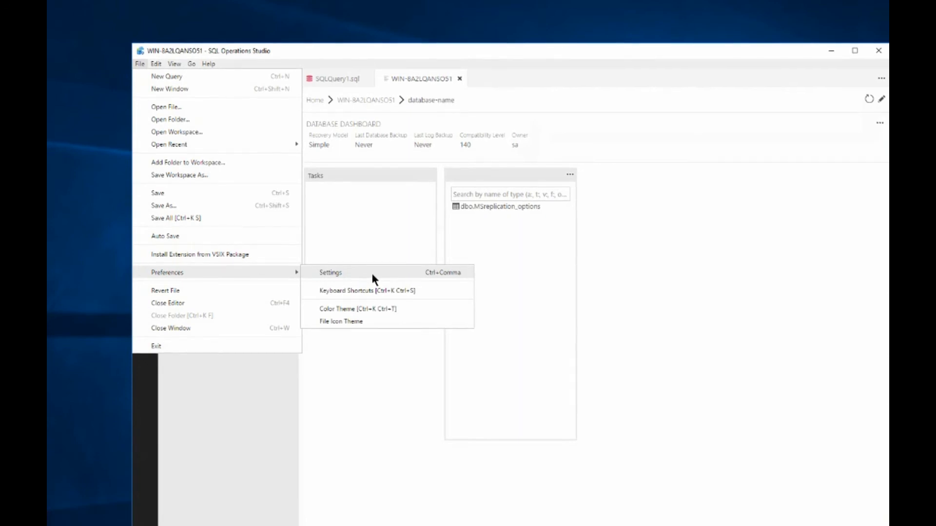
Choose Preferences > Settings to show User Settings beside the 259 default settings
left_click(330, 272)
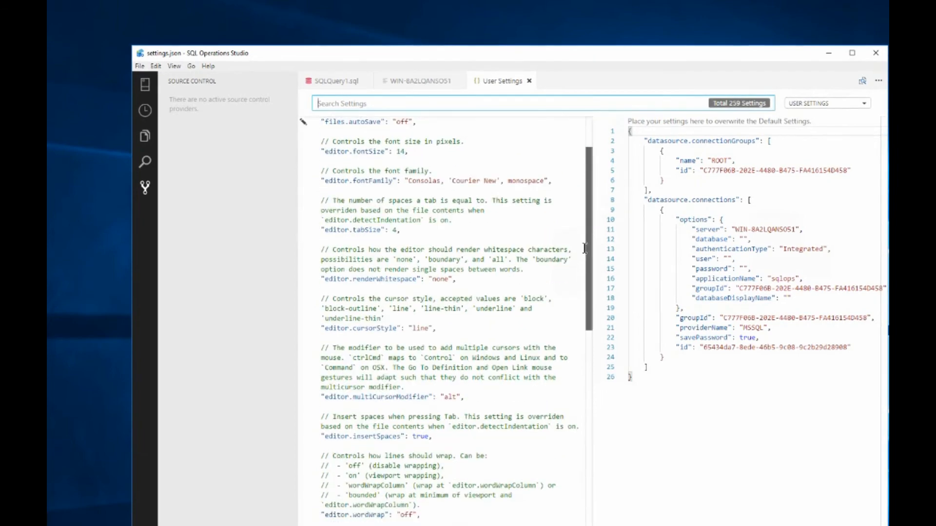
Expand the Editor group of default settings and scroll through its options
scroll("down", 3)
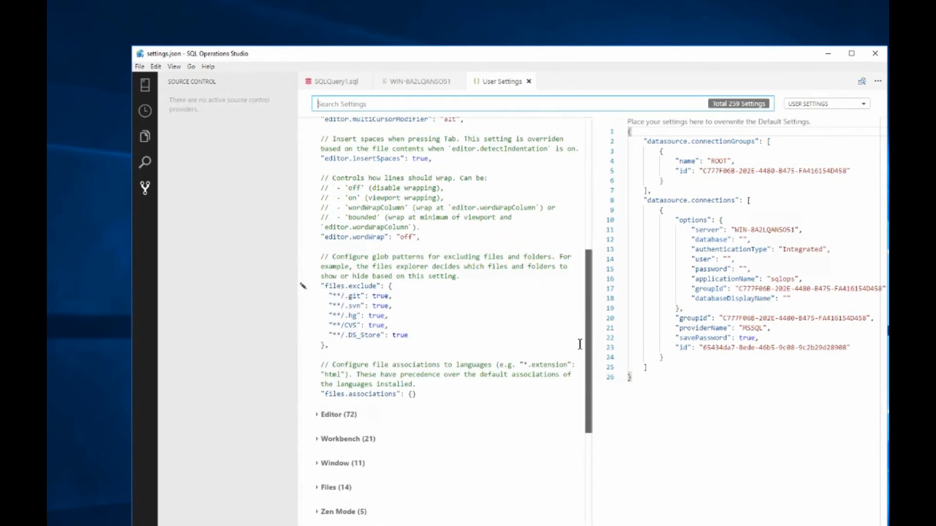
scroll("down", 3)
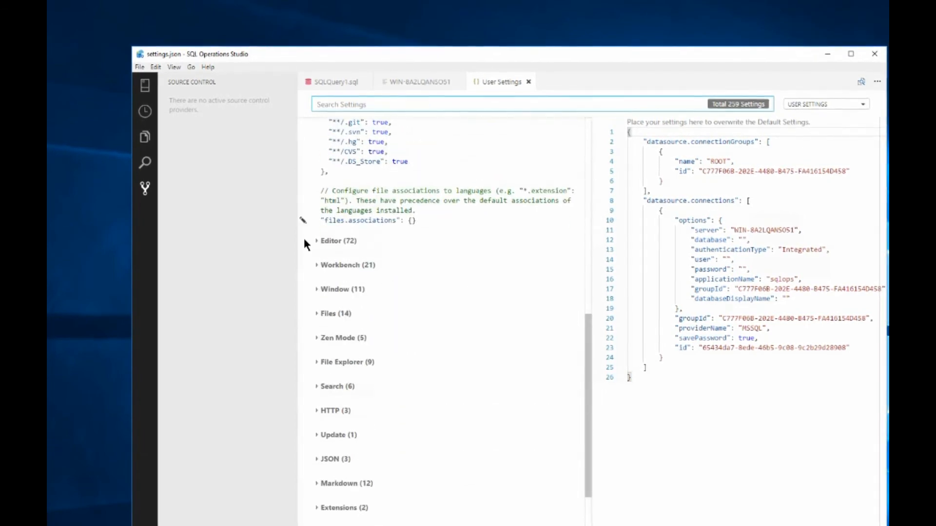
left_click(338, 240)
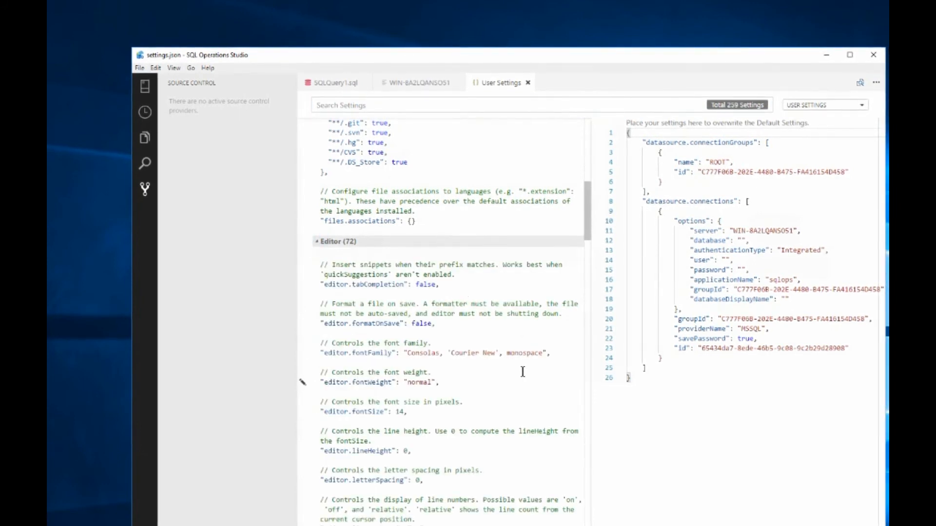
scroll("down", 3)
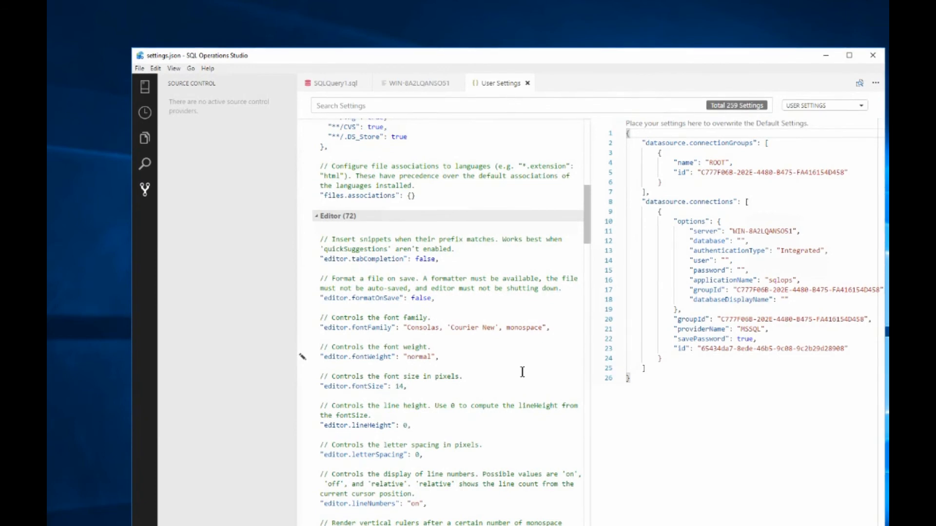
scroll("down", 3)
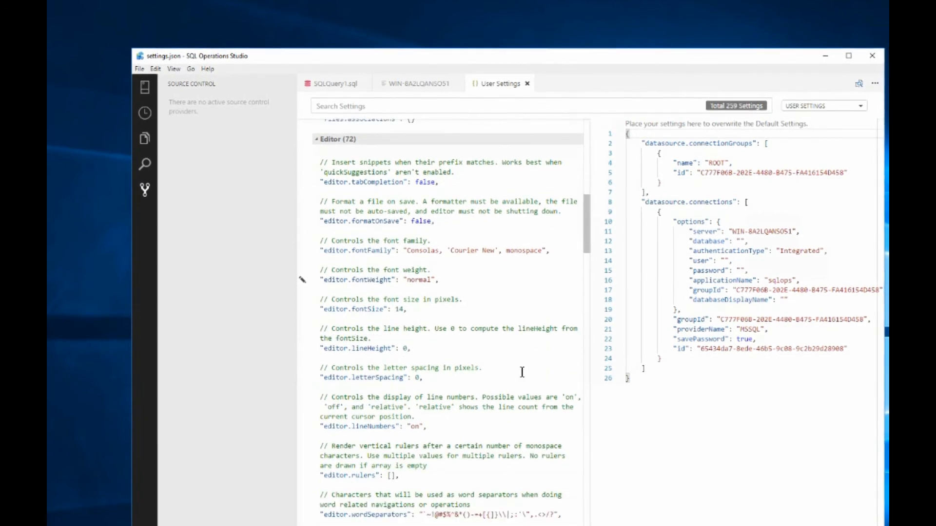
scroll("down", 3)
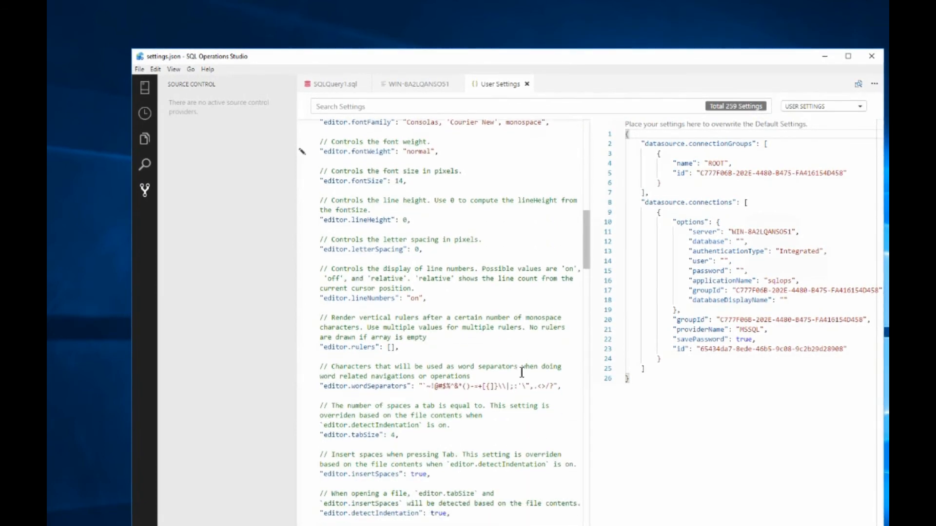
scroll("down", 3)
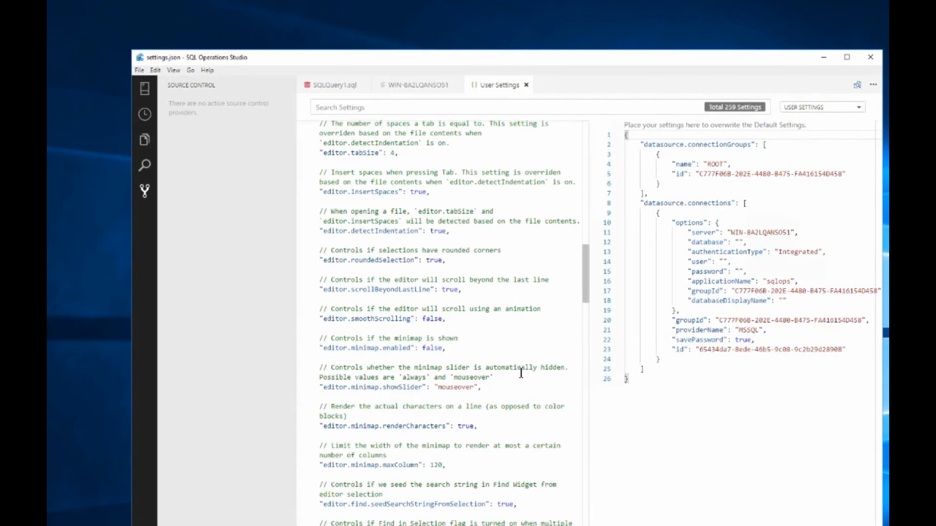
scroll("down", 3)
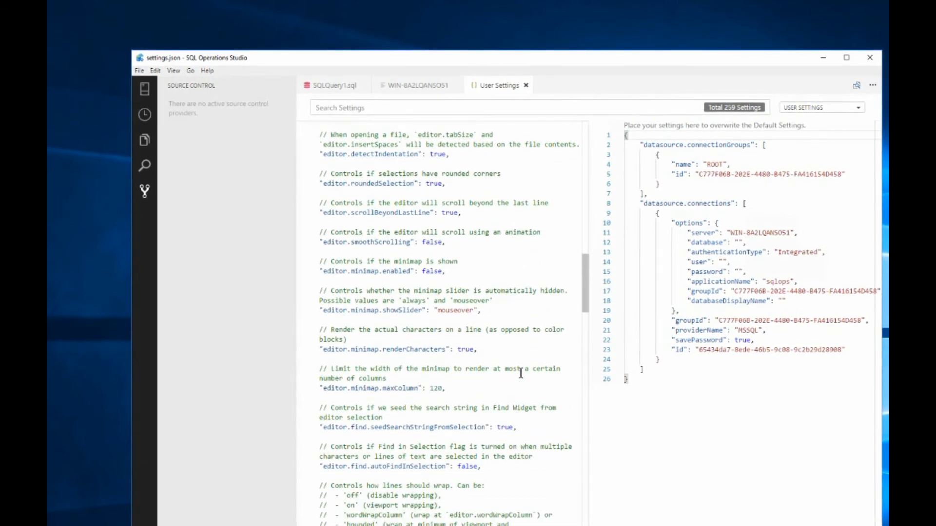
scroll("down", 3)
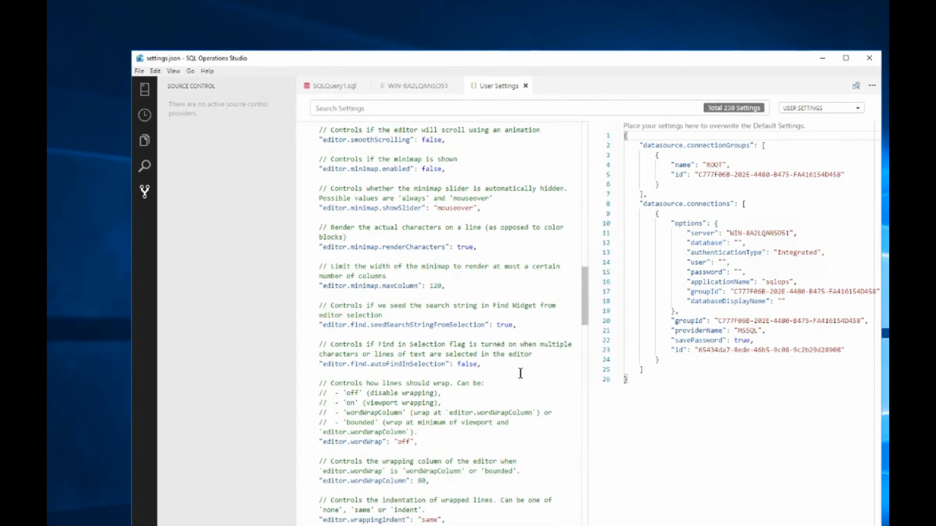
scroll("down", 3)
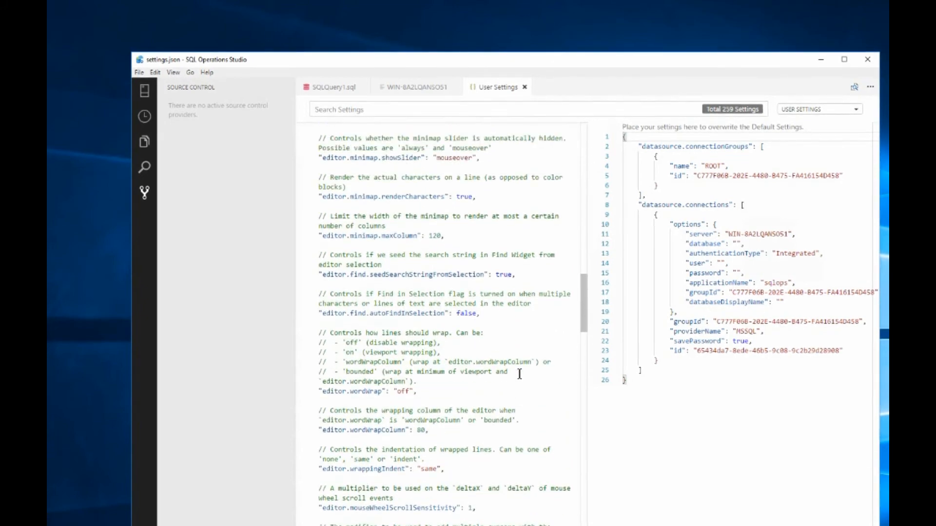
scroll("down", 3)
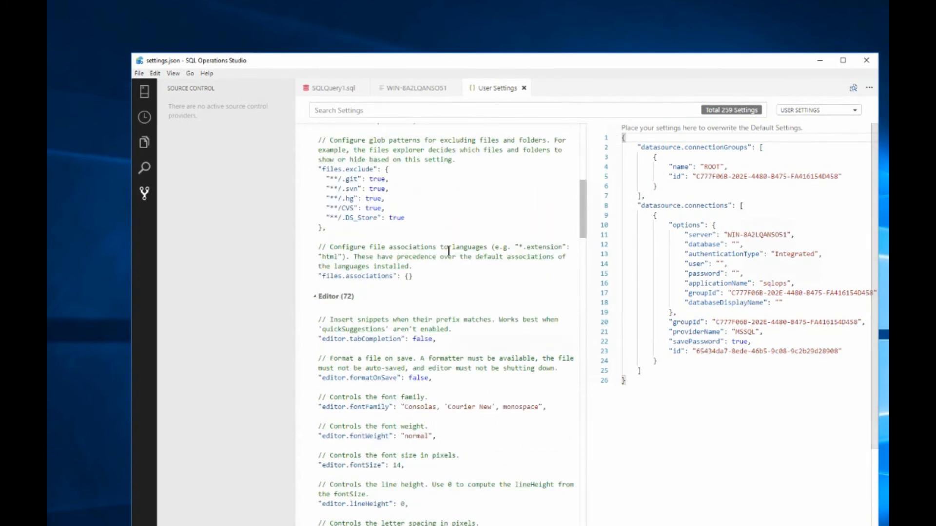
left_click(817, 110)
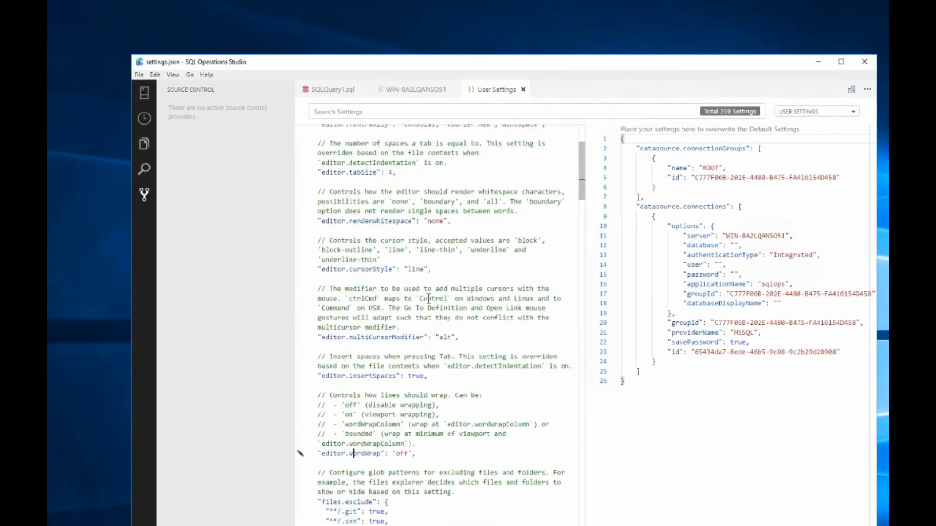
scroll("down", 3)
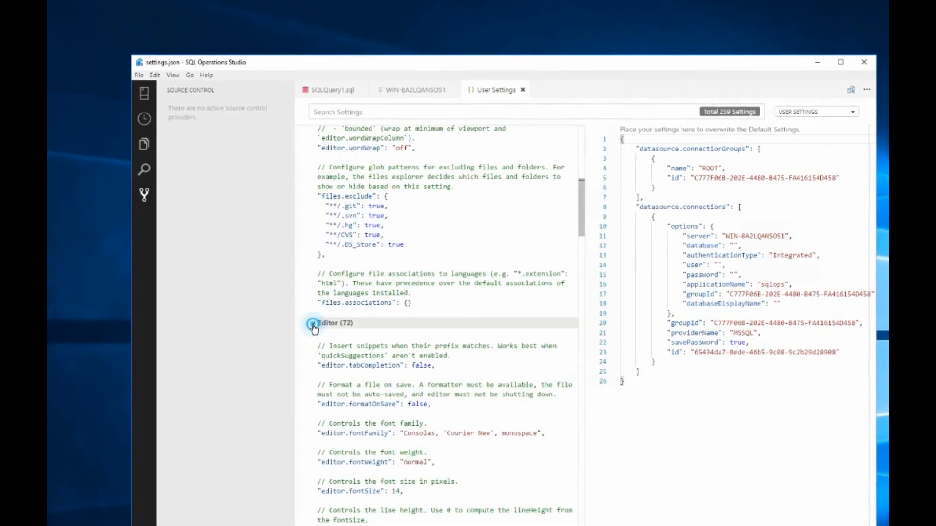
Collapse the Editor group, then expand SQL Editor and scroll through its settings
left_click(314, 322)
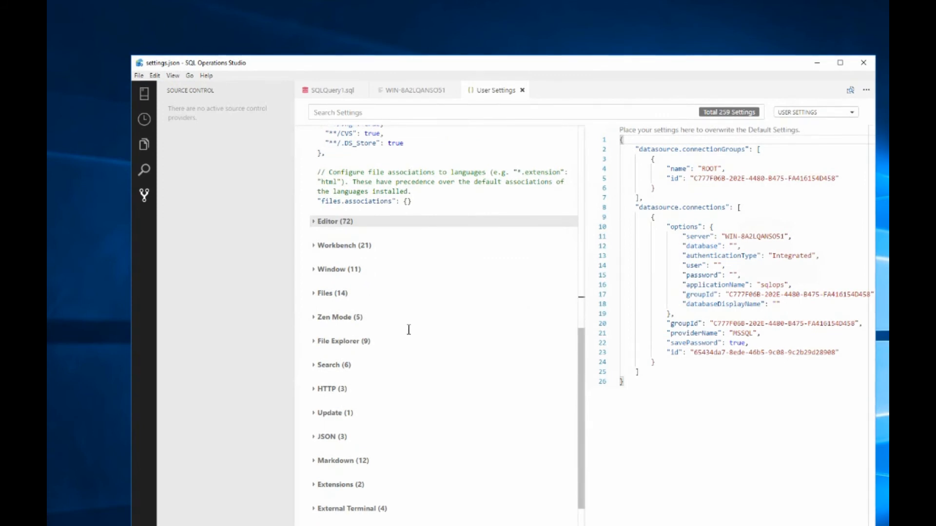
scroll("down", 3)
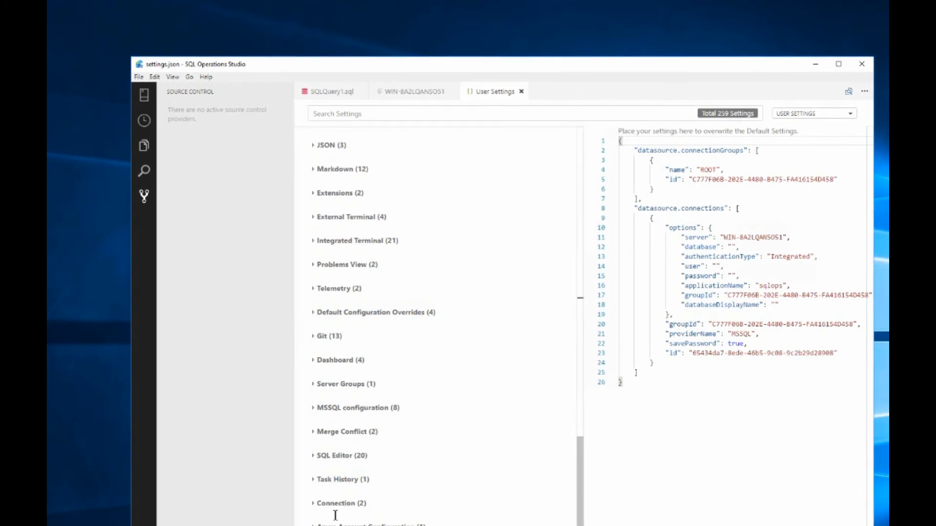
left_click(342, 455)
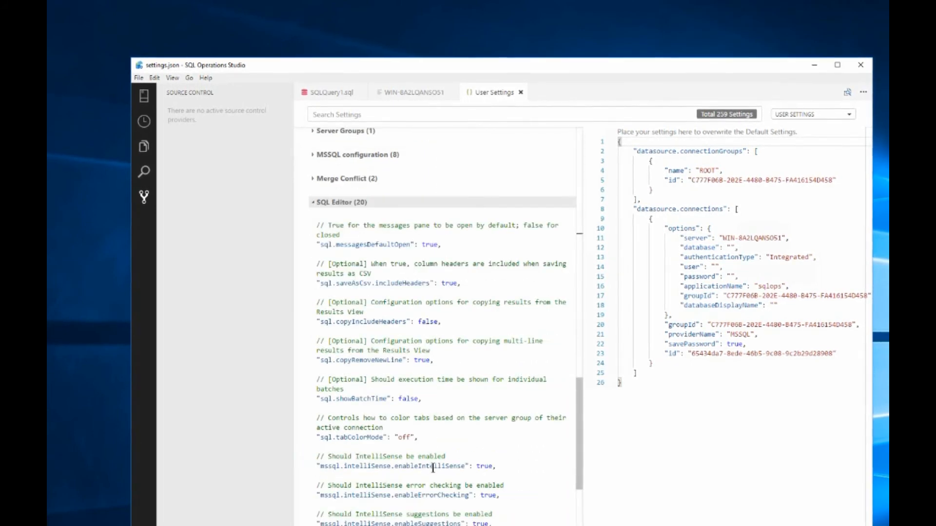
scroll("down", 3)
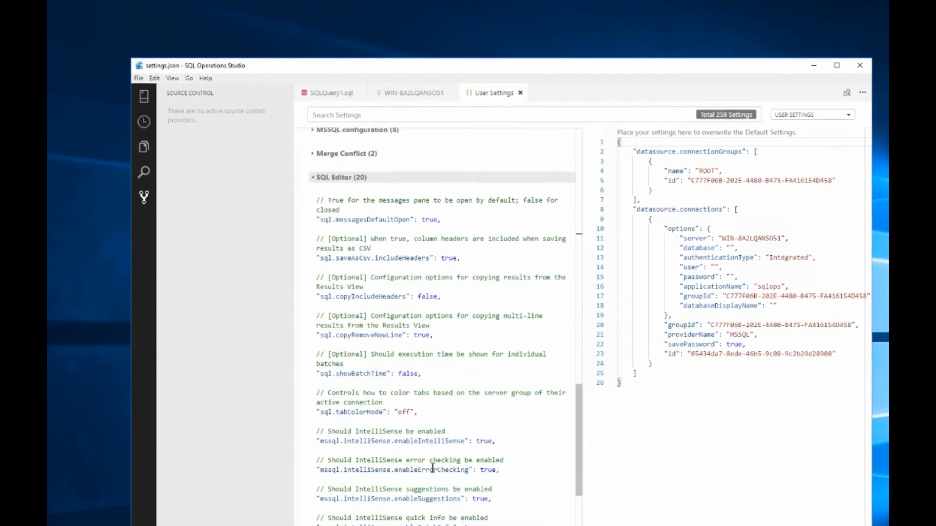
scroll("down", 3)
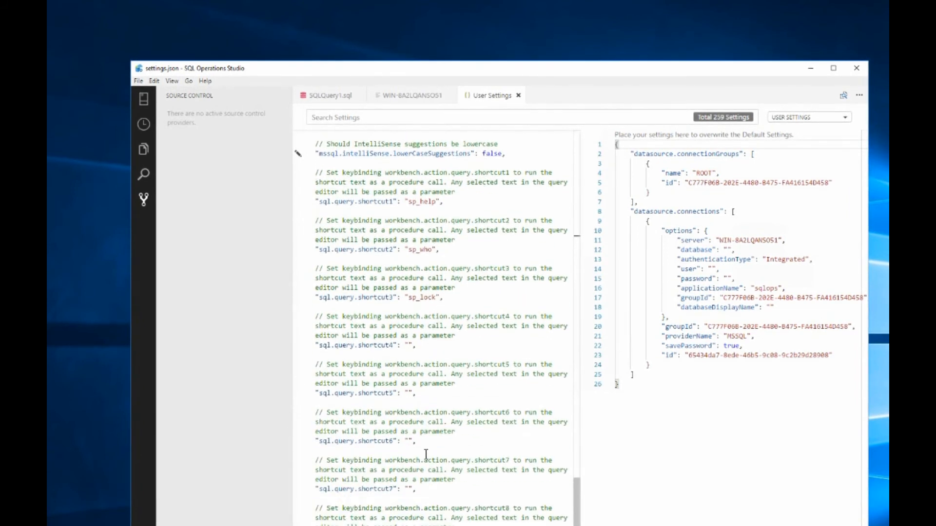
scroll("down", 3)
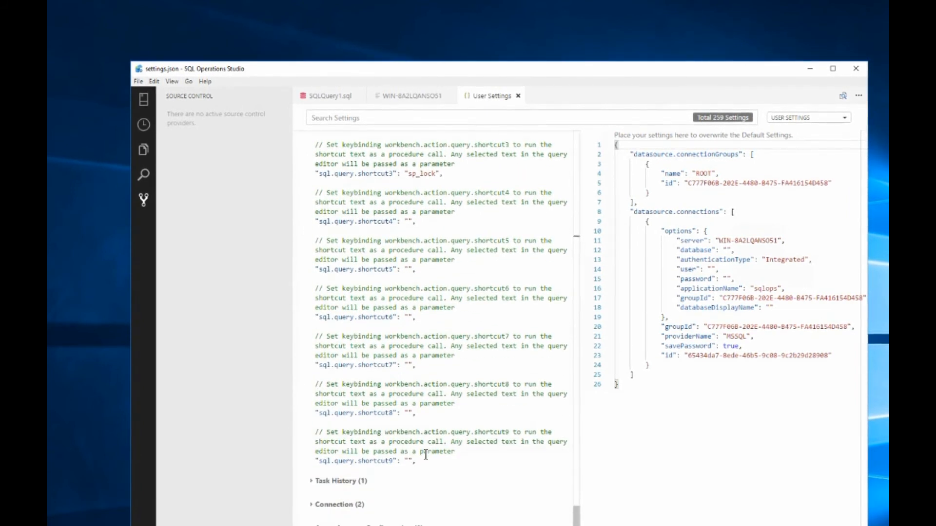
scroll("up", 3)
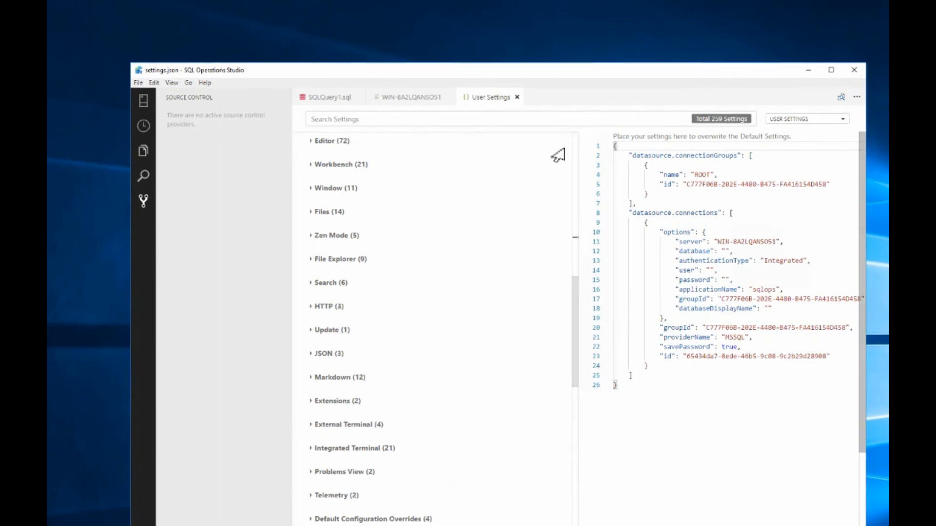
Close the User Settings tab and return to the server dashboard
left_click(410, 97)
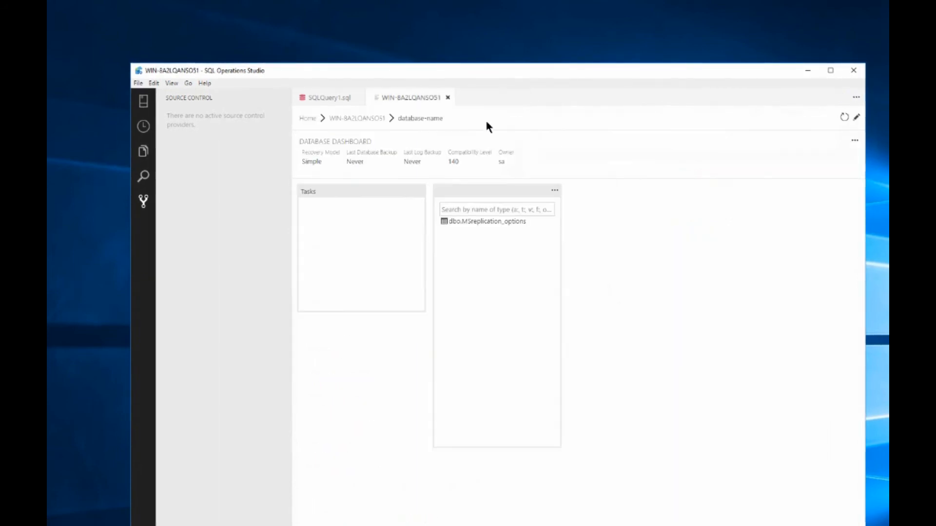
mouse_move(359, 127)
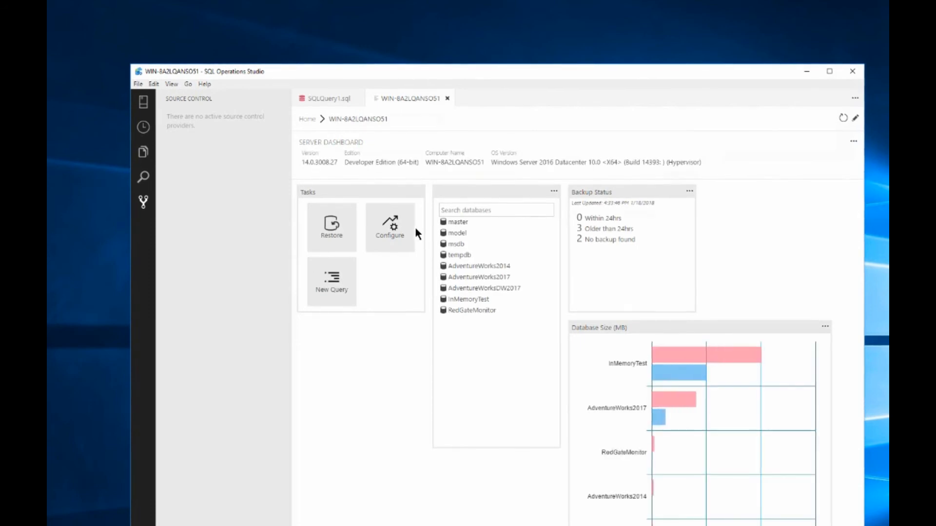
left_click(390, 227)
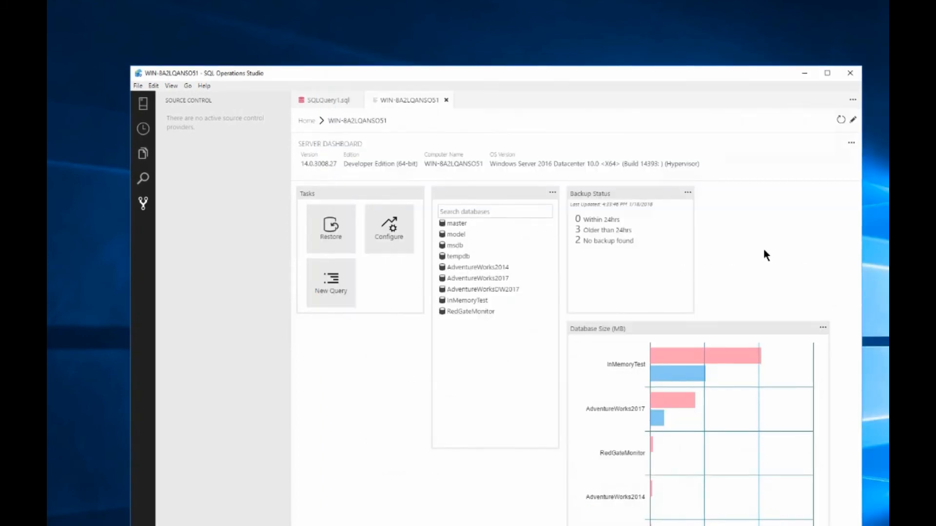
mouse_move(421, 229)
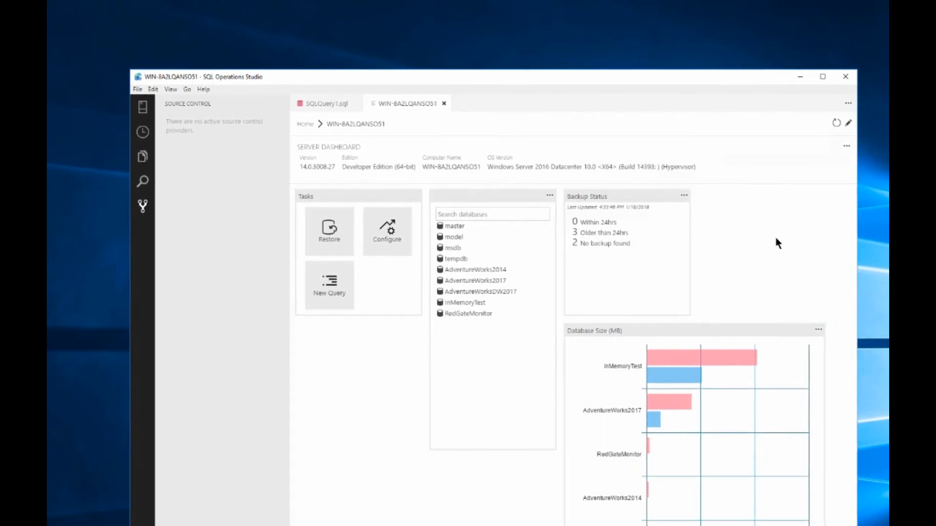
mouse_move(627, 263)
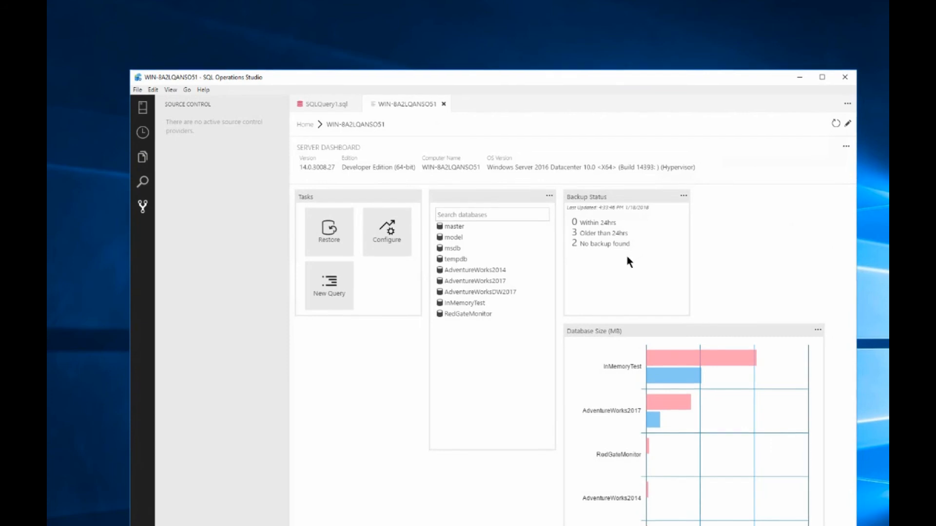
mouse_move(568, 305)
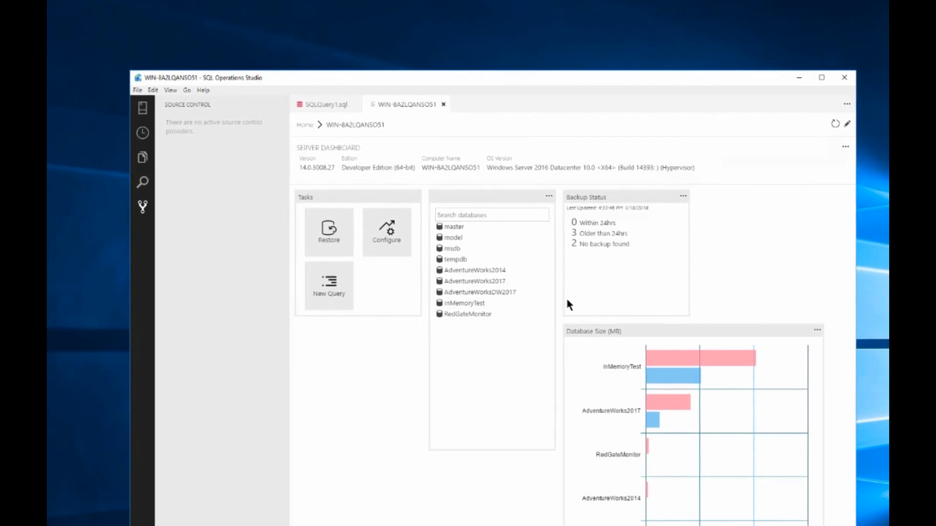
mouse_move(564, 440)
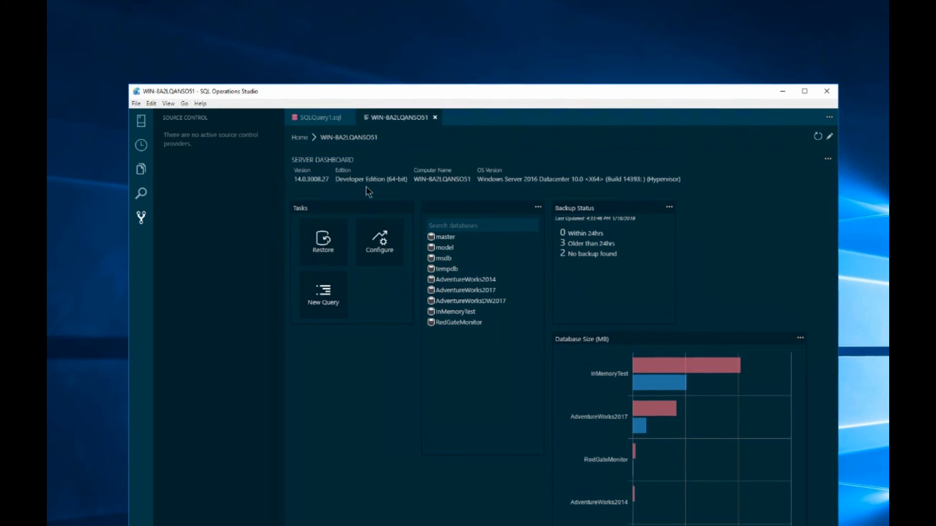
Switch to SQLQuery1.sql and Explain the join query to show its nested-loop plan
left_click(320, 117)
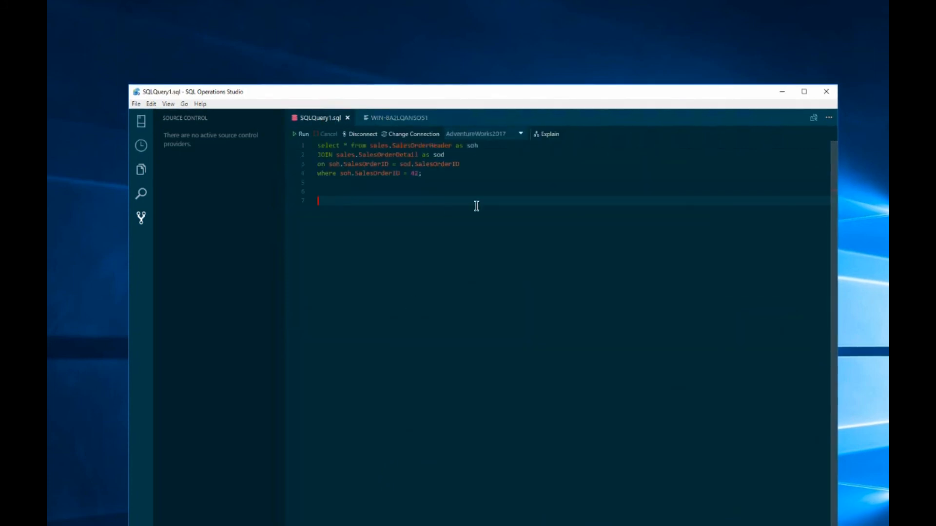
mouse_move(547, 135)
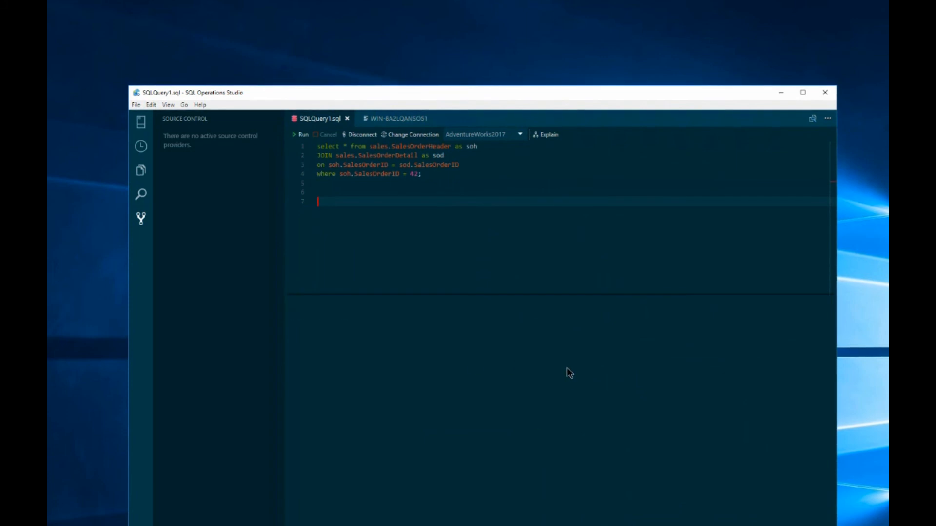
left_click(547, 135)
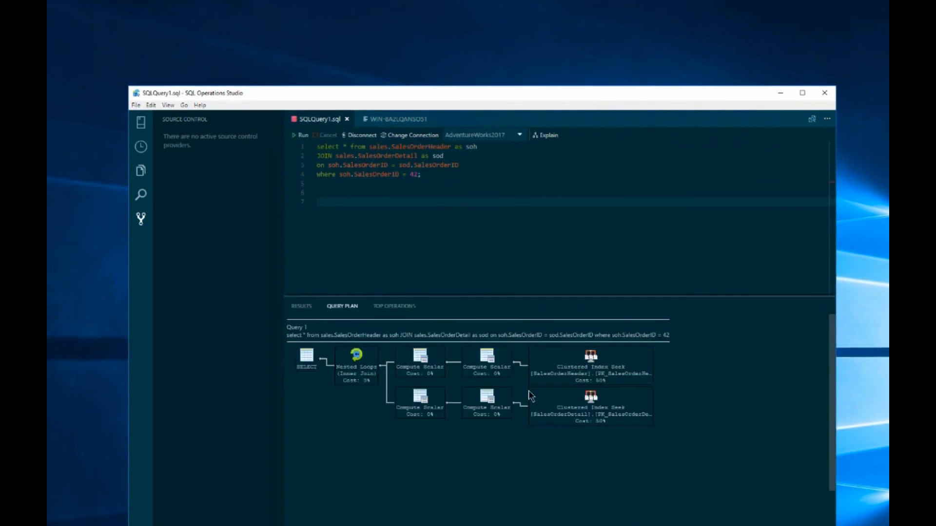
mouse_move(496, 482)
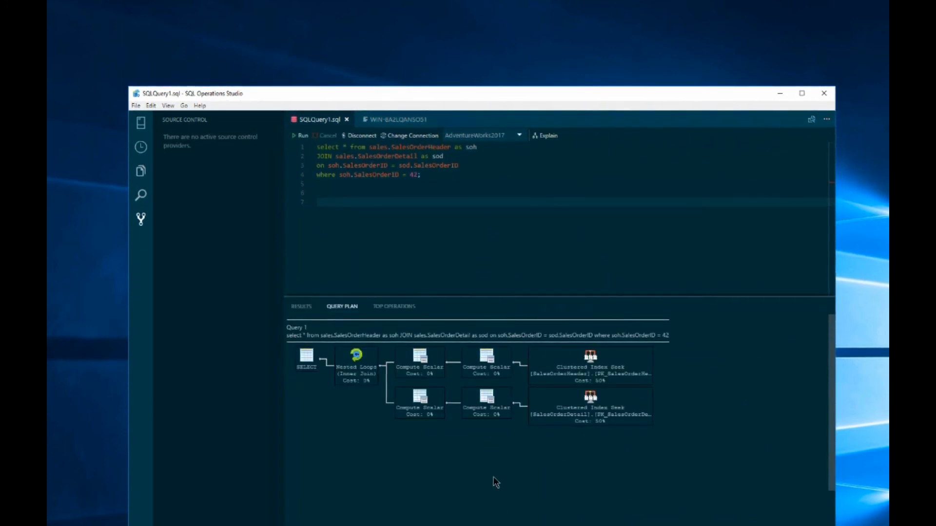